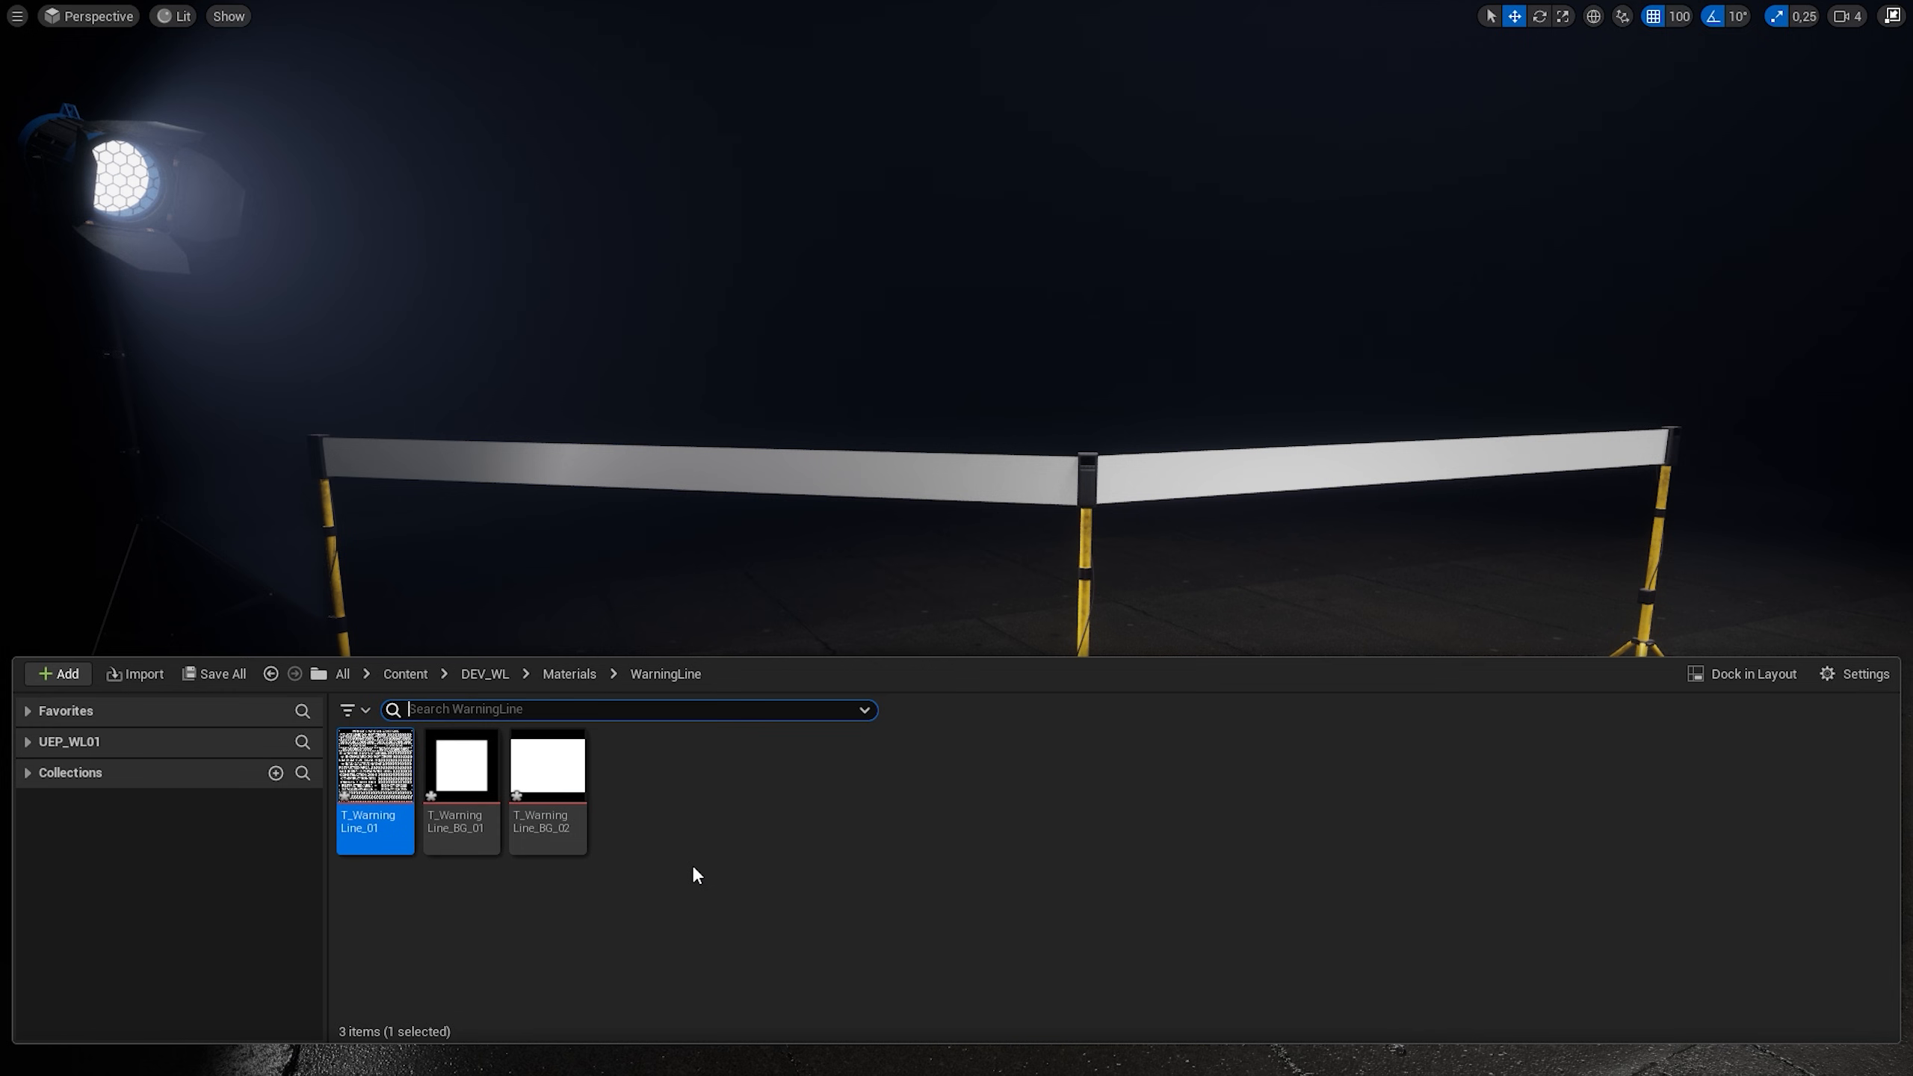
Create and open M_WarningLine_Basic, setting Blend Mode Masked, Shading Model Unlit, and Two Sided.
{"action": "double_click", "coordinate": [460, 765]}
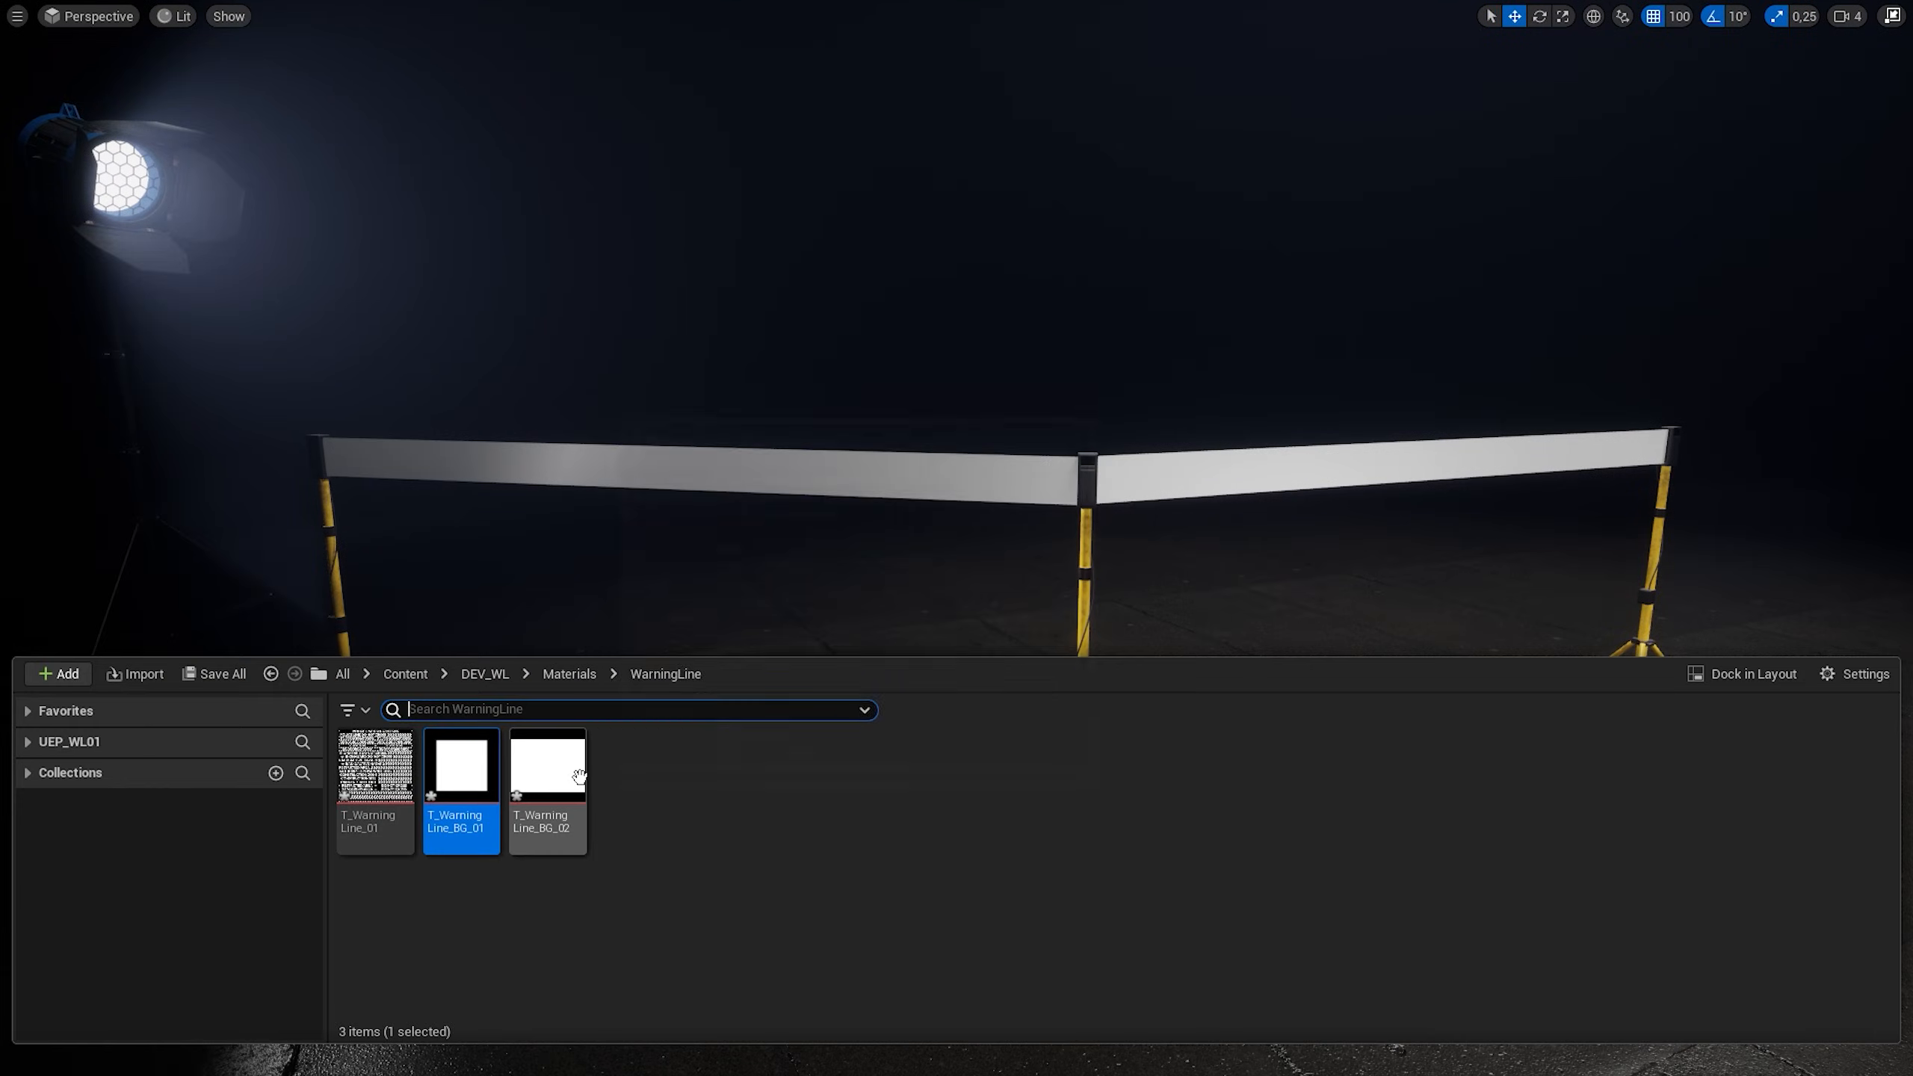
{"action": "left_click", "coordinate": [706, 811]}
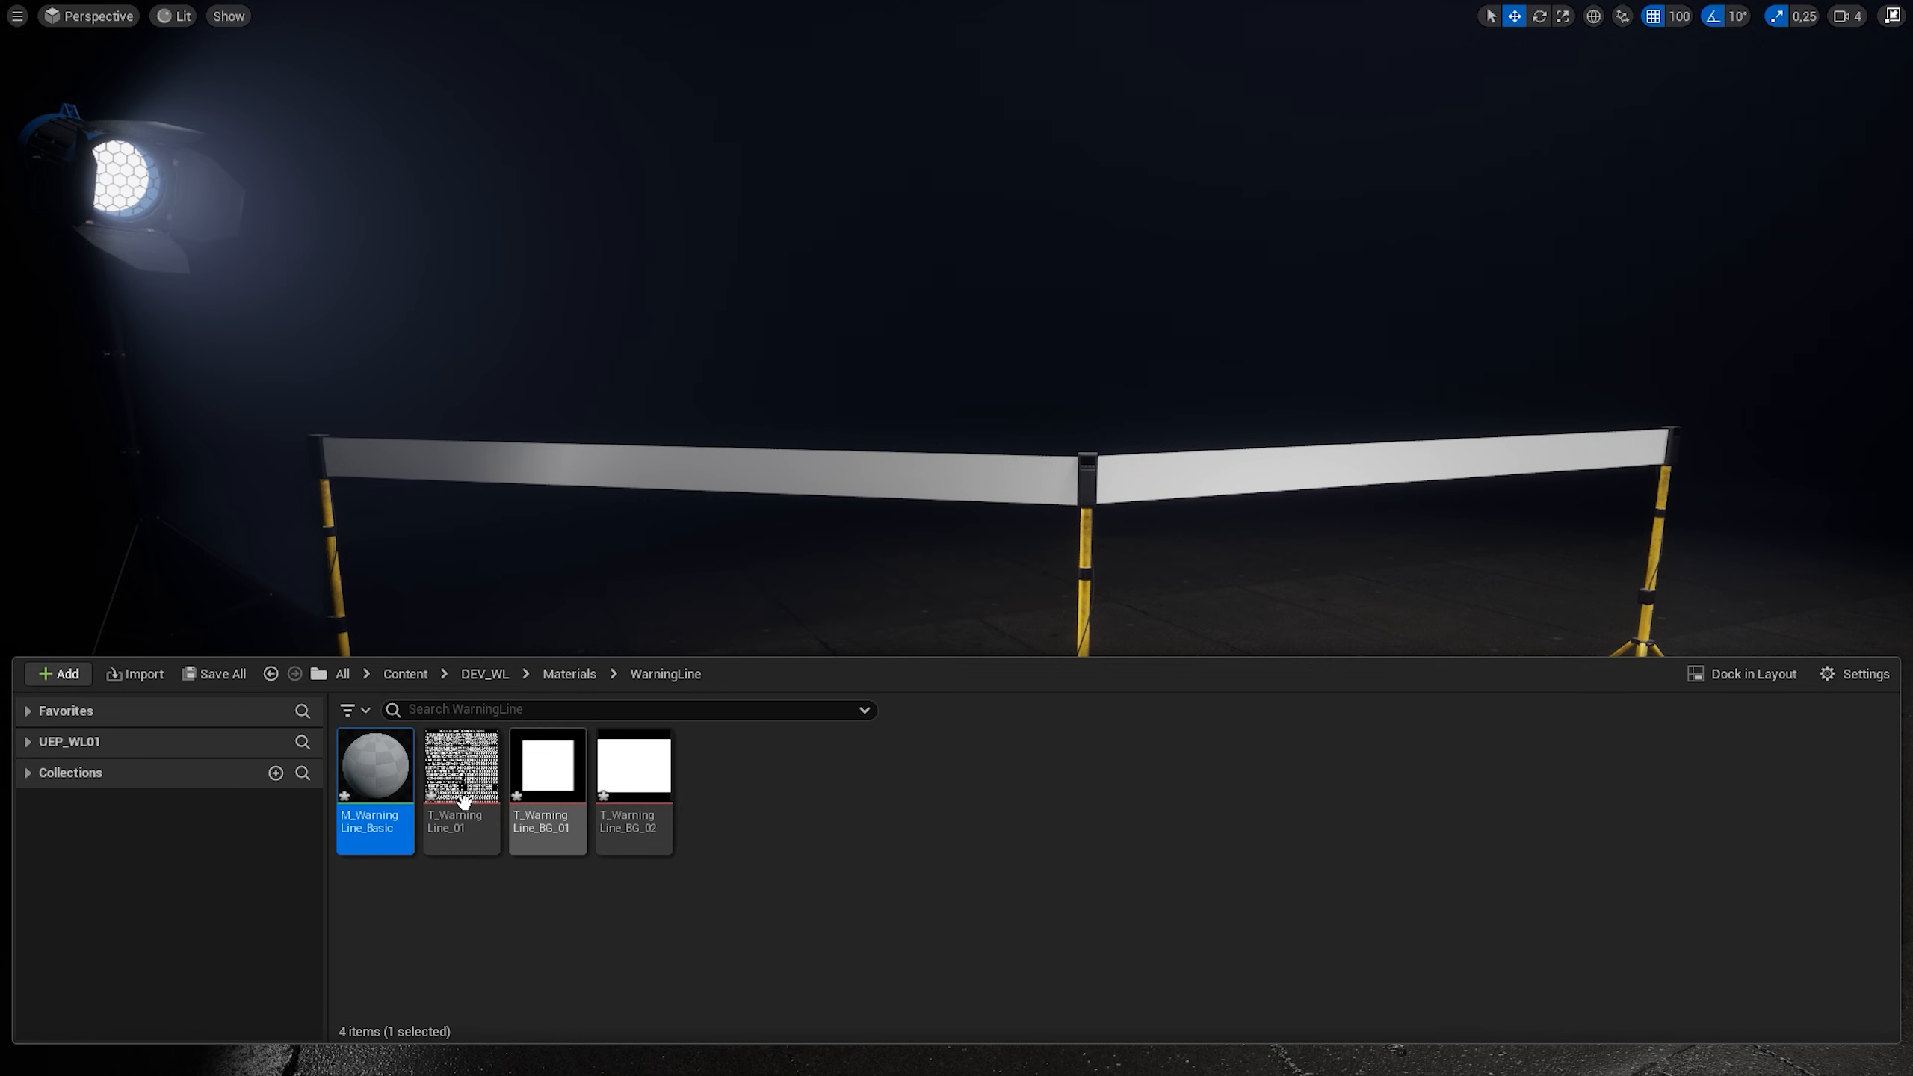
{"action": "double_click", "coordinate": [375, 766]}
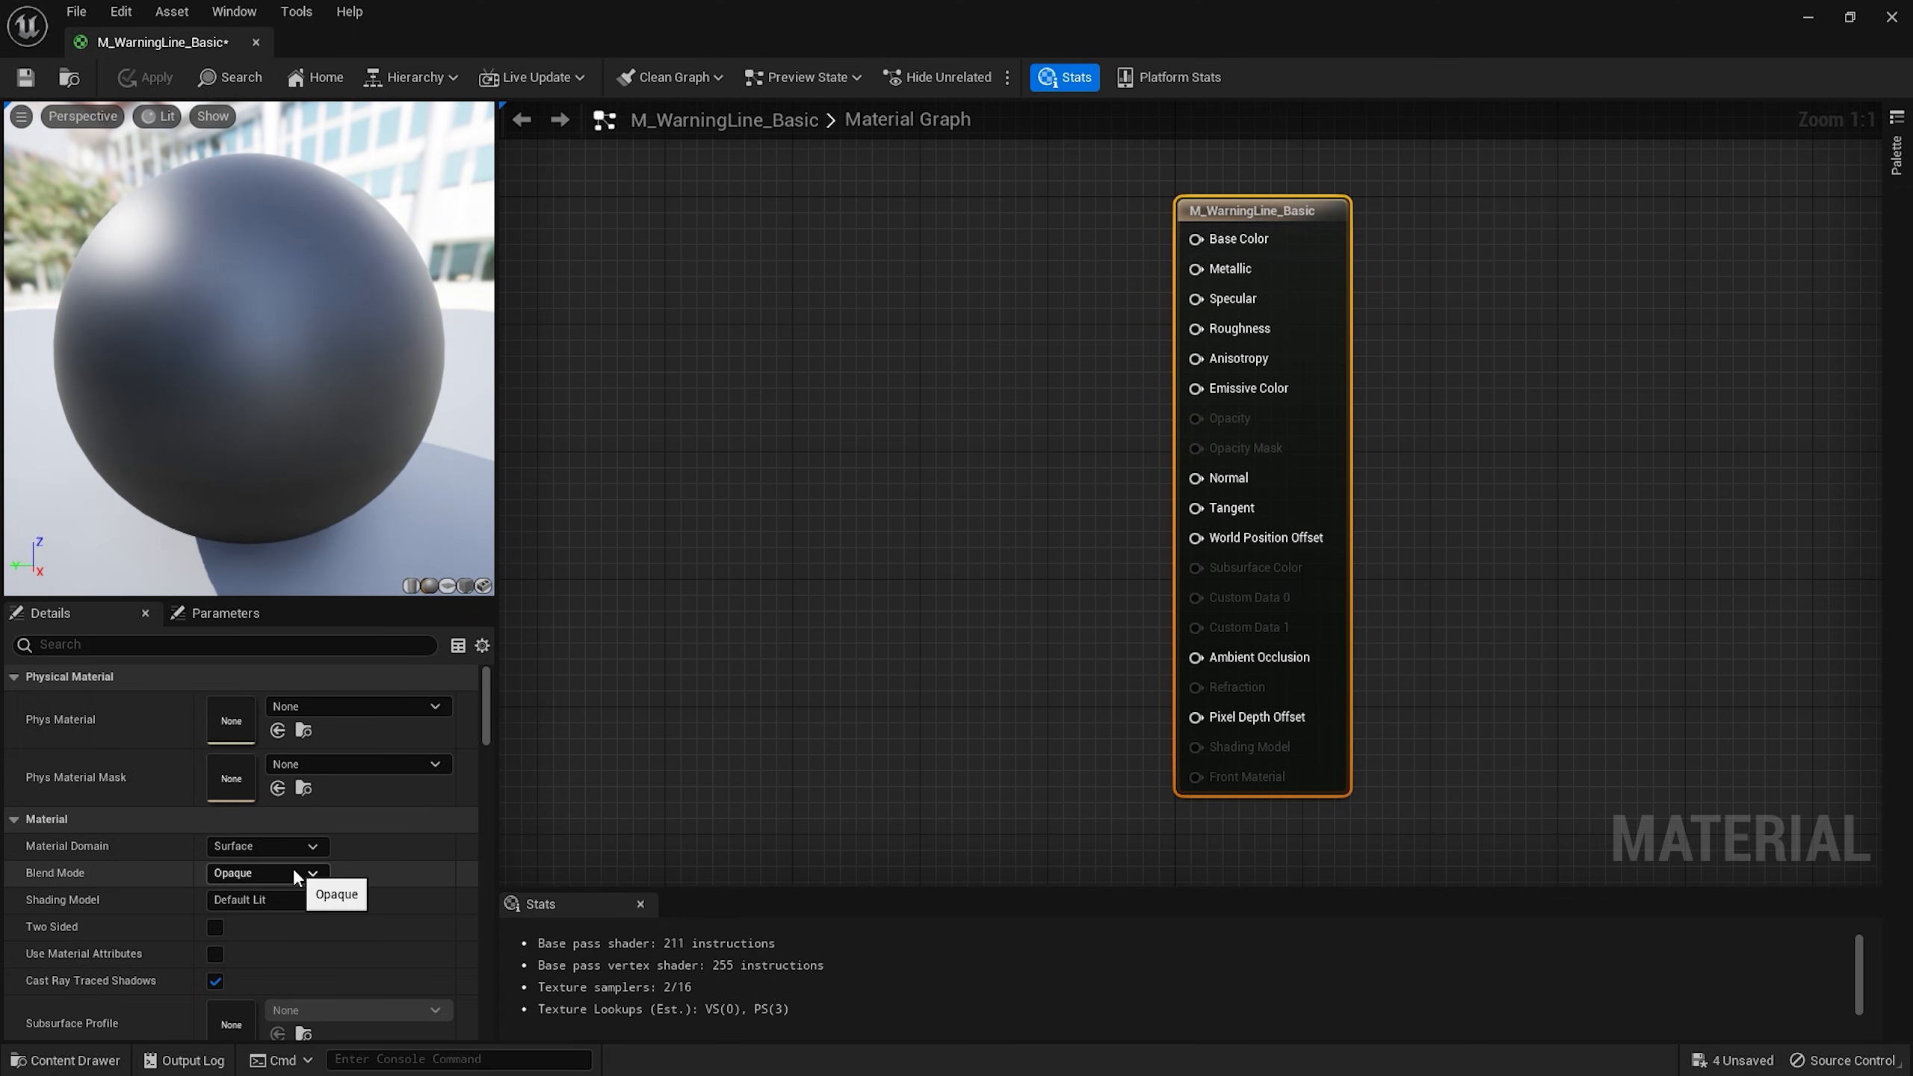
{"action": "left_click", "coordinate": [336, 894]}
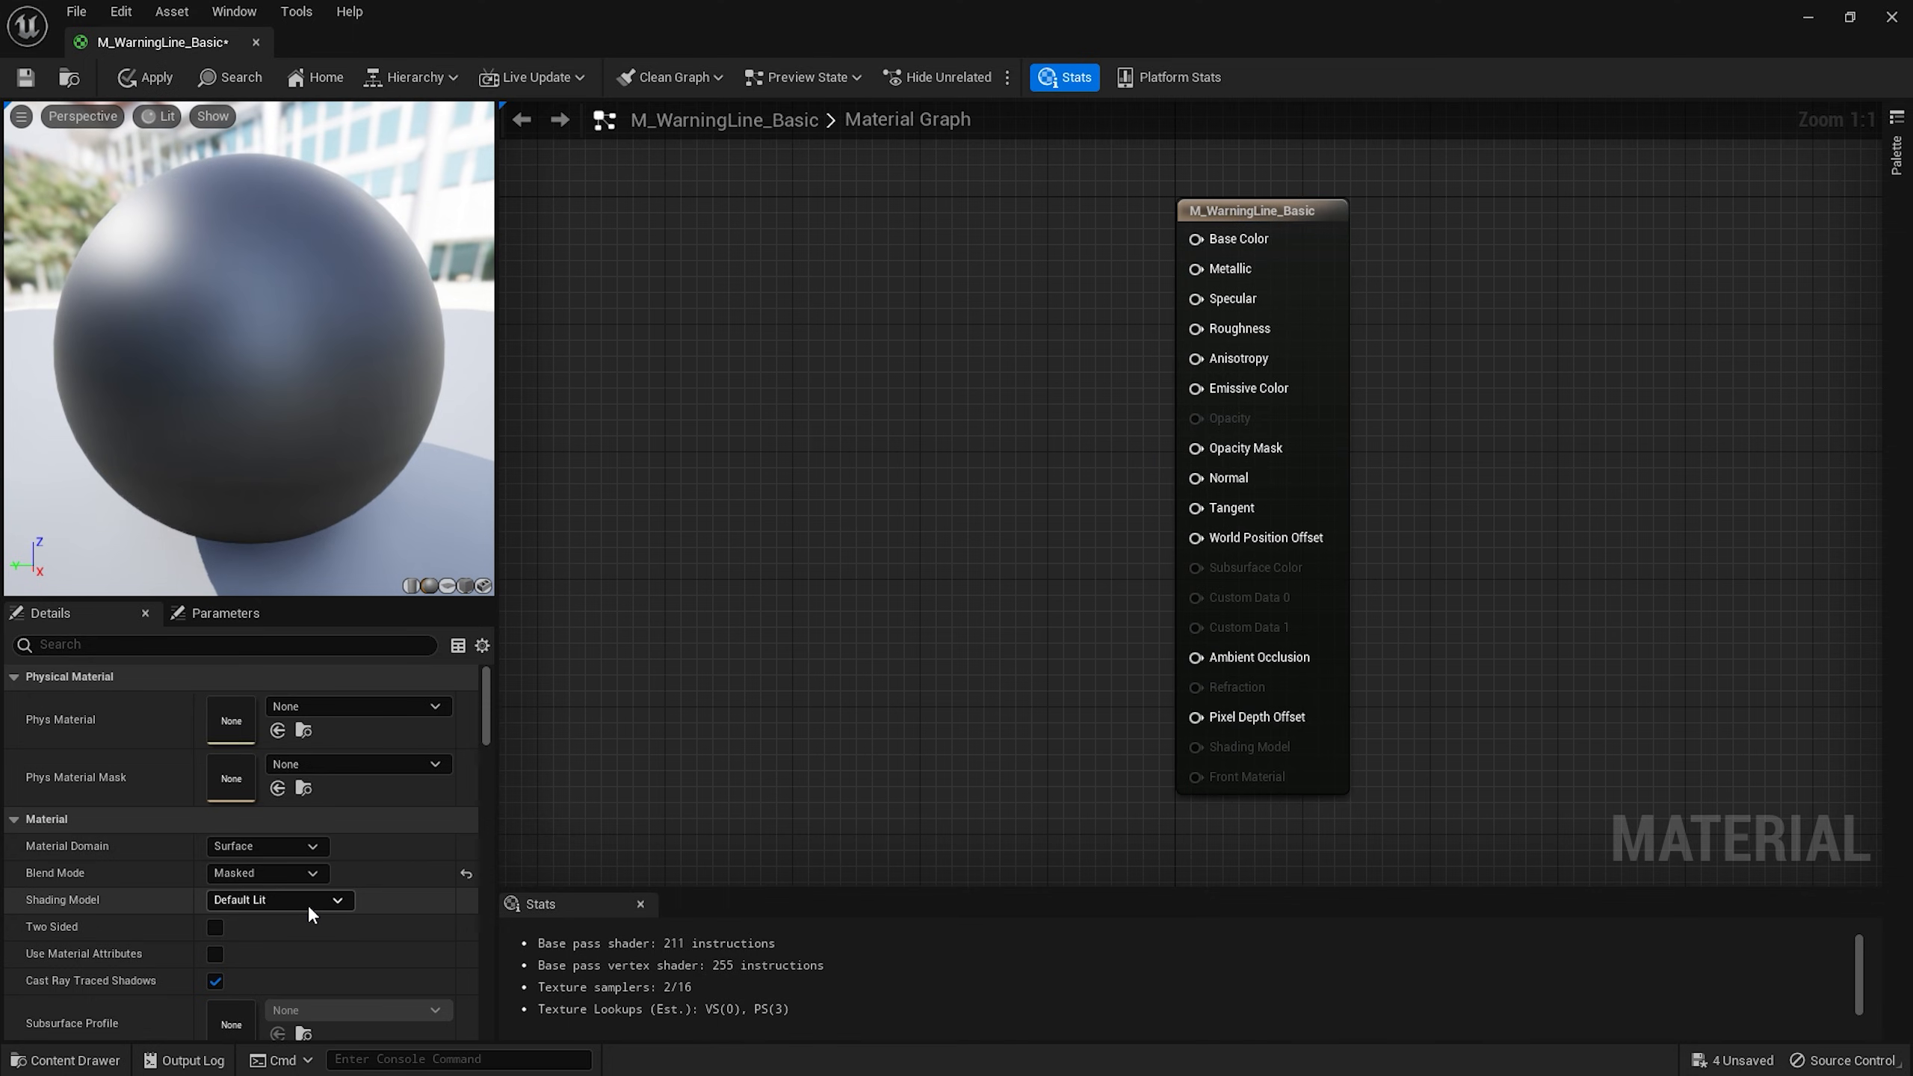
{"action": "left_click", "coordinate": [278, 899]}
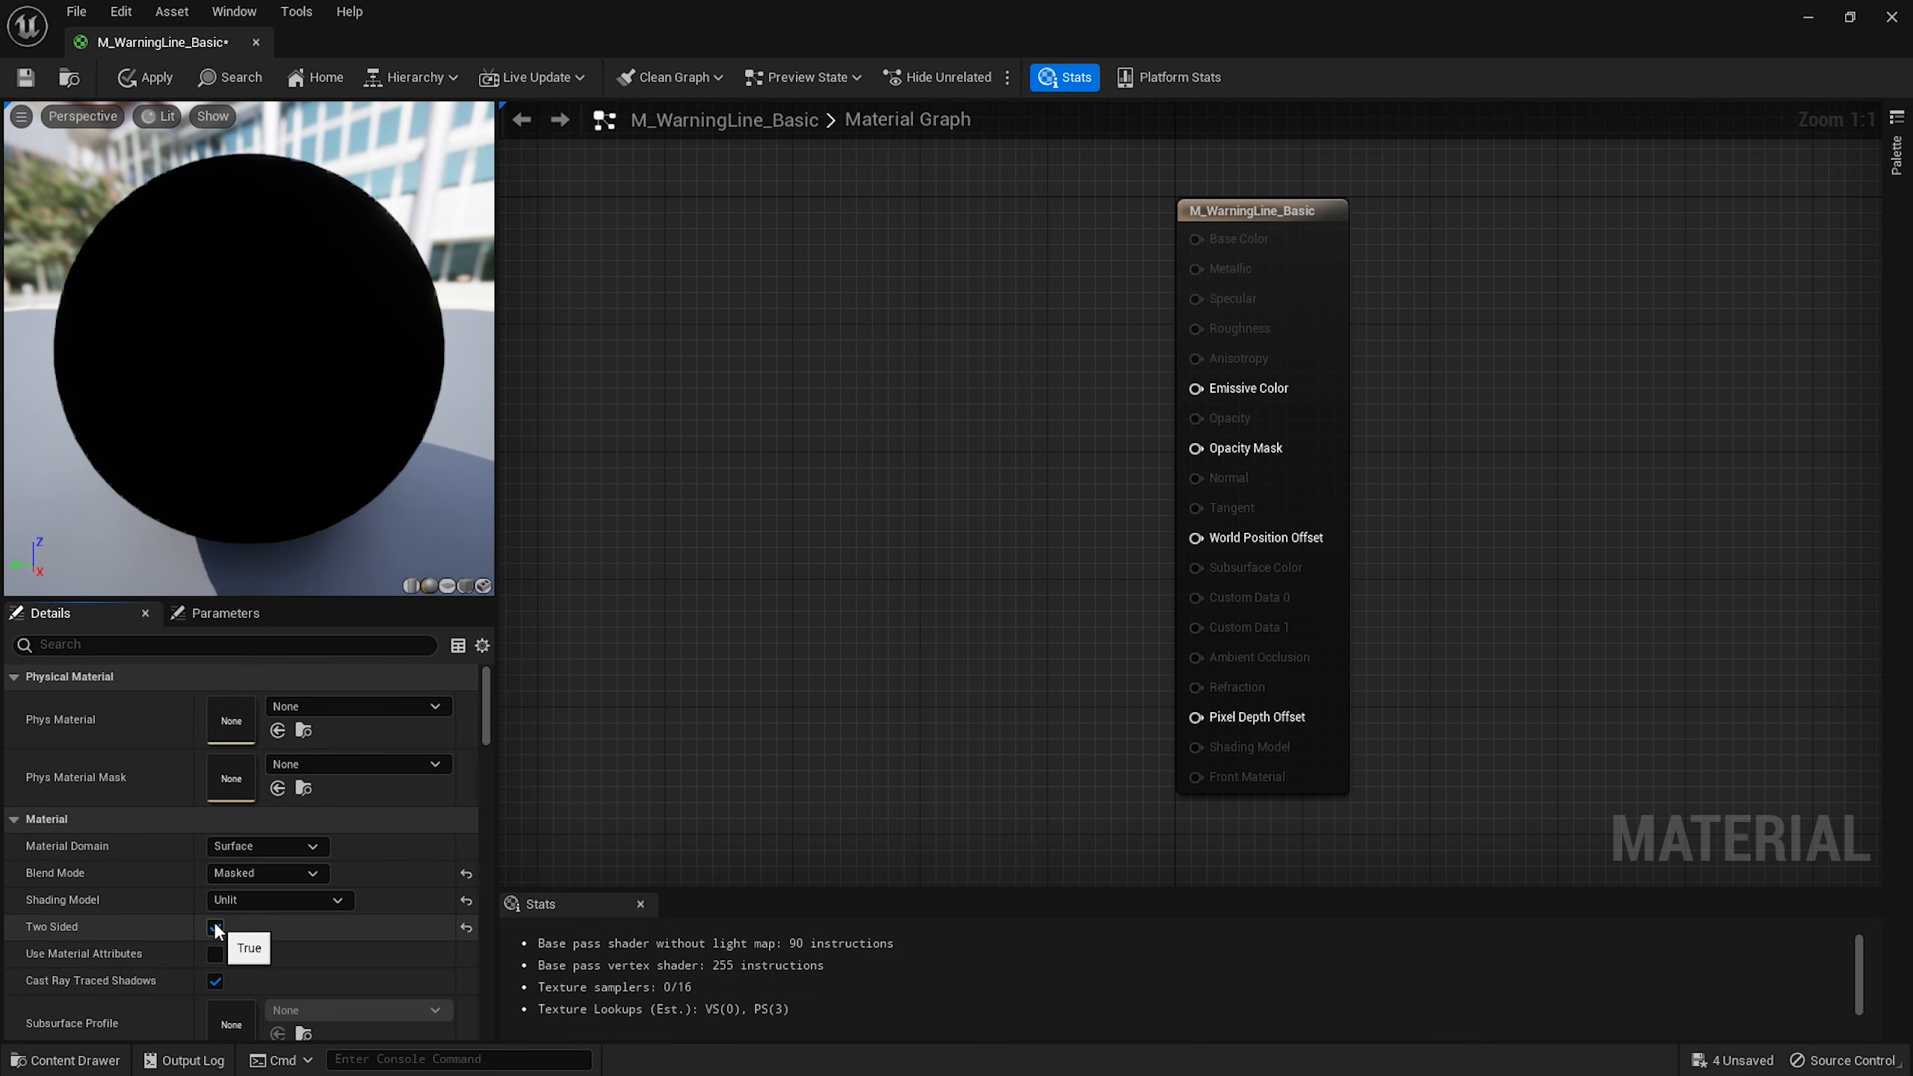
{"action": "left_click", "coordinate": [216, 927]}
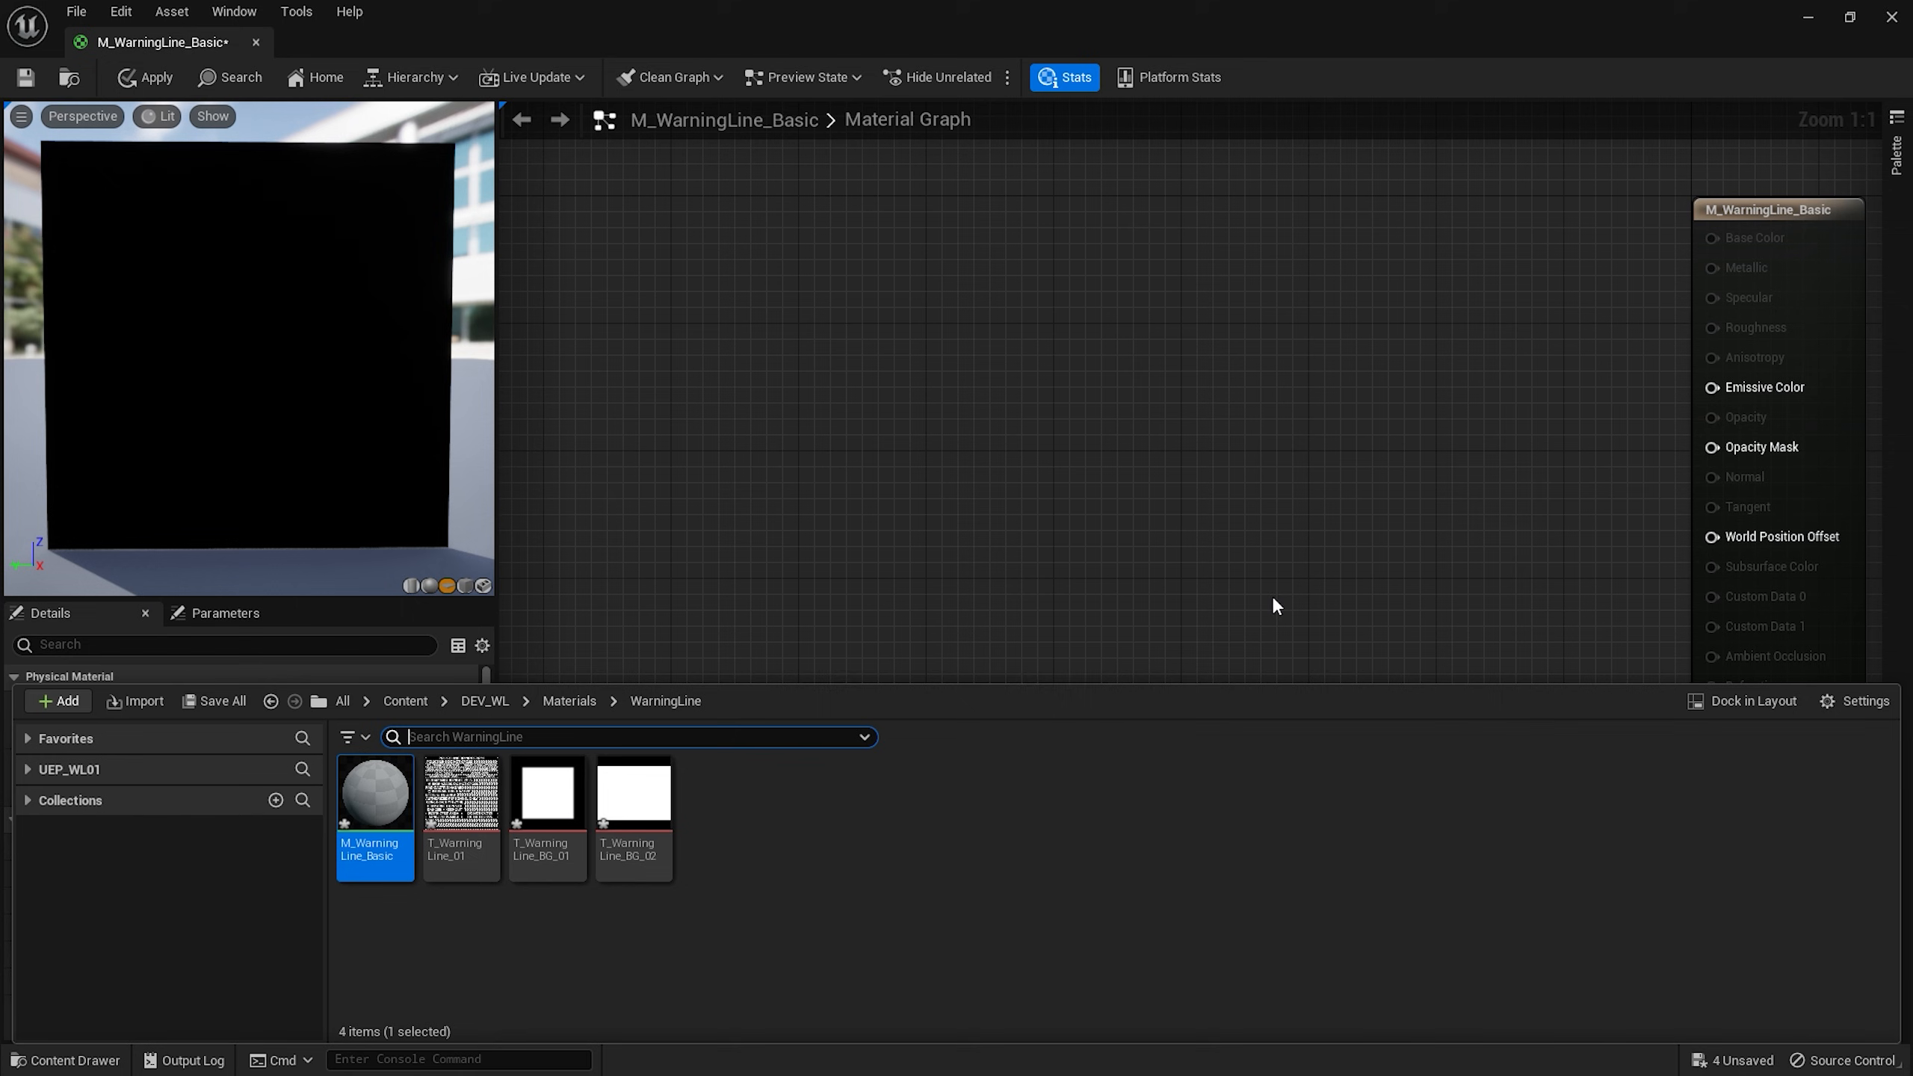
Convert the texture sample into a parameter and add a Panner node.
{"action": "right_click", "coordinate": [940, 447]}
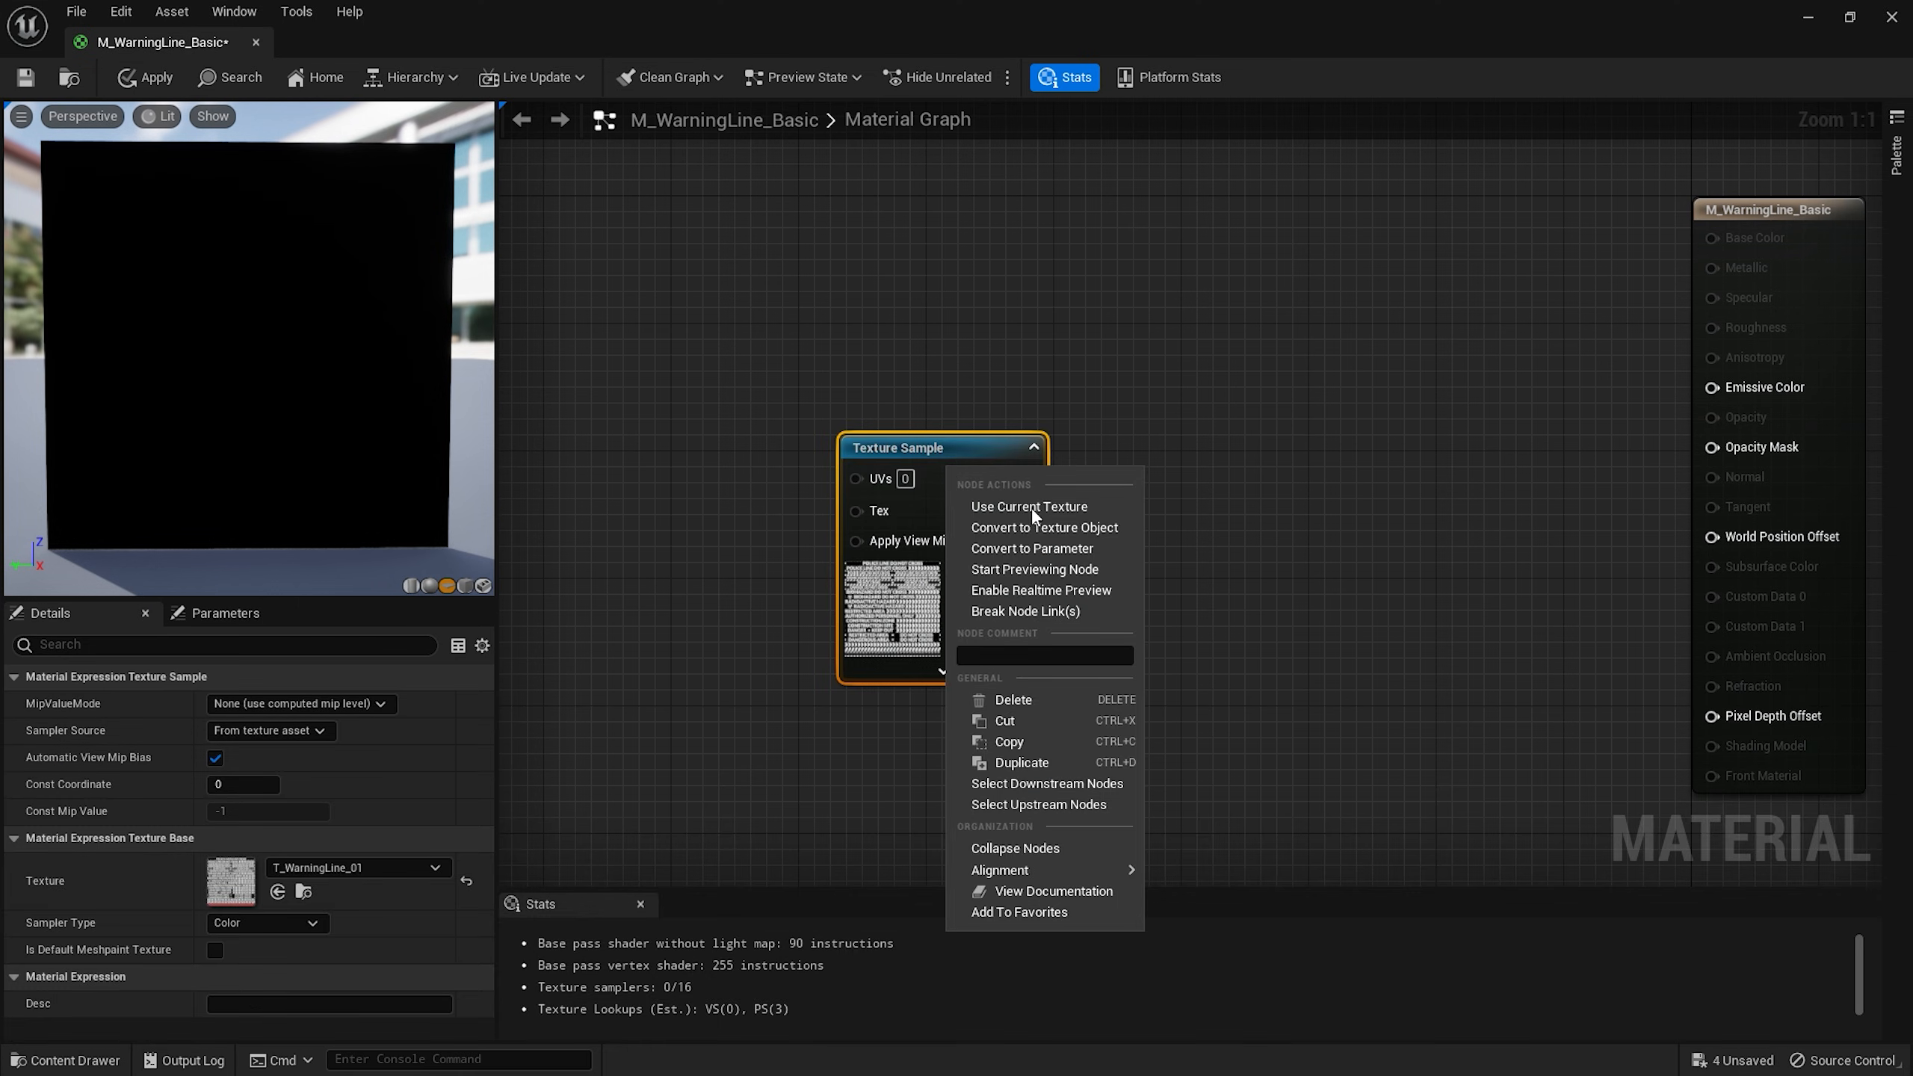
{"action": "left_click", "coordinate": [1032, 548]}
{"action": "type", "text": "panner"}
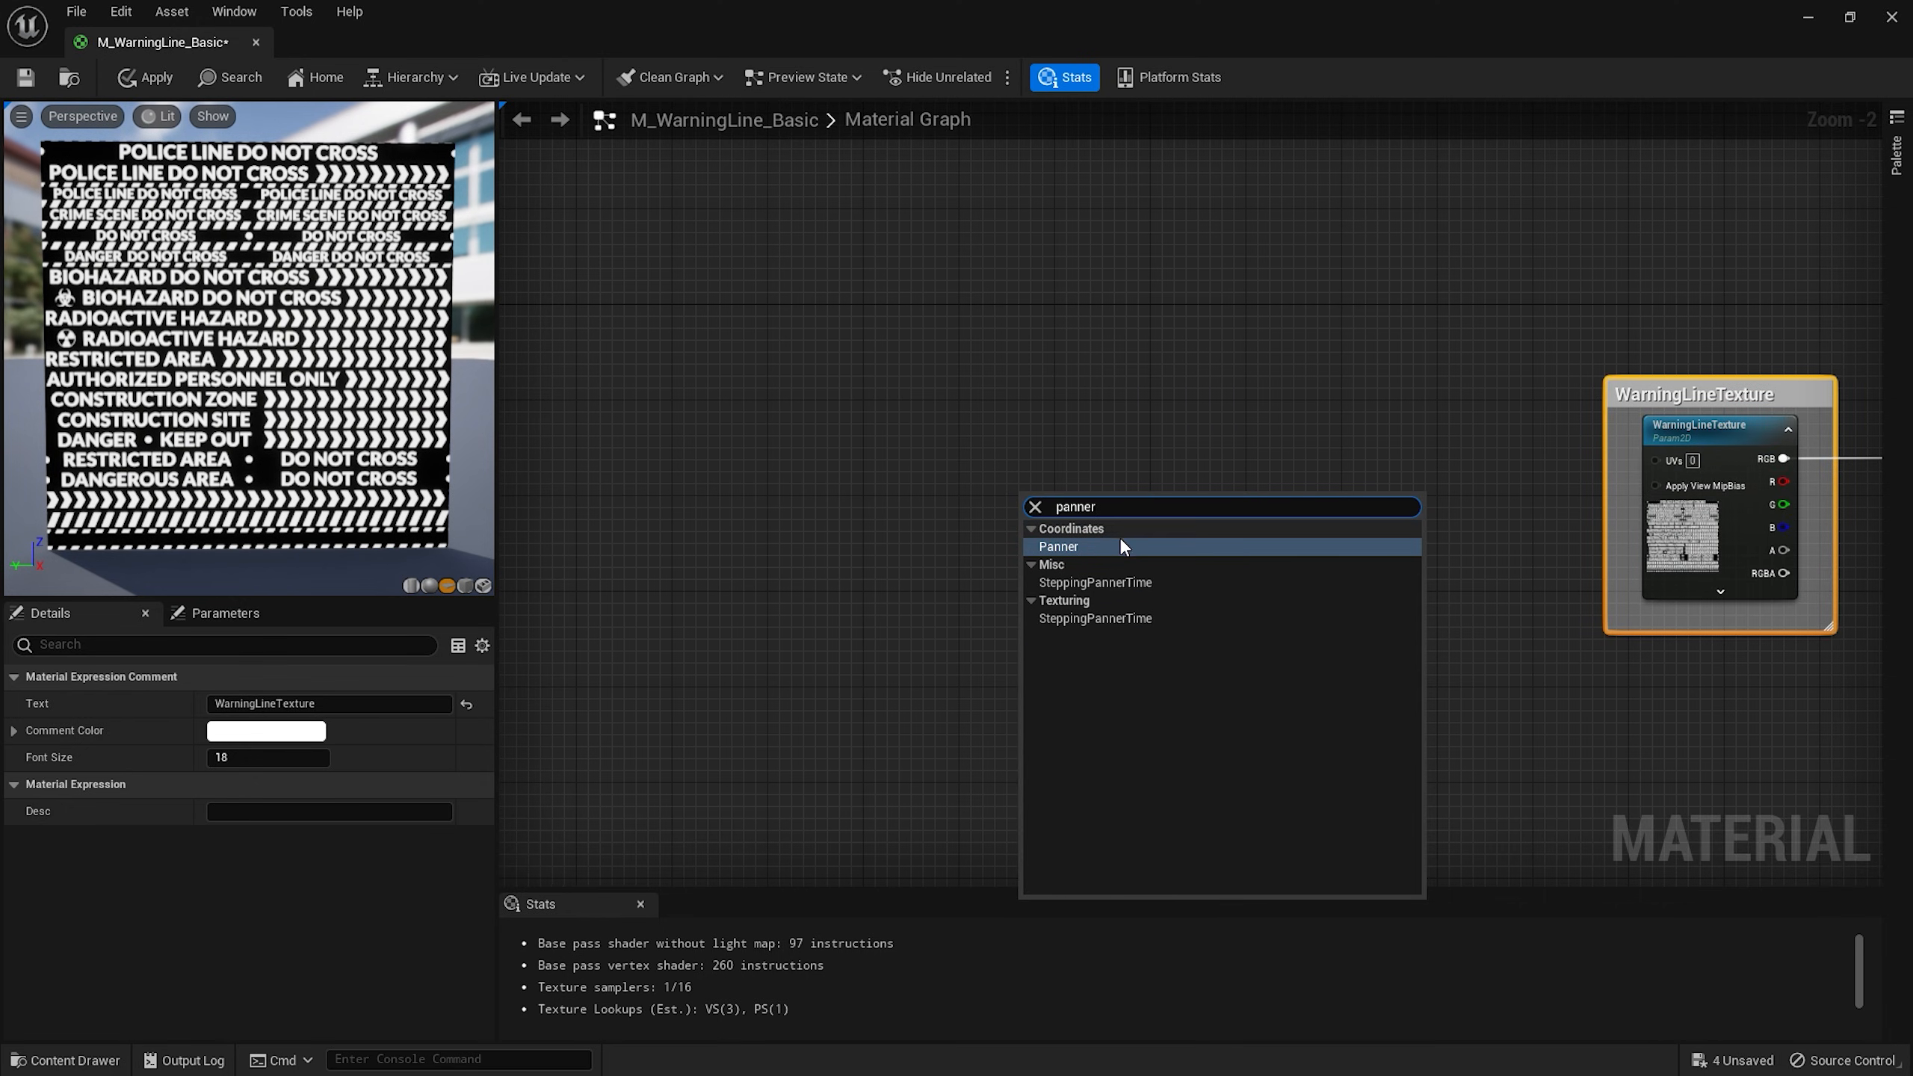
{"action": "left_click", "coordinate": [1057, 546]}
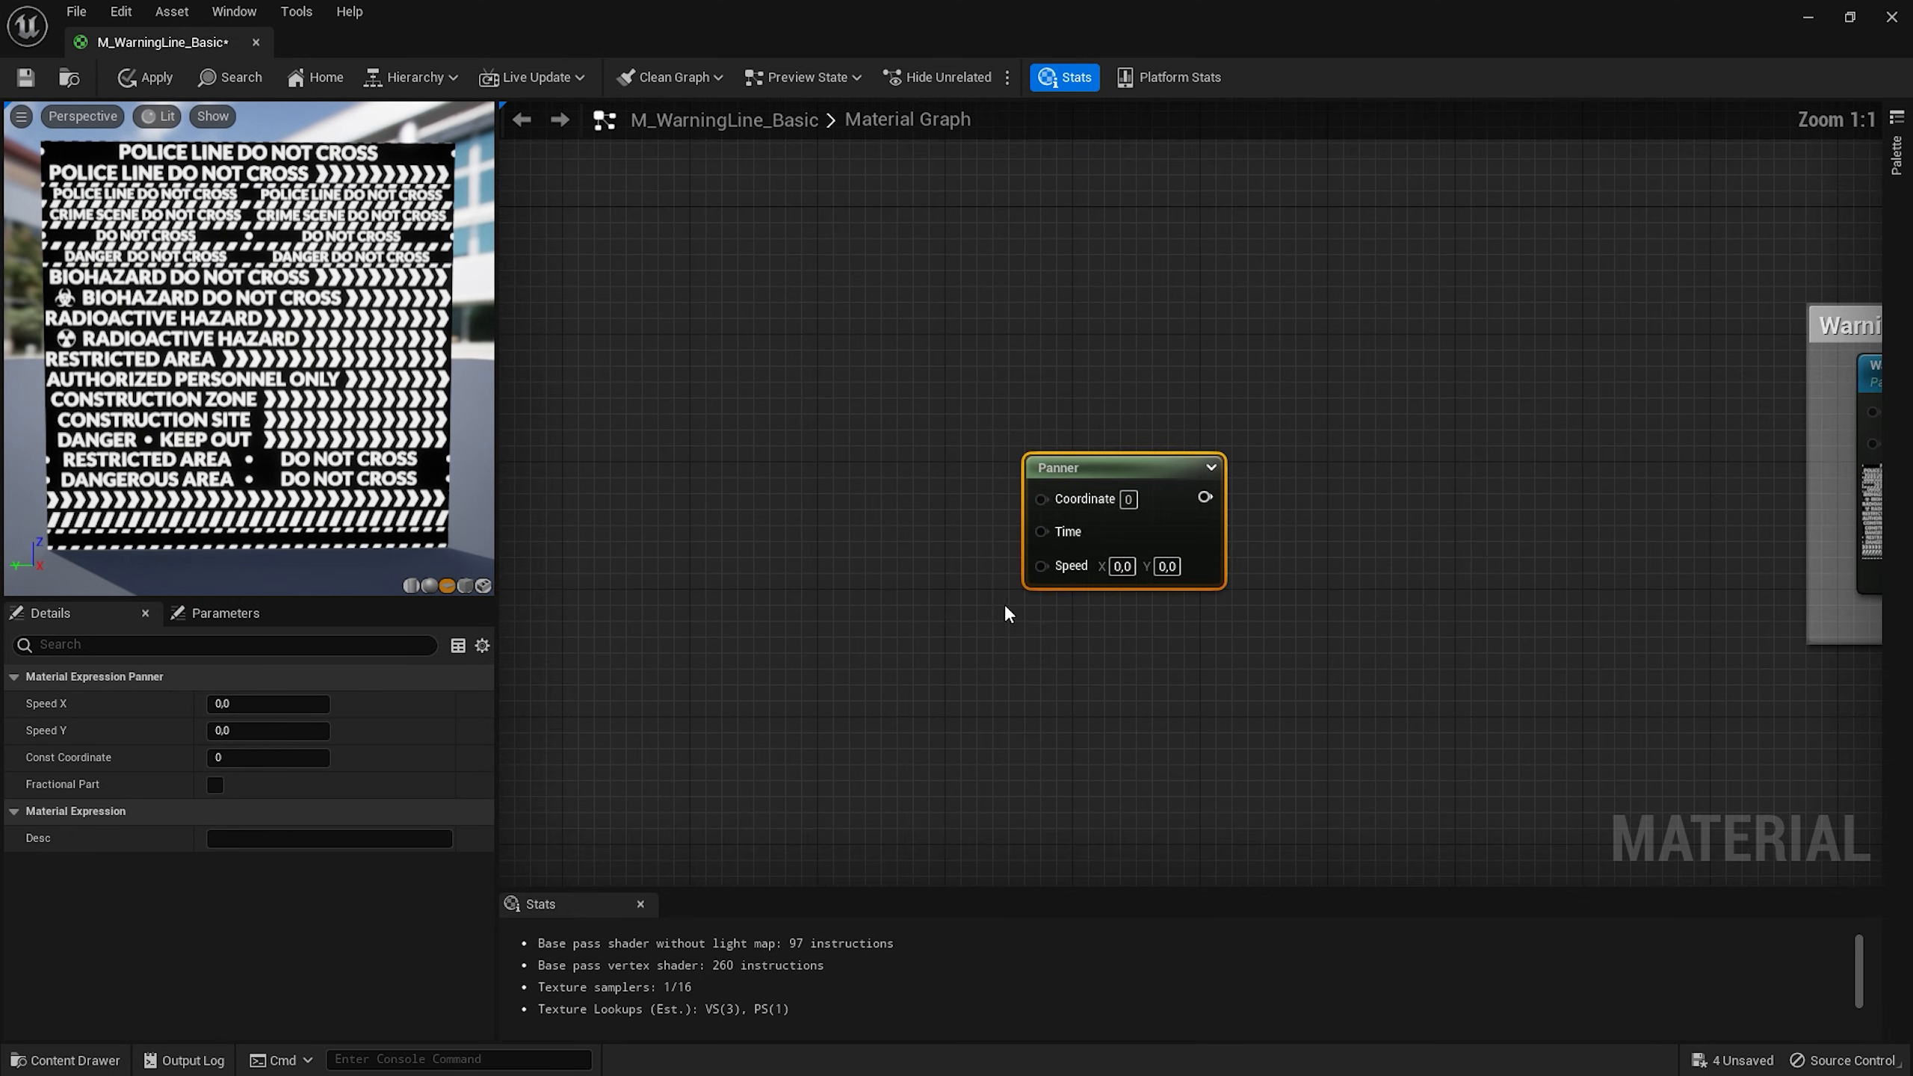
{"action": "mouse_move", "coordinate": [1167, 550]}
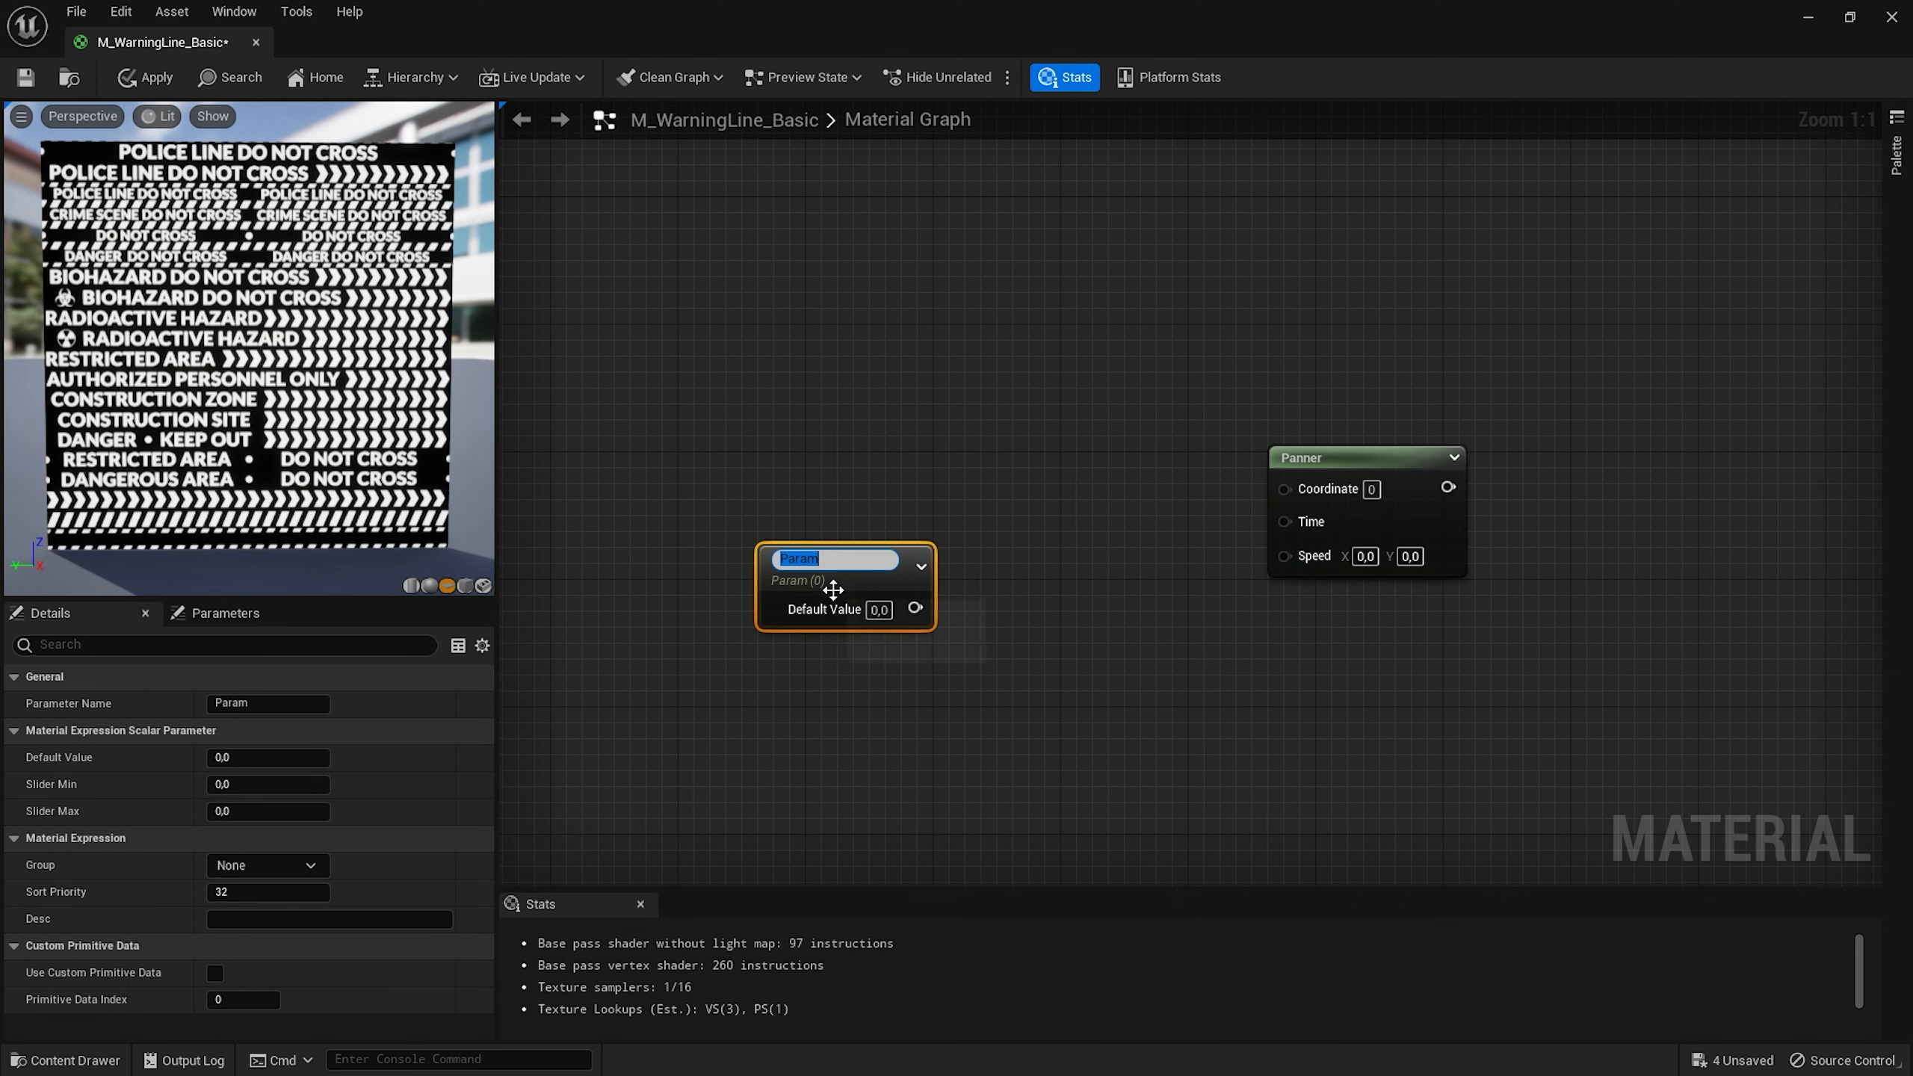
Add Speed_X (0.05) and Speed_Y (-0.05) parameters appended into the panner's Speed.
{"action": "type", "text": "Speed_X"}
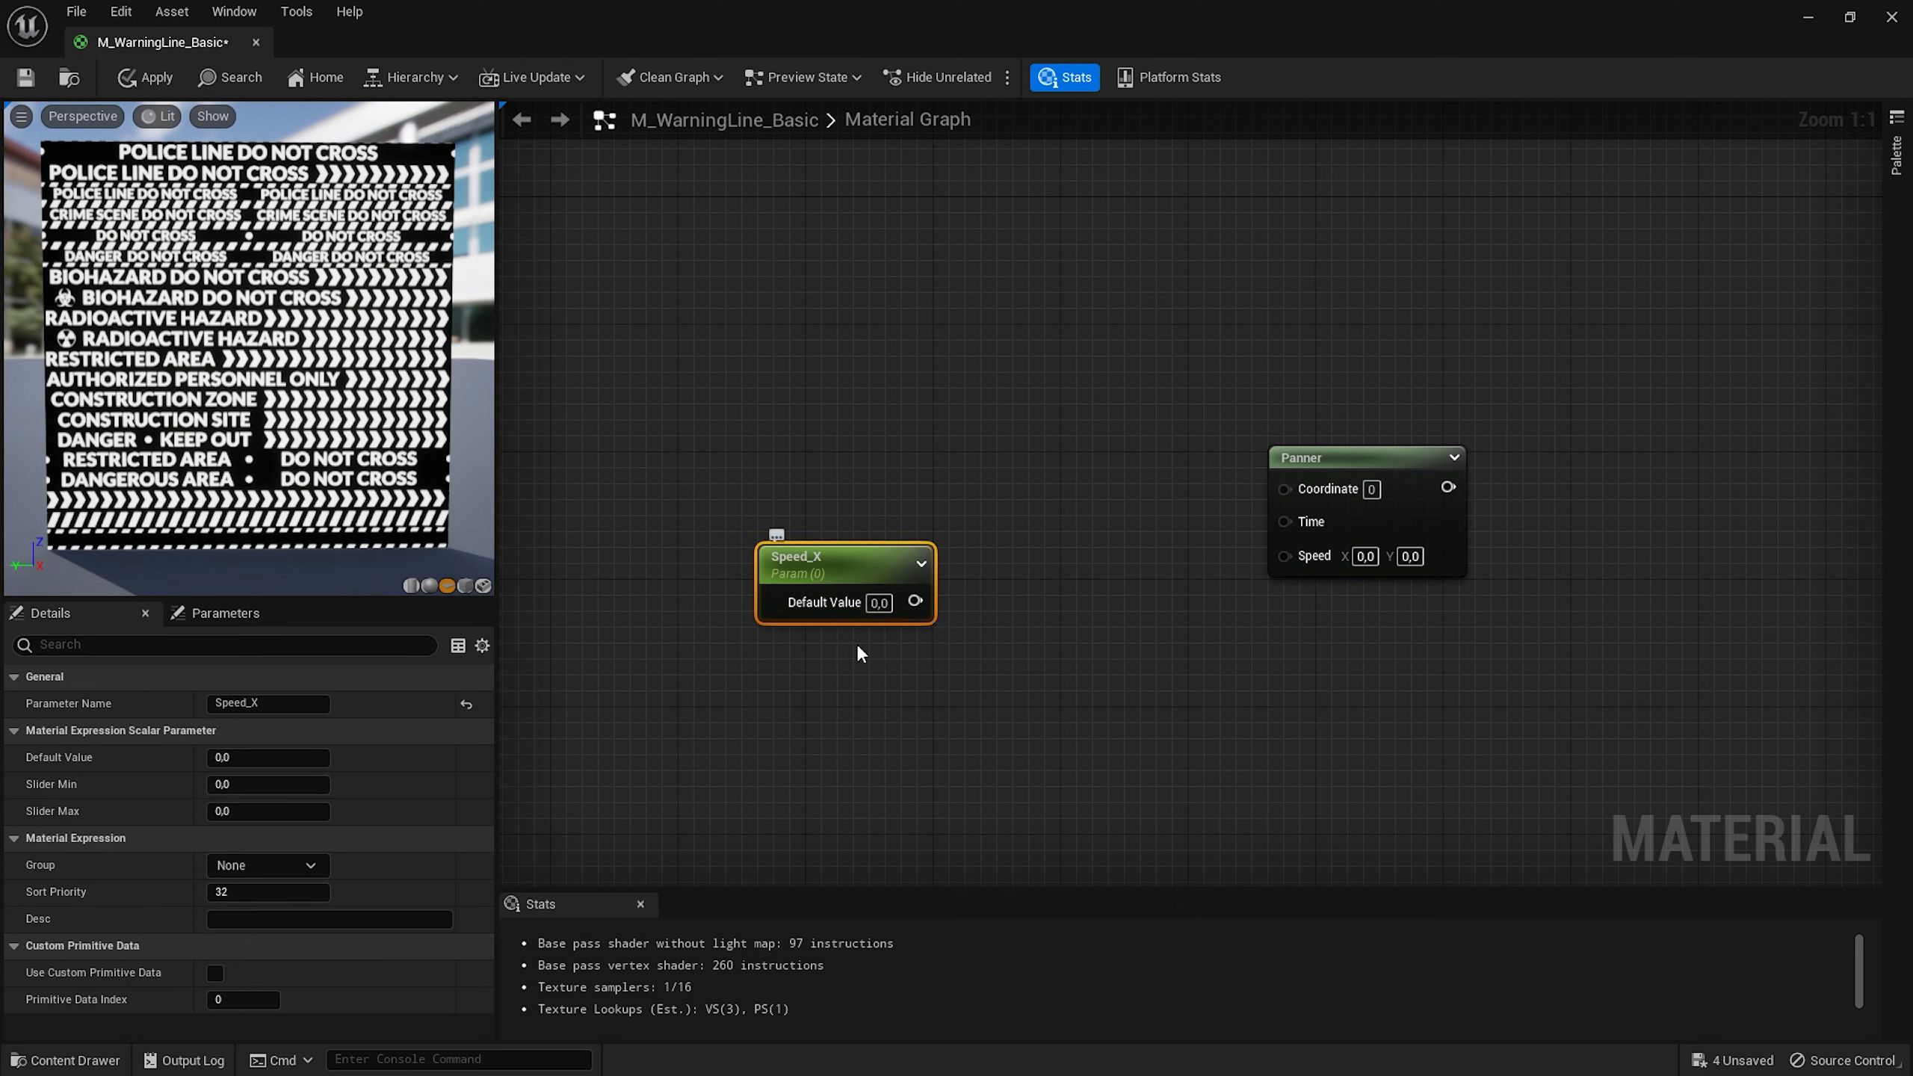
{"action": "left_click_drag", "start_coordinate": [845, 567], "coordinate": [845, 666]}
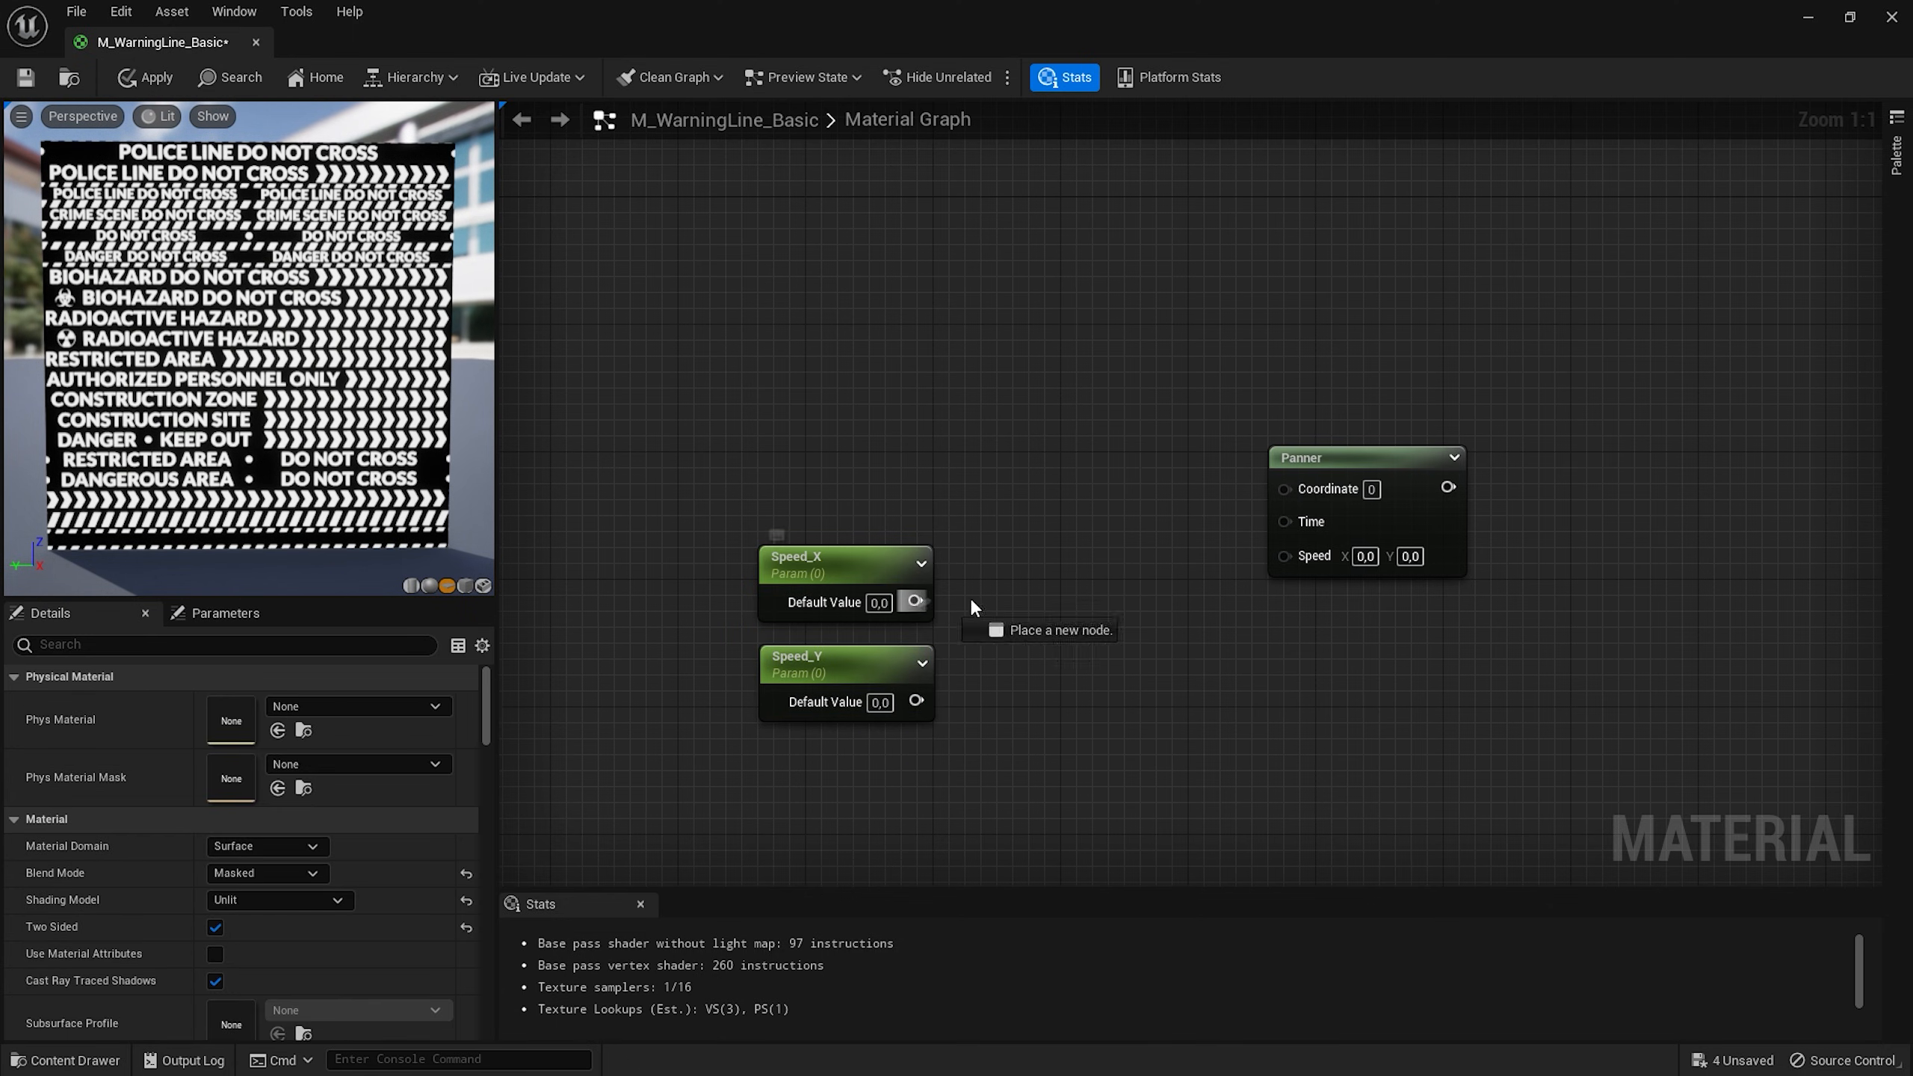
{"action": "type", "text": "append"}
{"action": "type", "text": "Animations"}
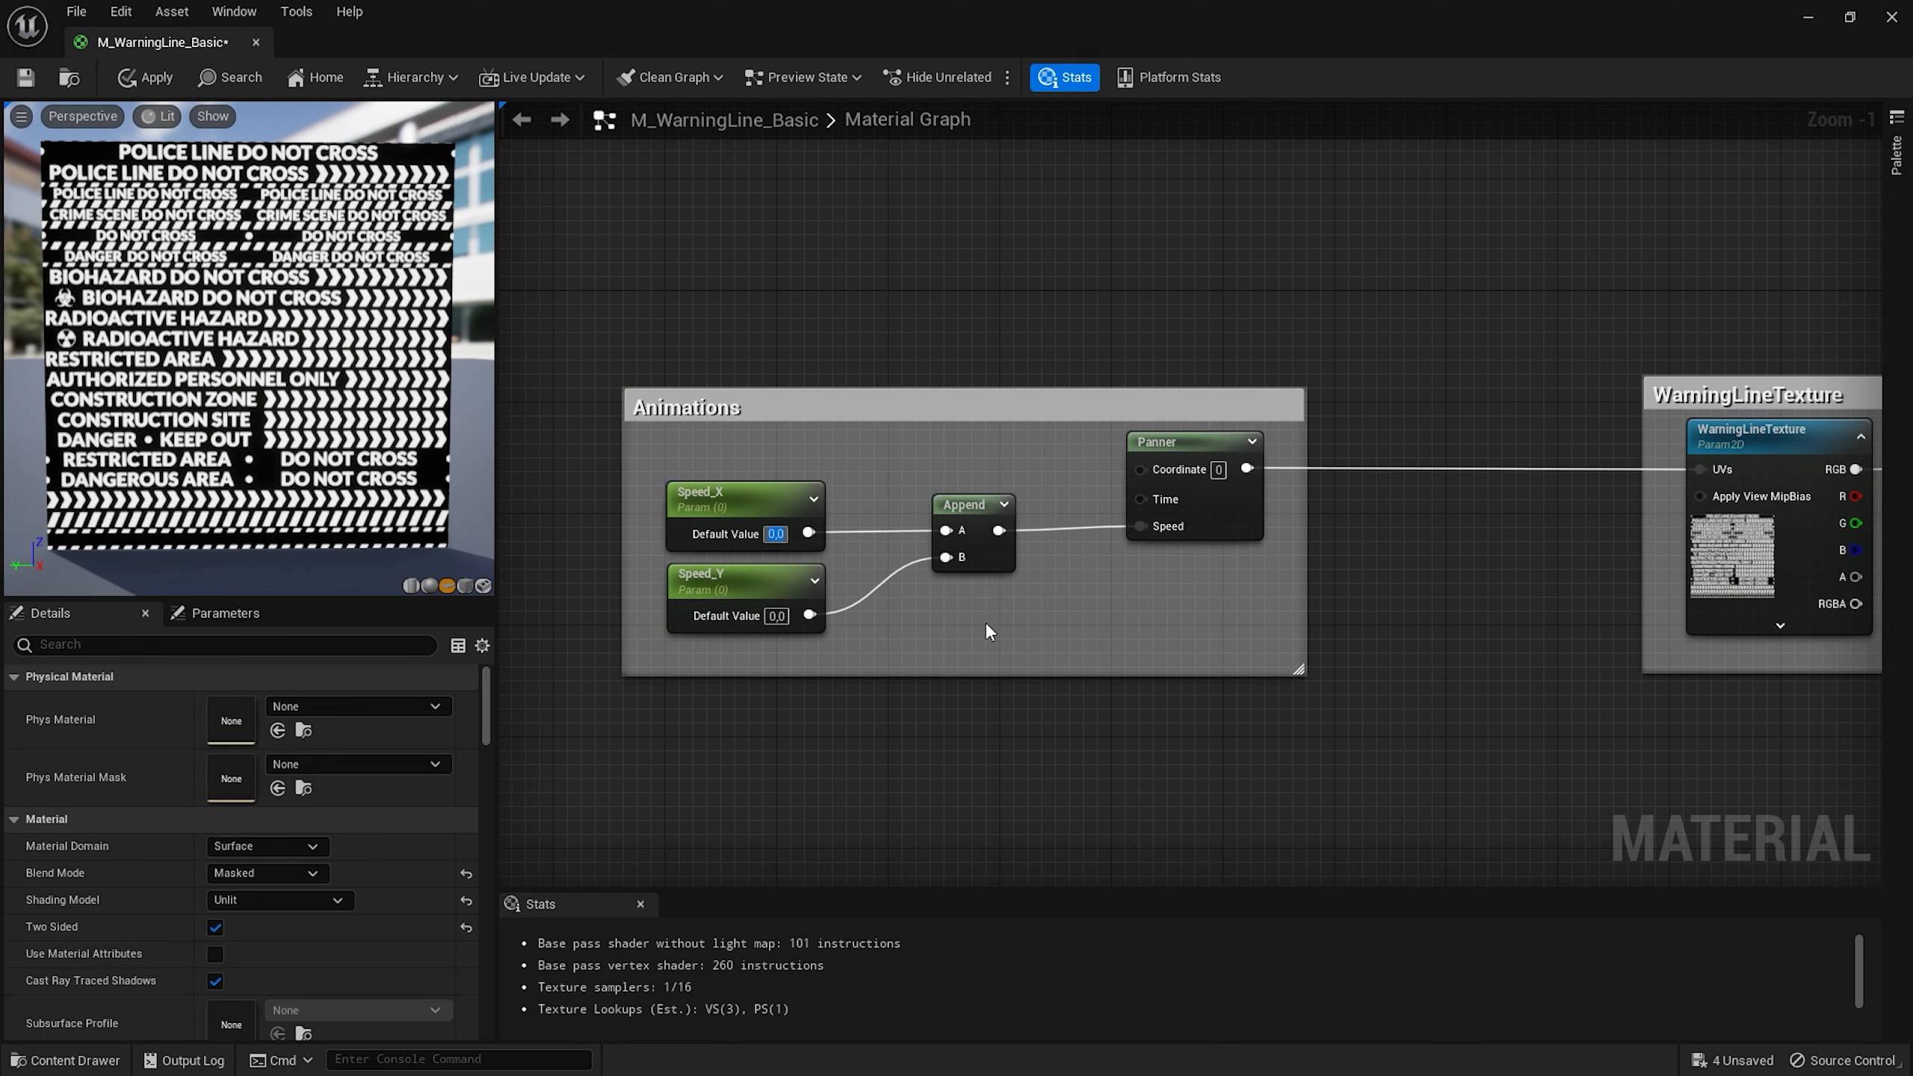
{"action": "type", "text": "0.05"}
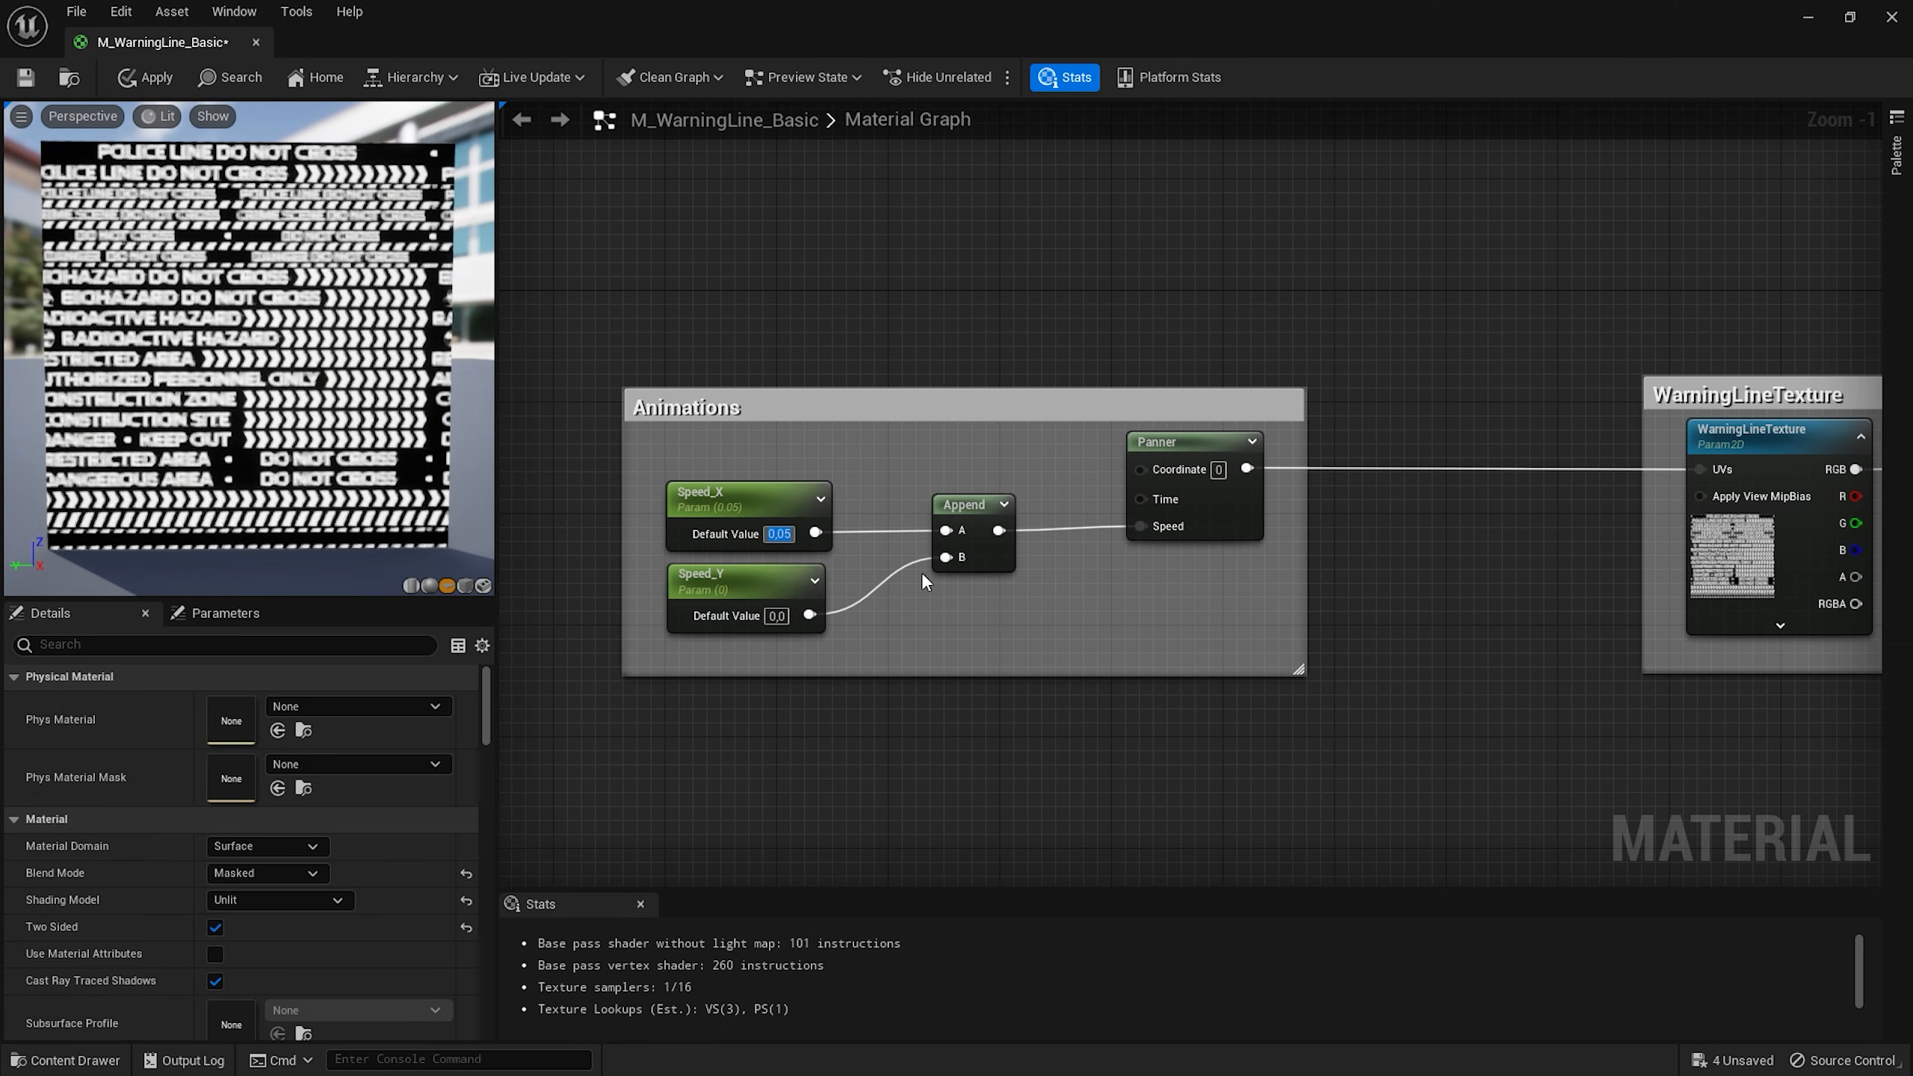
{"action": "type", "text": "-0.05"}
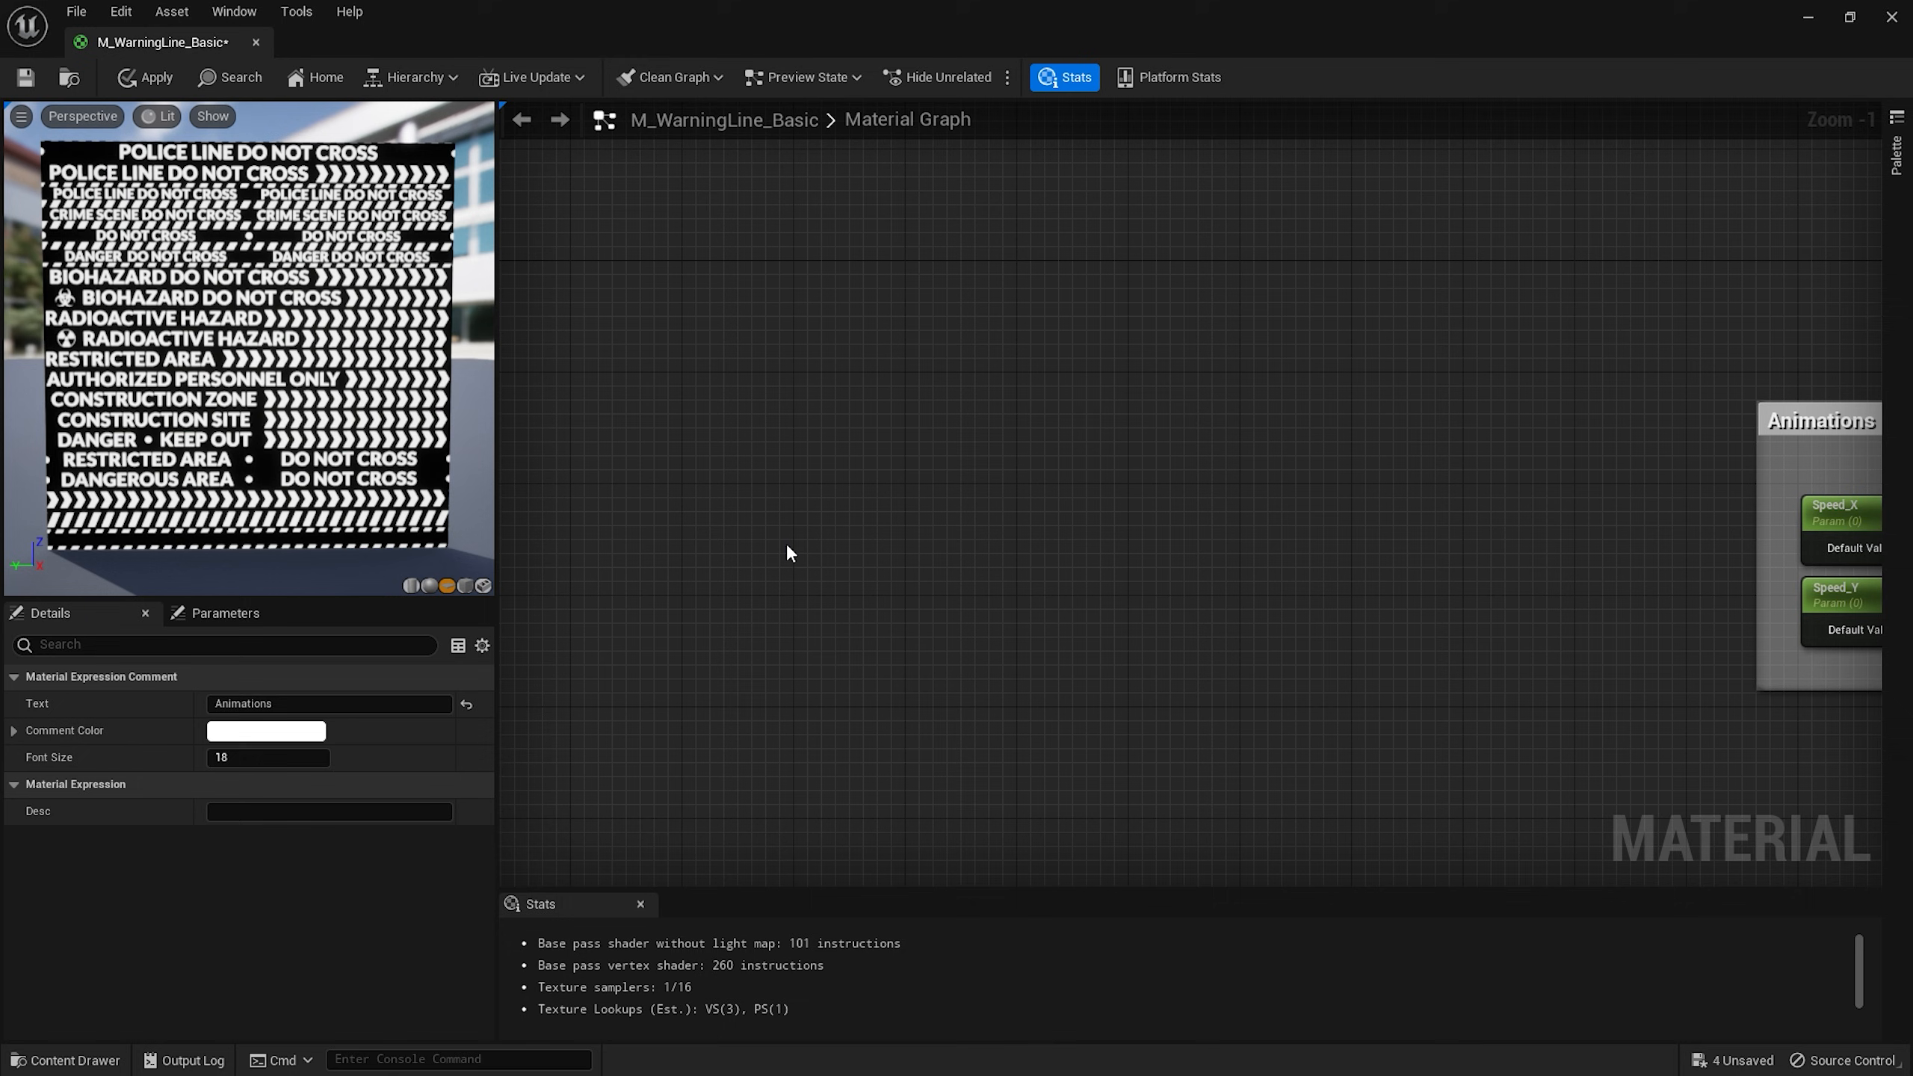
Multiply UVOffset_Y by 0.05 and clamp the result.
{"action": "left_click", "coordinate": [820, 527]}
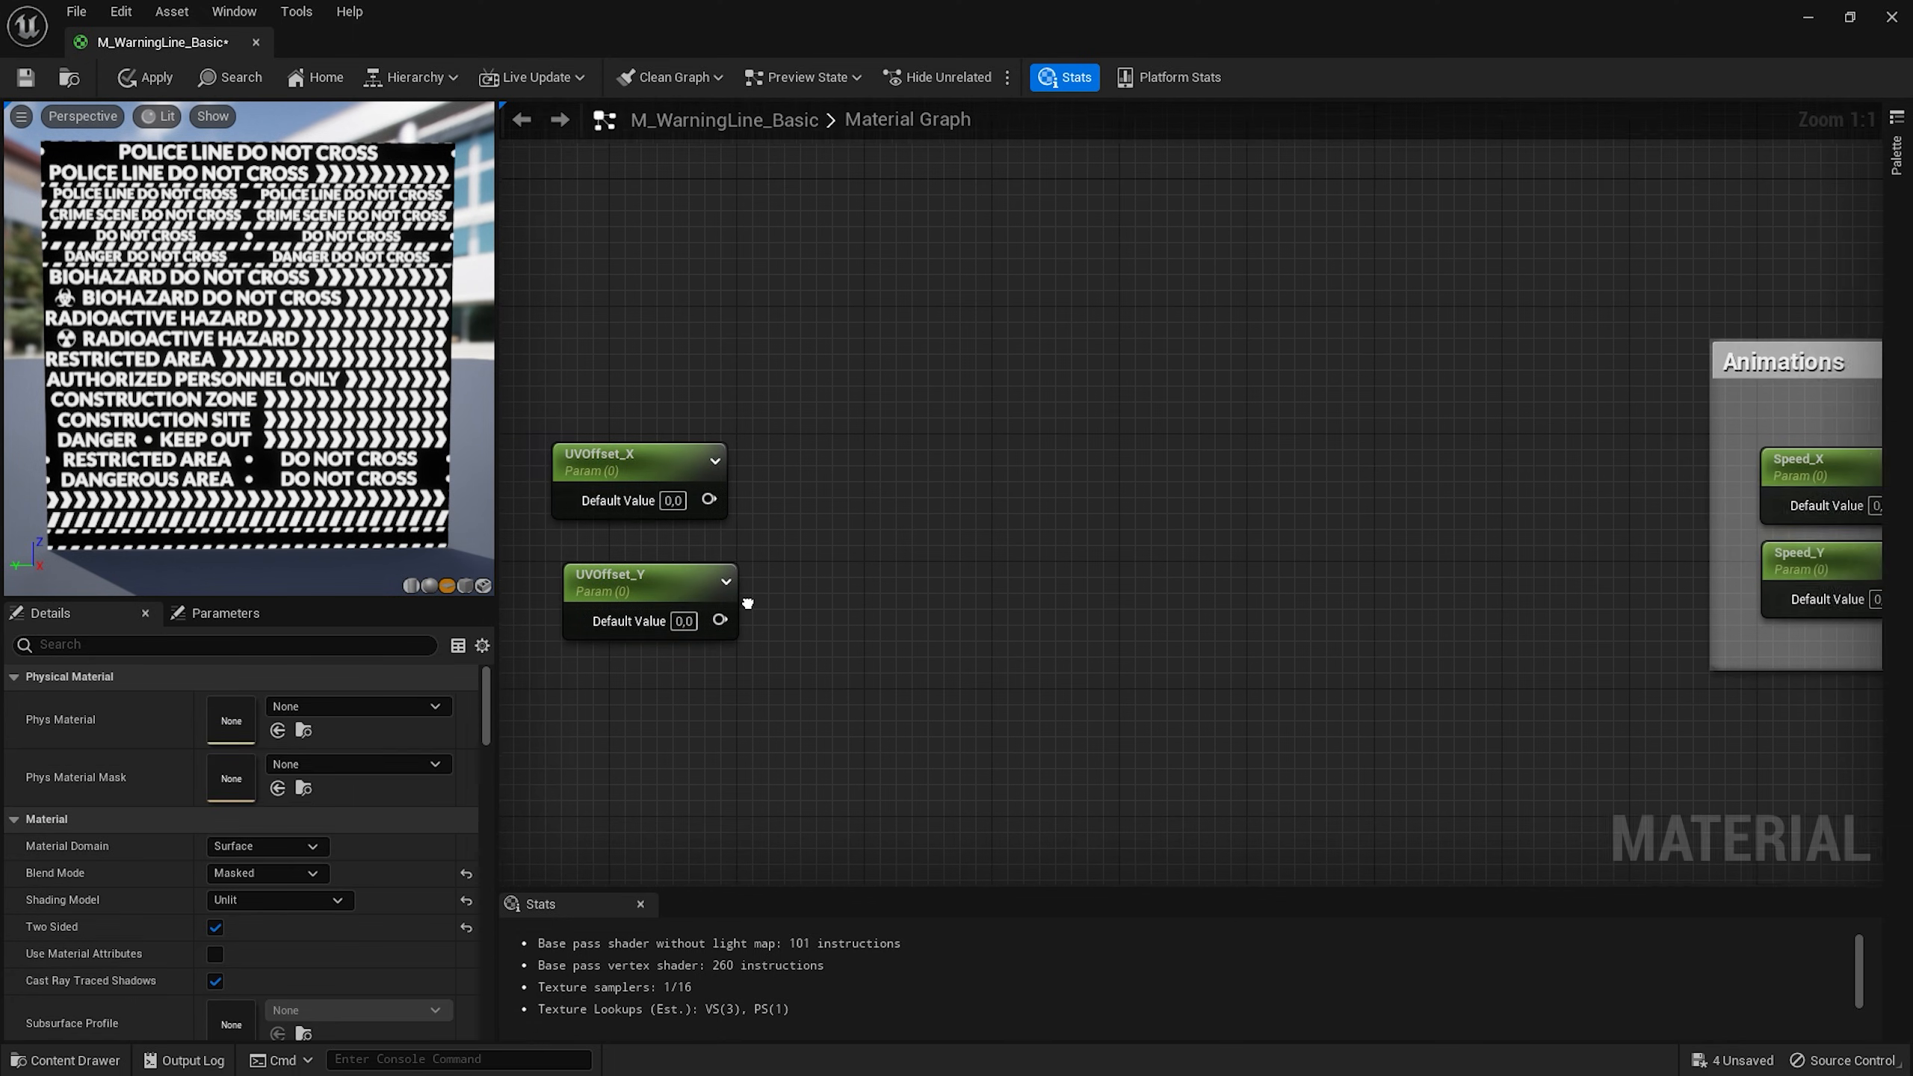
{"action": "left_click", "coordinate": [633, 546]}
{"action": "type", "text": "mult"}
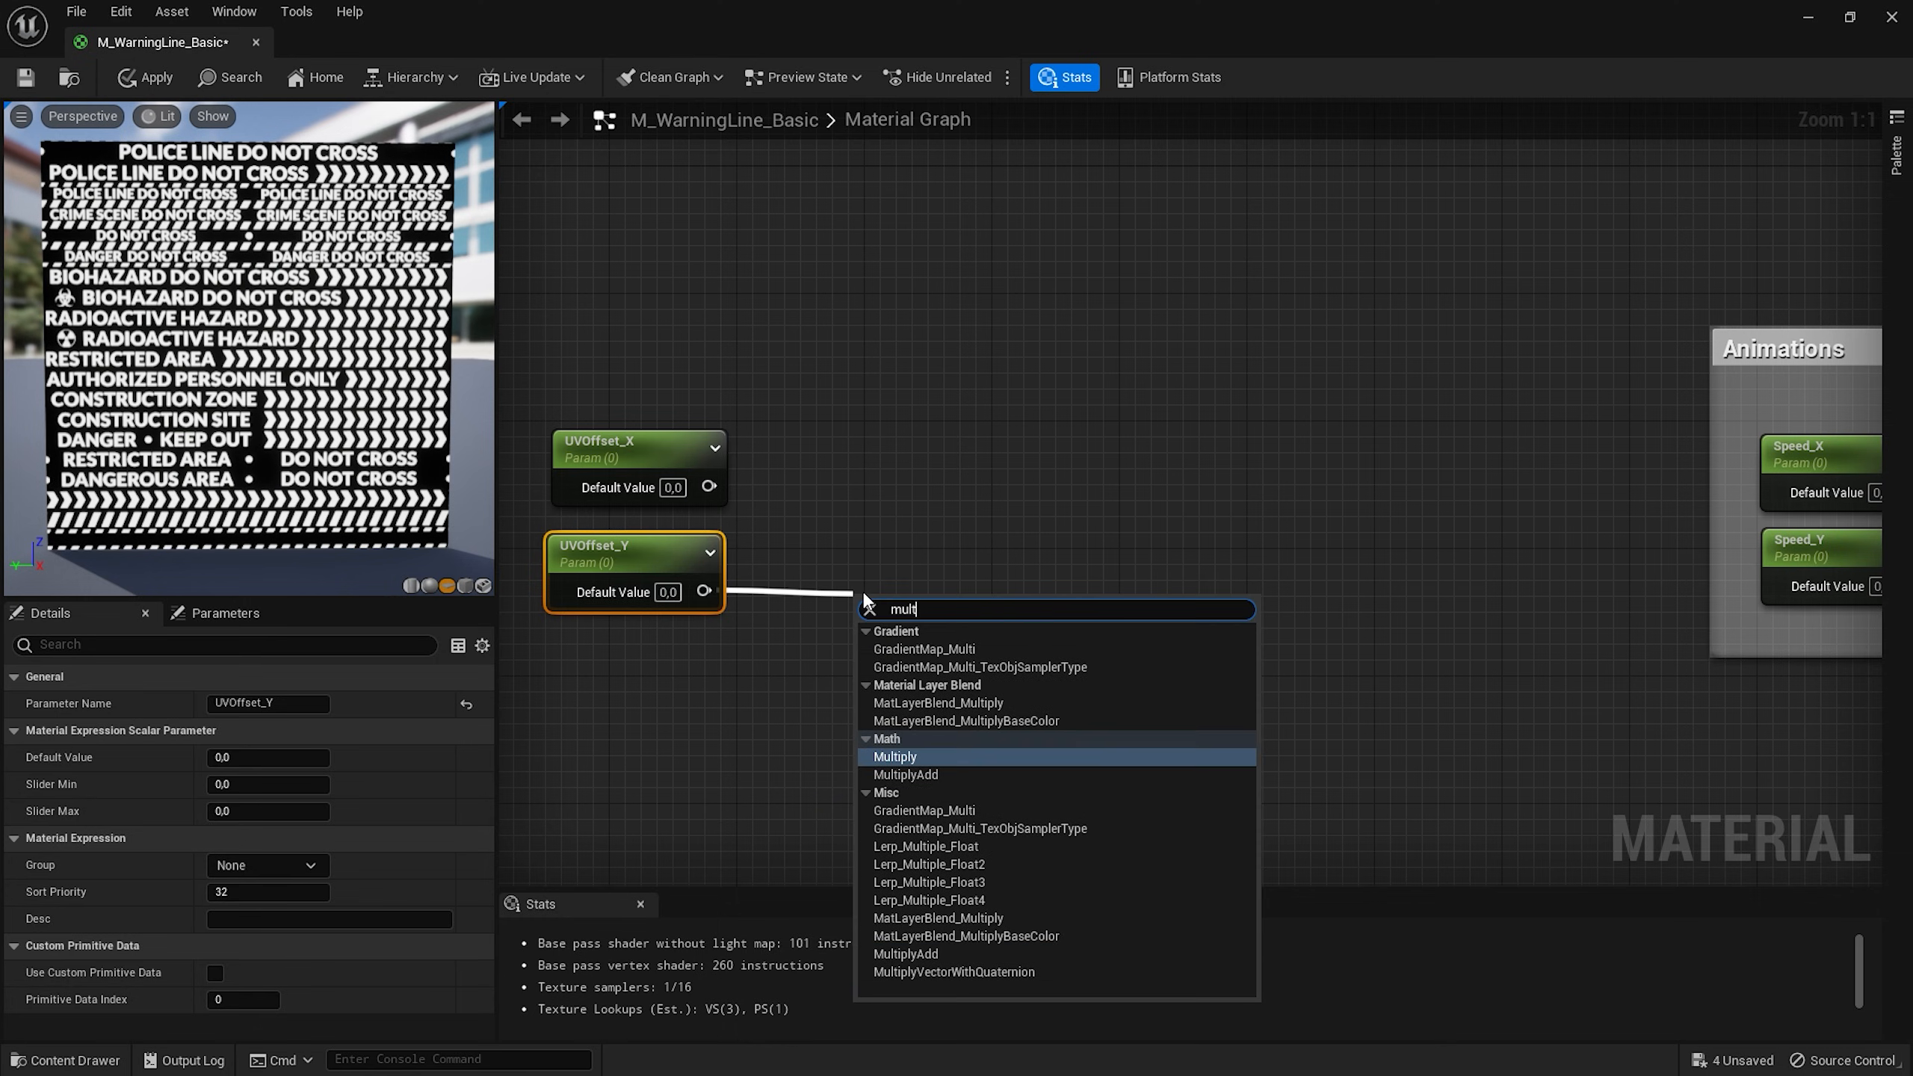
{"action": "left_click", "coordinate": [894, 757]}
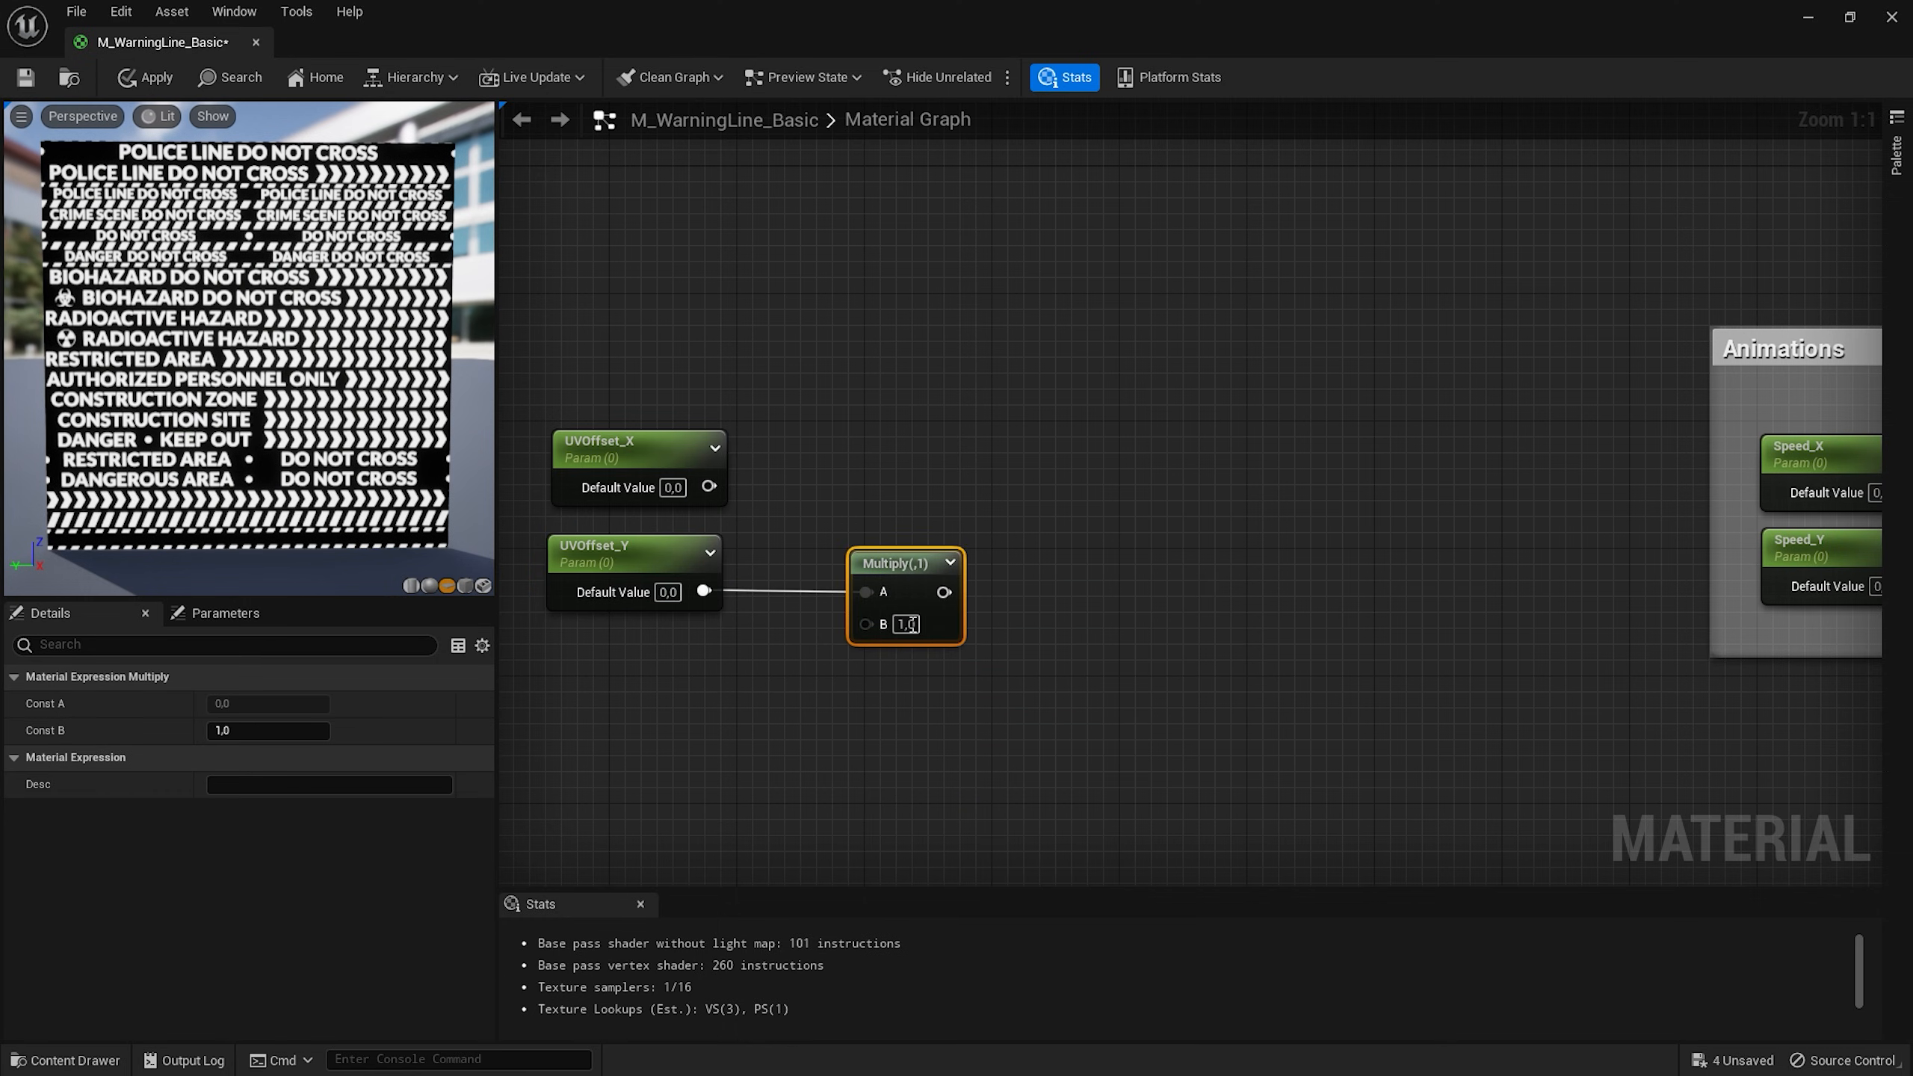
{"action": "type", "text": "0.05"}
{"action": "type", "text": "cla"}
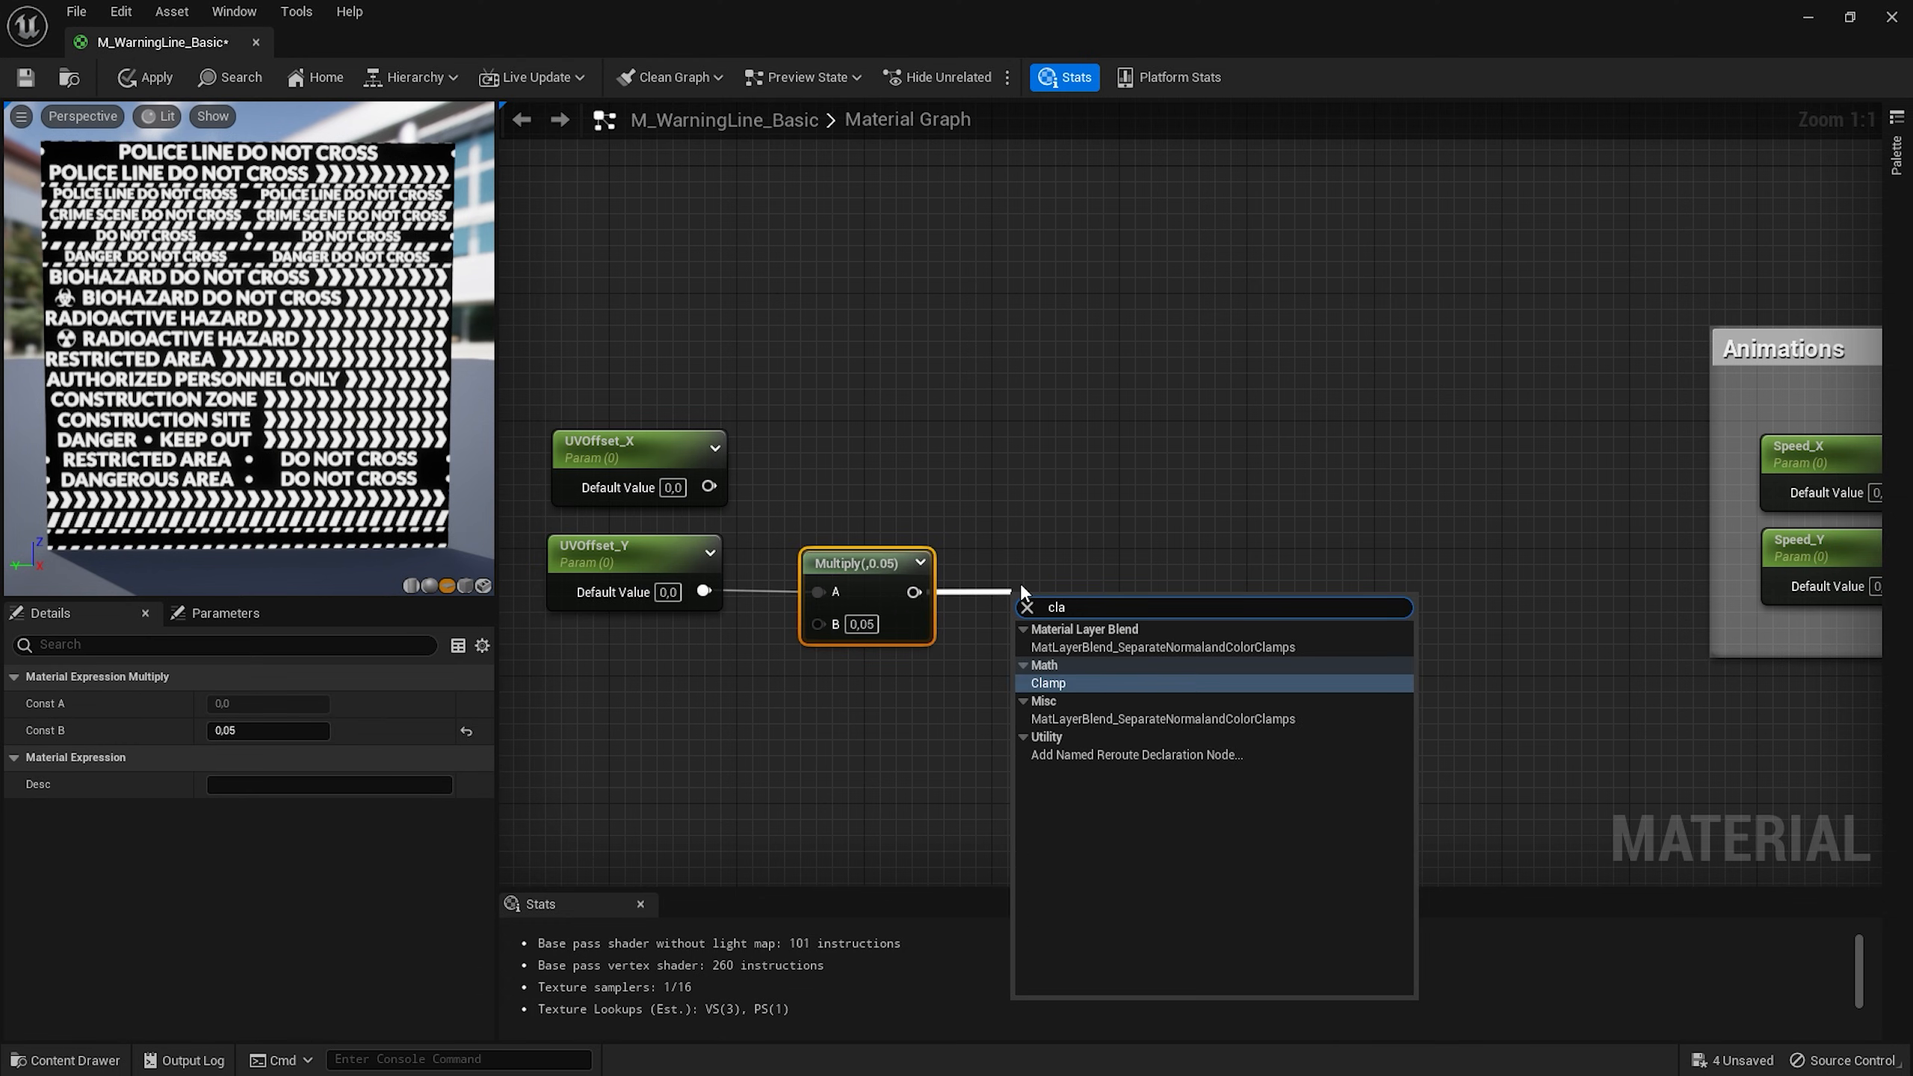
{"action": "left_click", "coordinate": [1047, 683]}
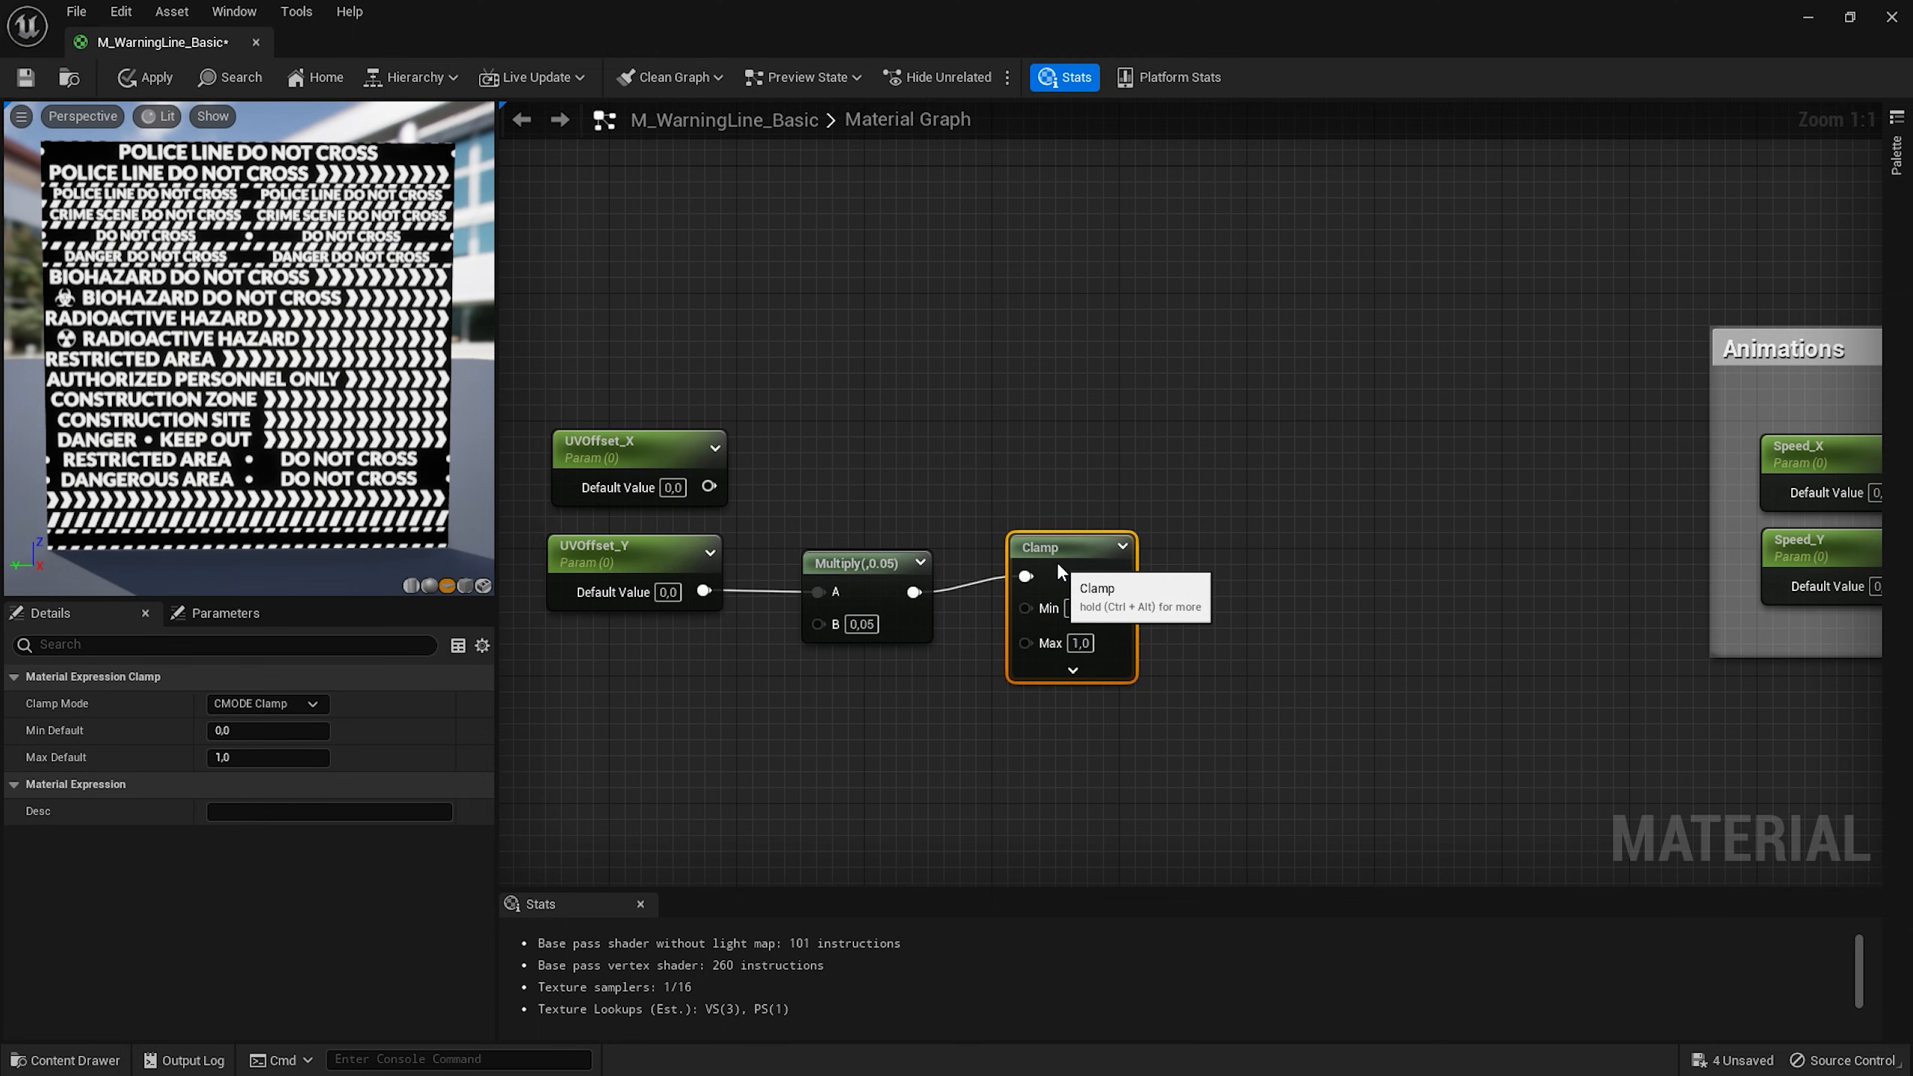
Append UVOffset_X with the clamped value and add it into the WarningLineTexture UVs.
{"action": "left_click_drag", "start_coordinate": [705, 486], "coordinate": [1269, 503]}
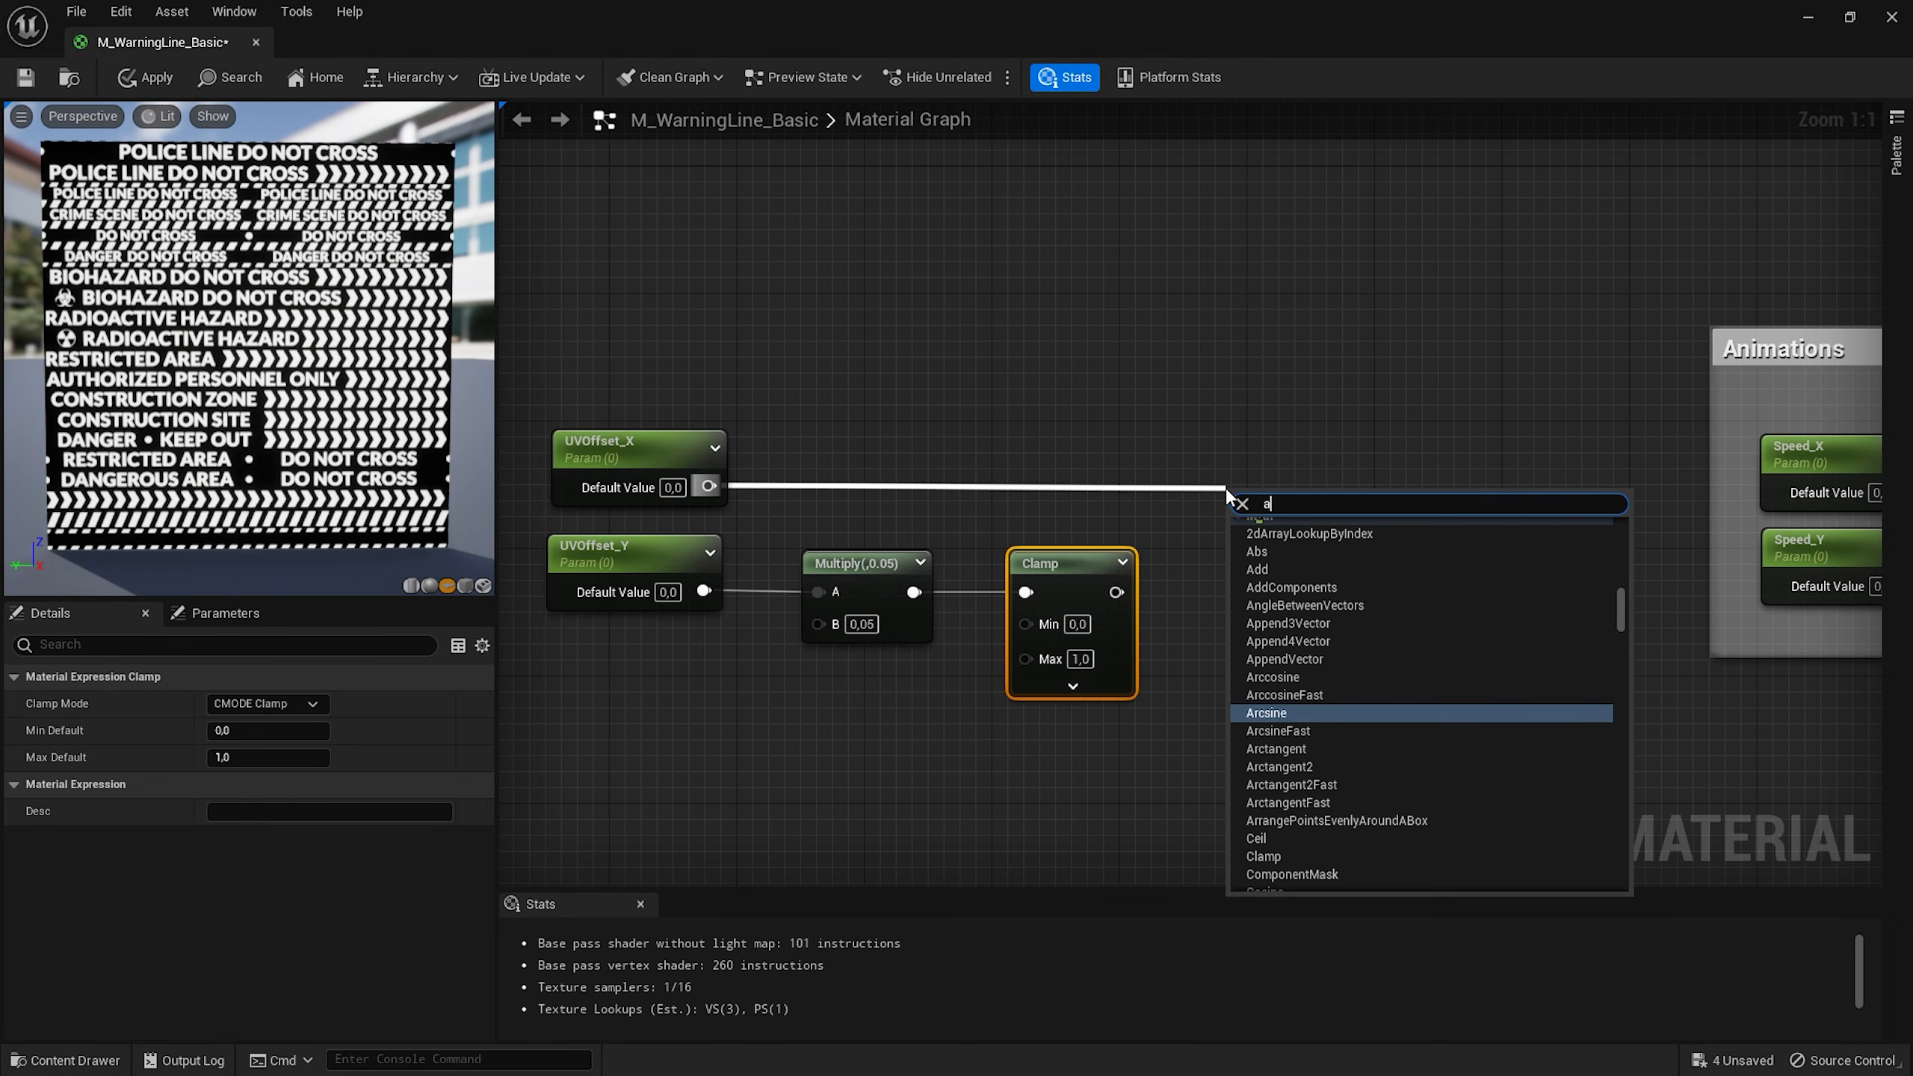
{"action": "type", "text": "ppend"}
{"action": "type", "text": "ADD"}
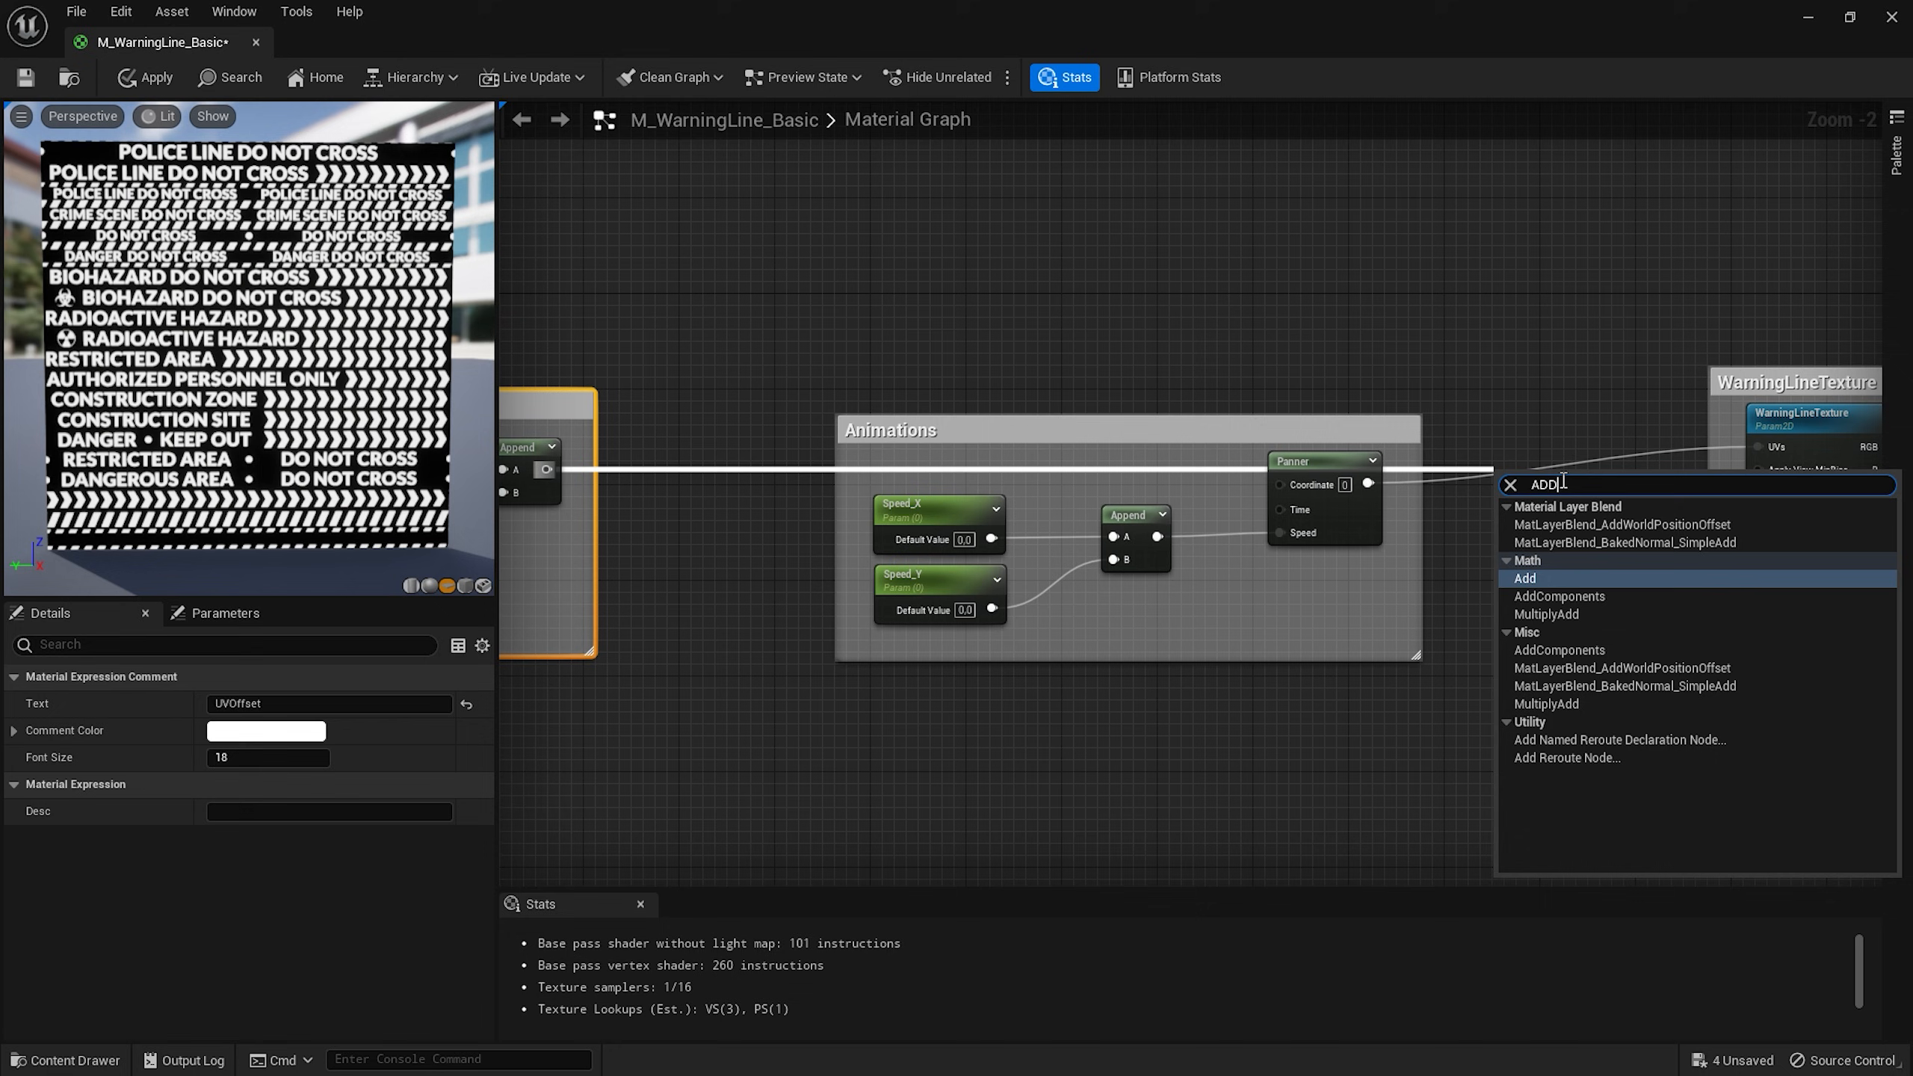
{"action": "left_click", "coordinate": [1525, 577]}
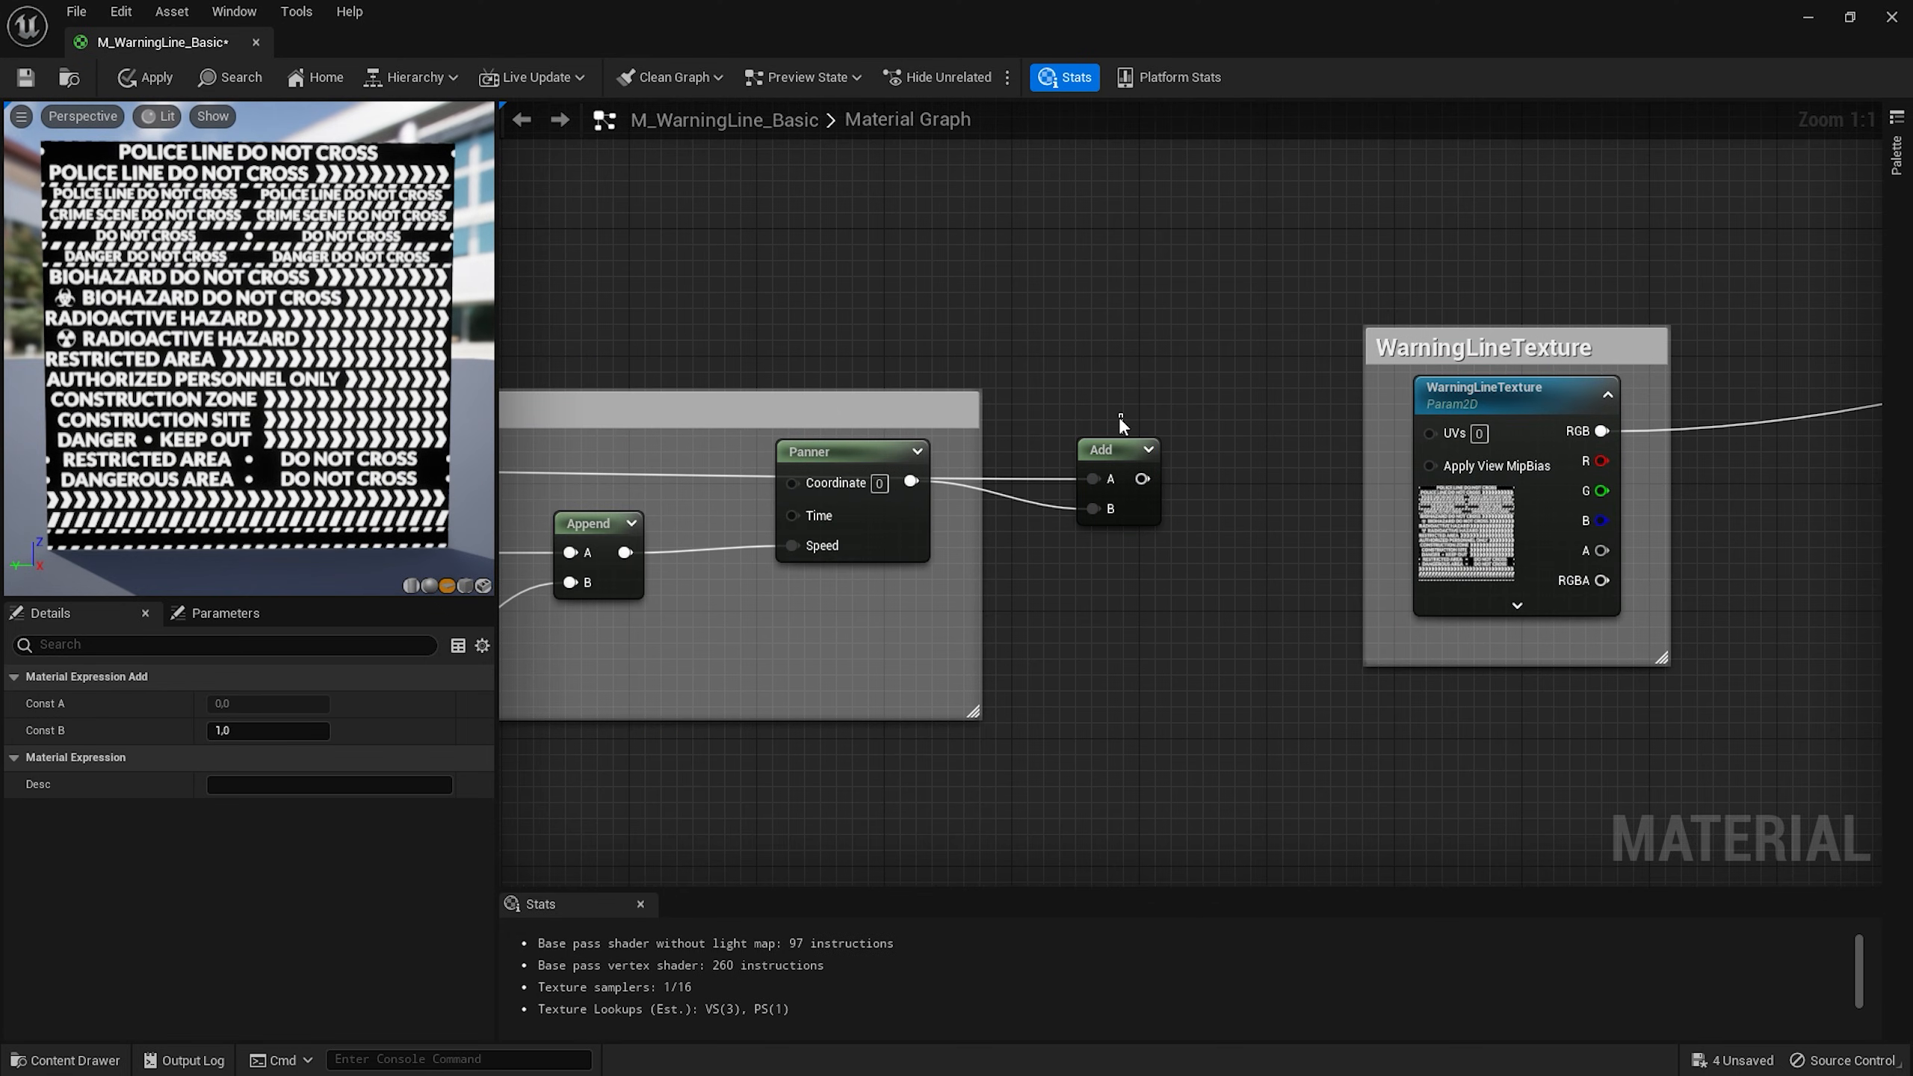
{"action": "left_click", "coordinate": [1113, 447]}
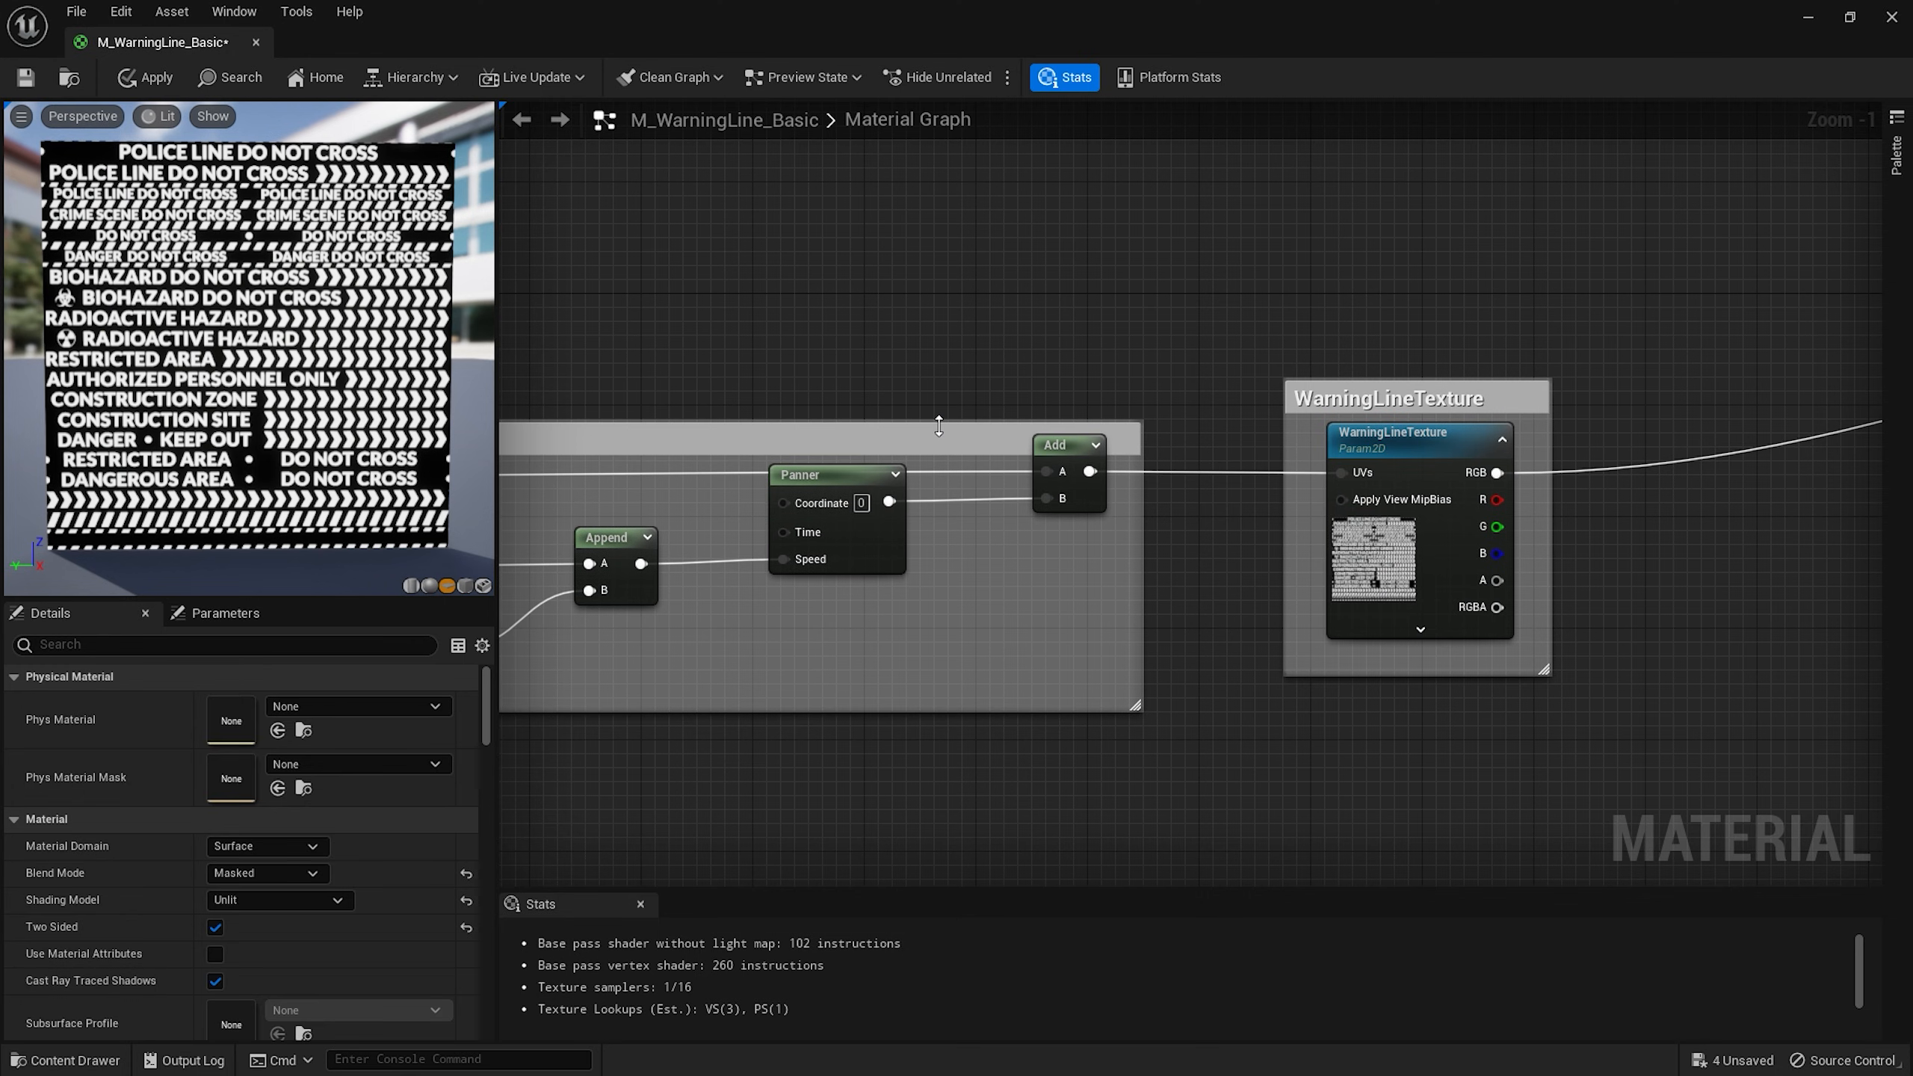
{"action": "scroll", "scroll_direction": "down", "scroll_amount": 3}
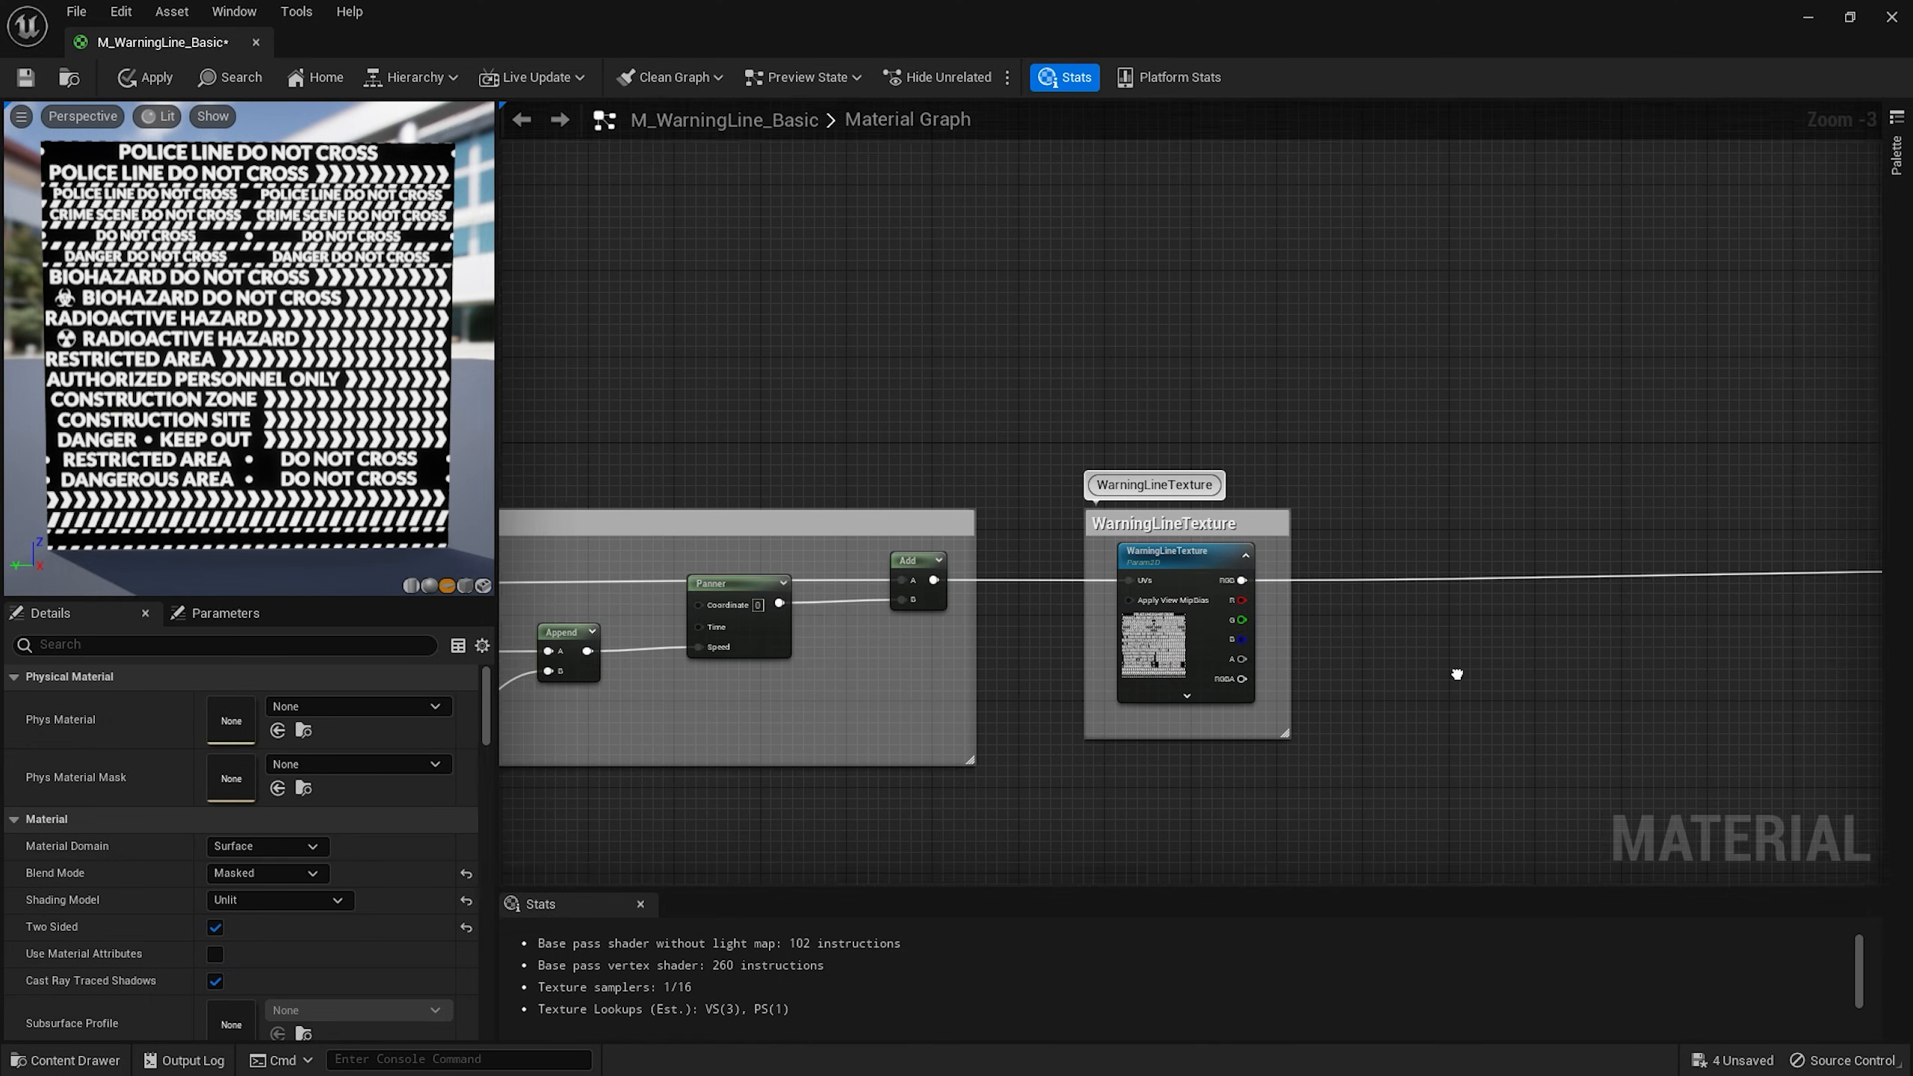
Multiply the texture coordinates and blend BackgroundTexture with WarningLineTexture through a previewed Lerp.
{"action": "left_click", "coordinate": [65, 1059]}
{"action": "type", "text": "MULT"}
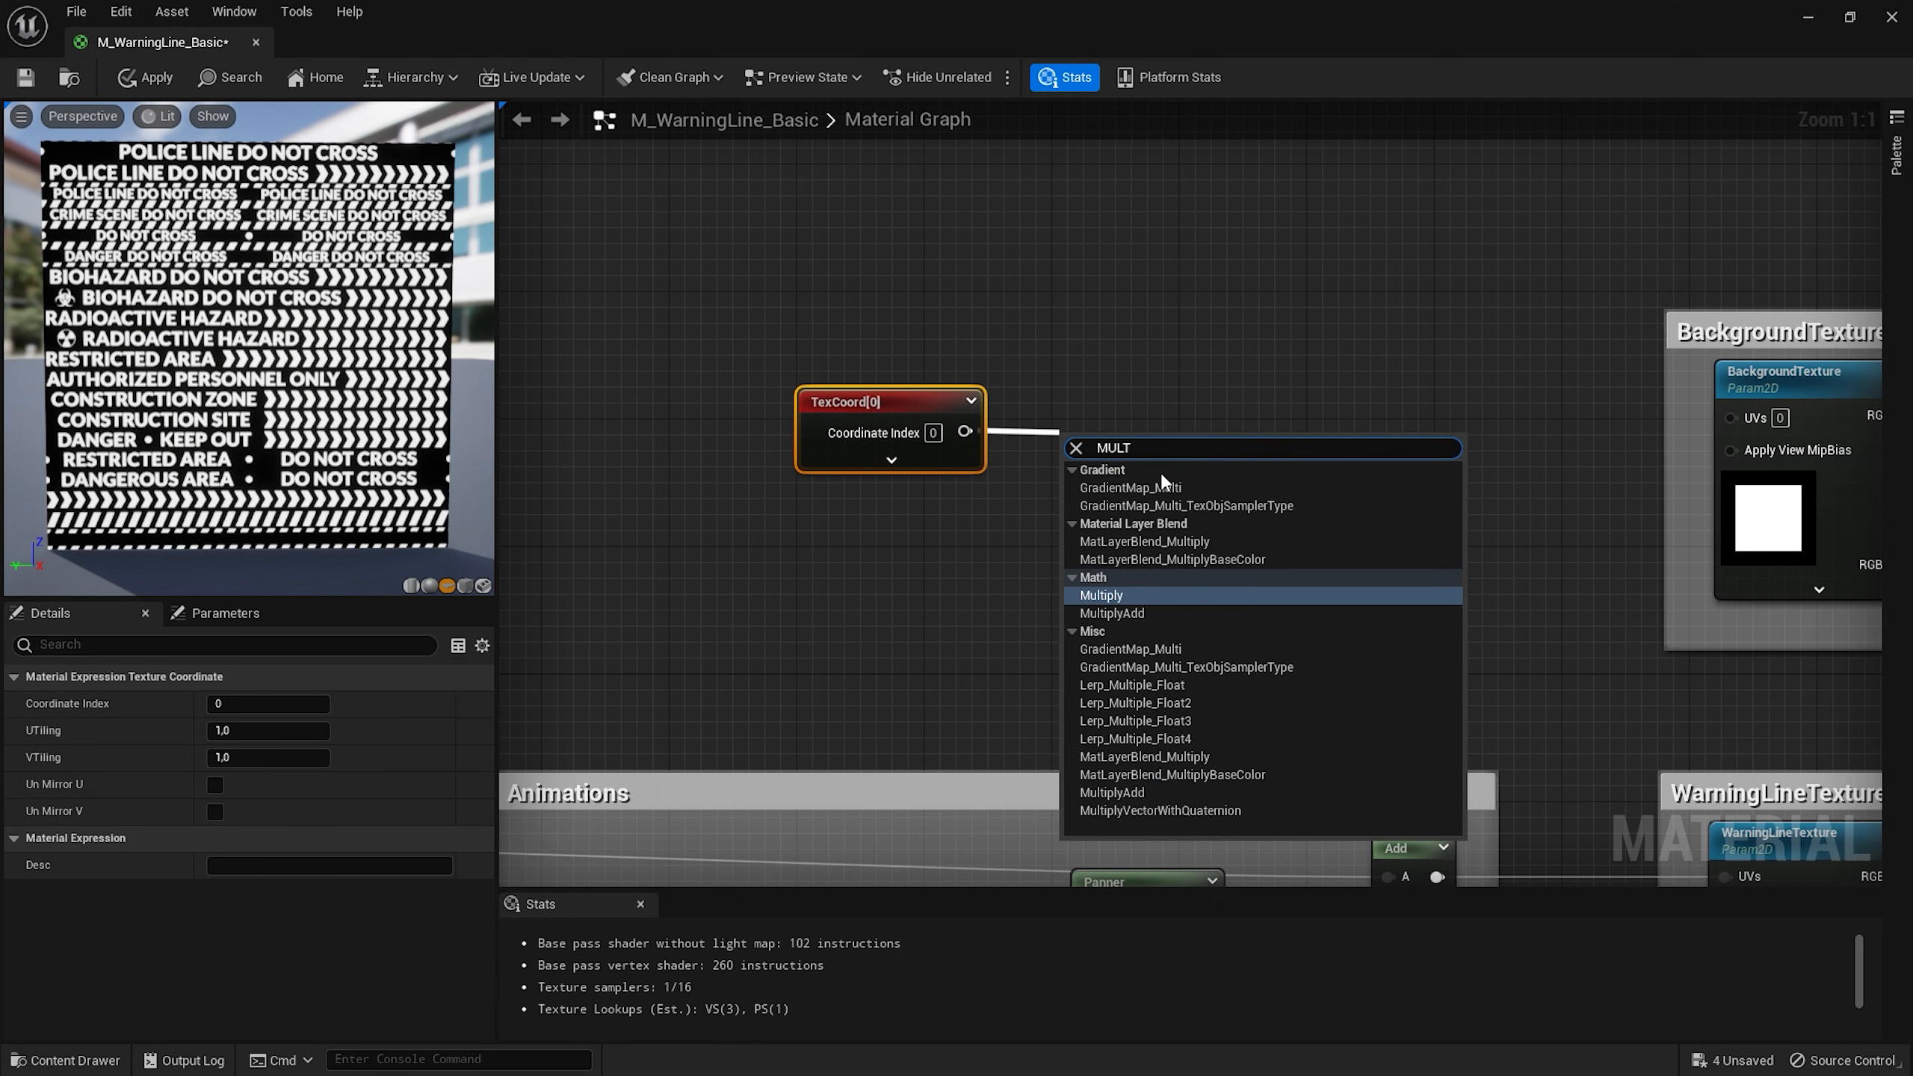
{"action": "left_click", "coordinate": [1101, 595]}
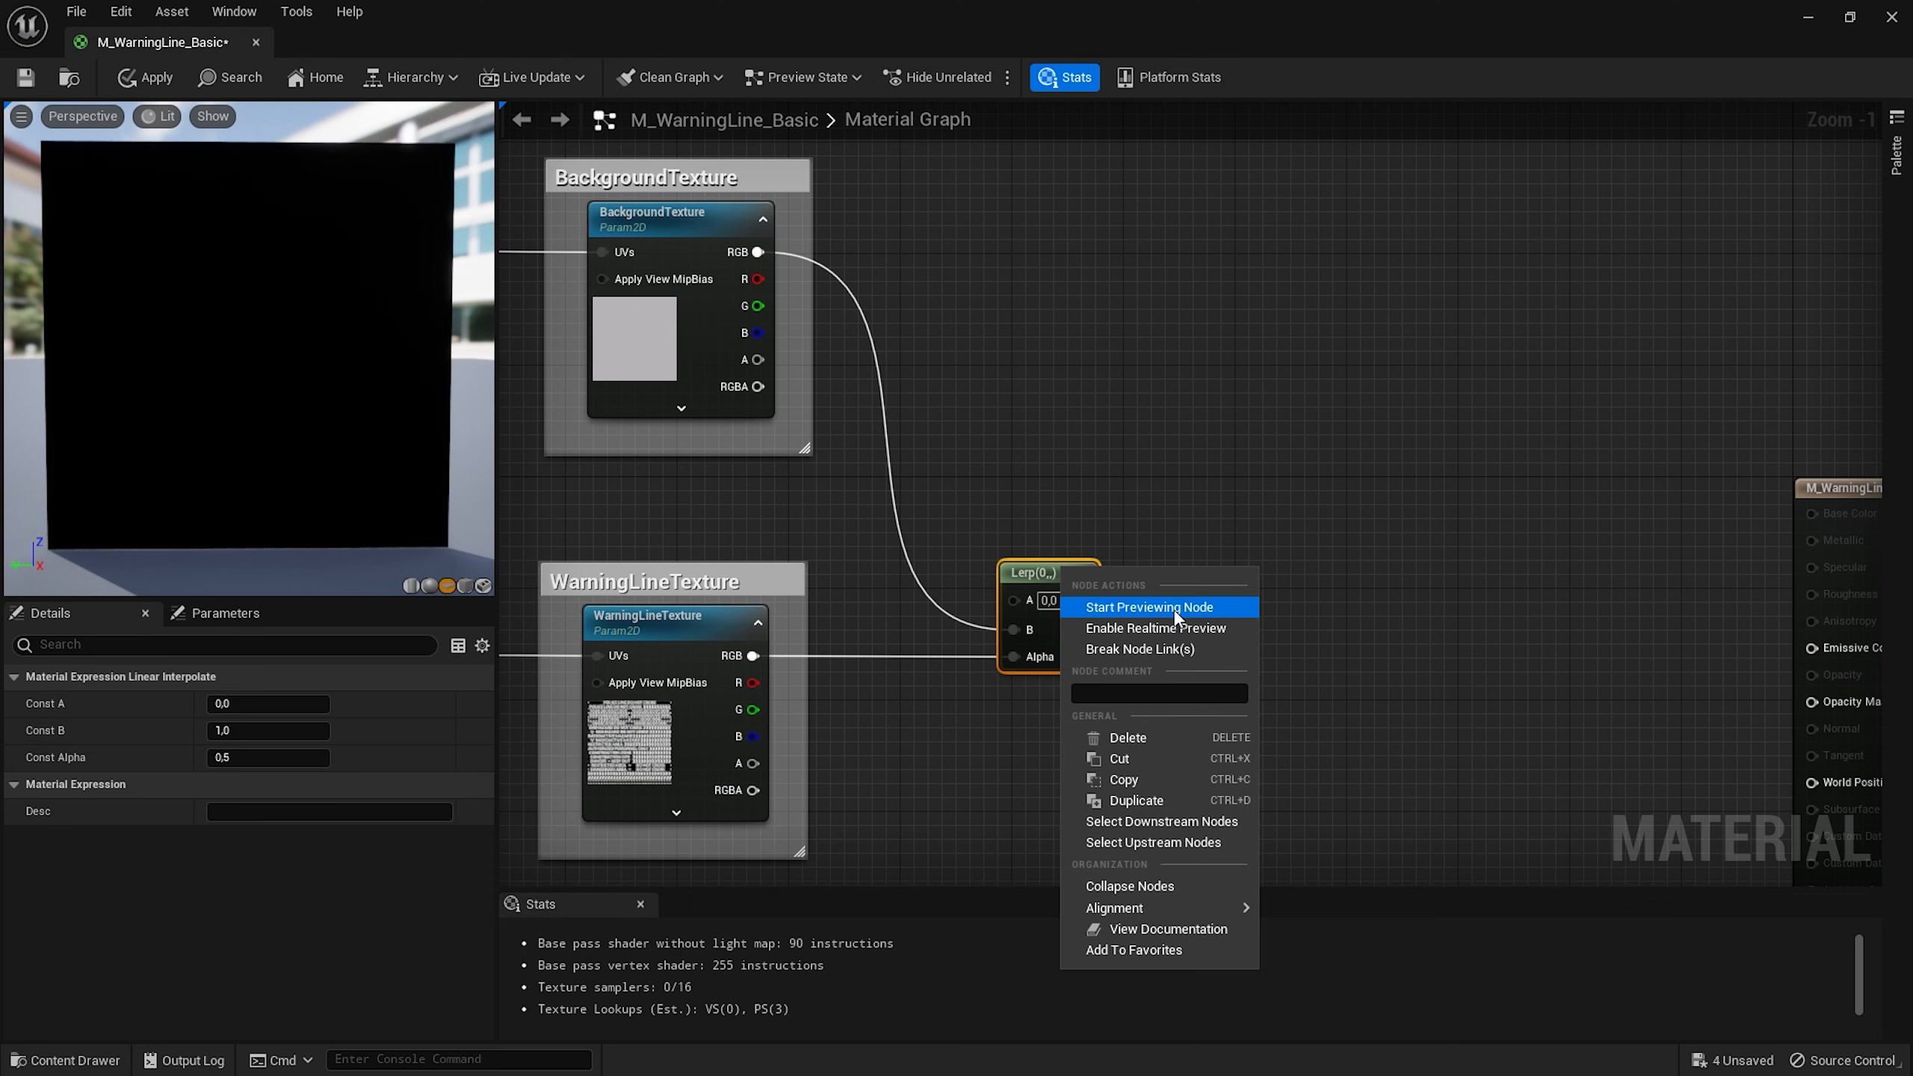
{"action": "left_click", "coordinate": [1148, 607]}
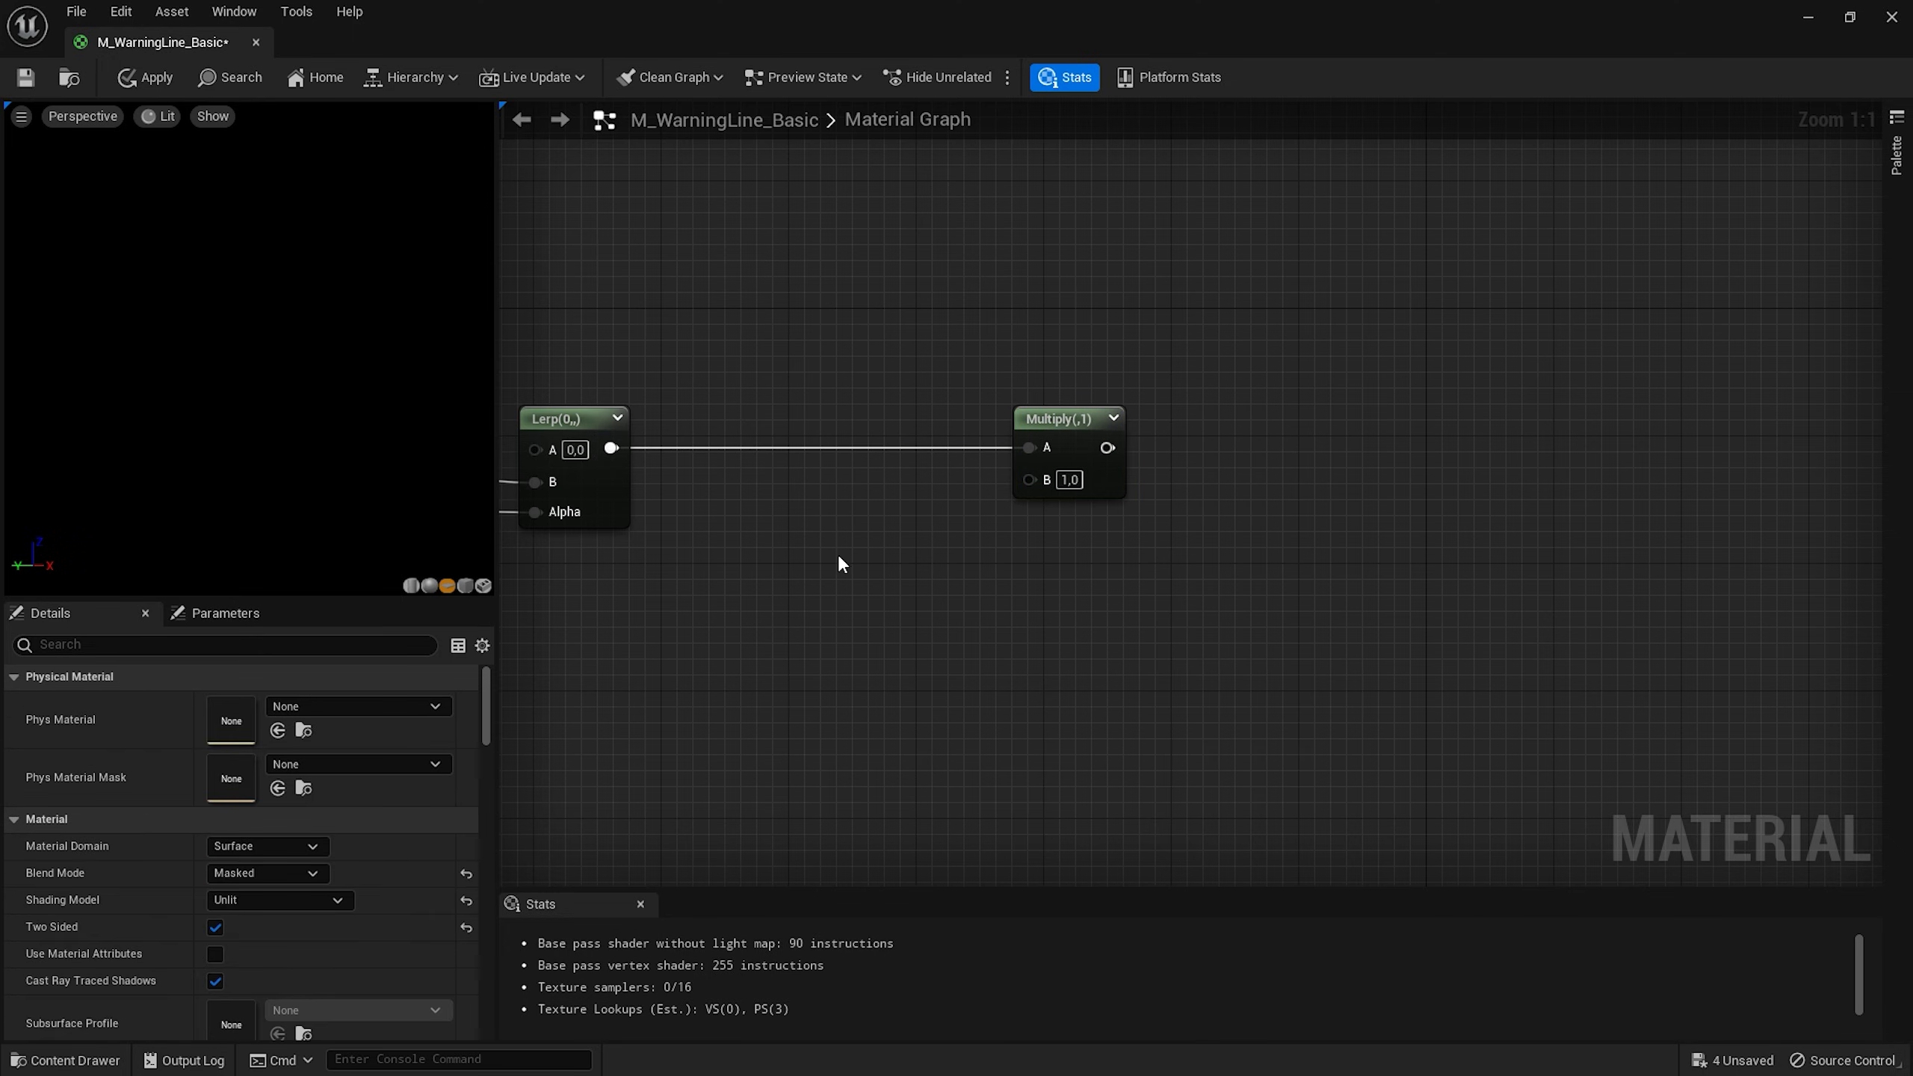
Convert the colour constant into an EmissiveColor parameter with a yellow default.
{"action": "right_click", "coordinate": [793, 559]}
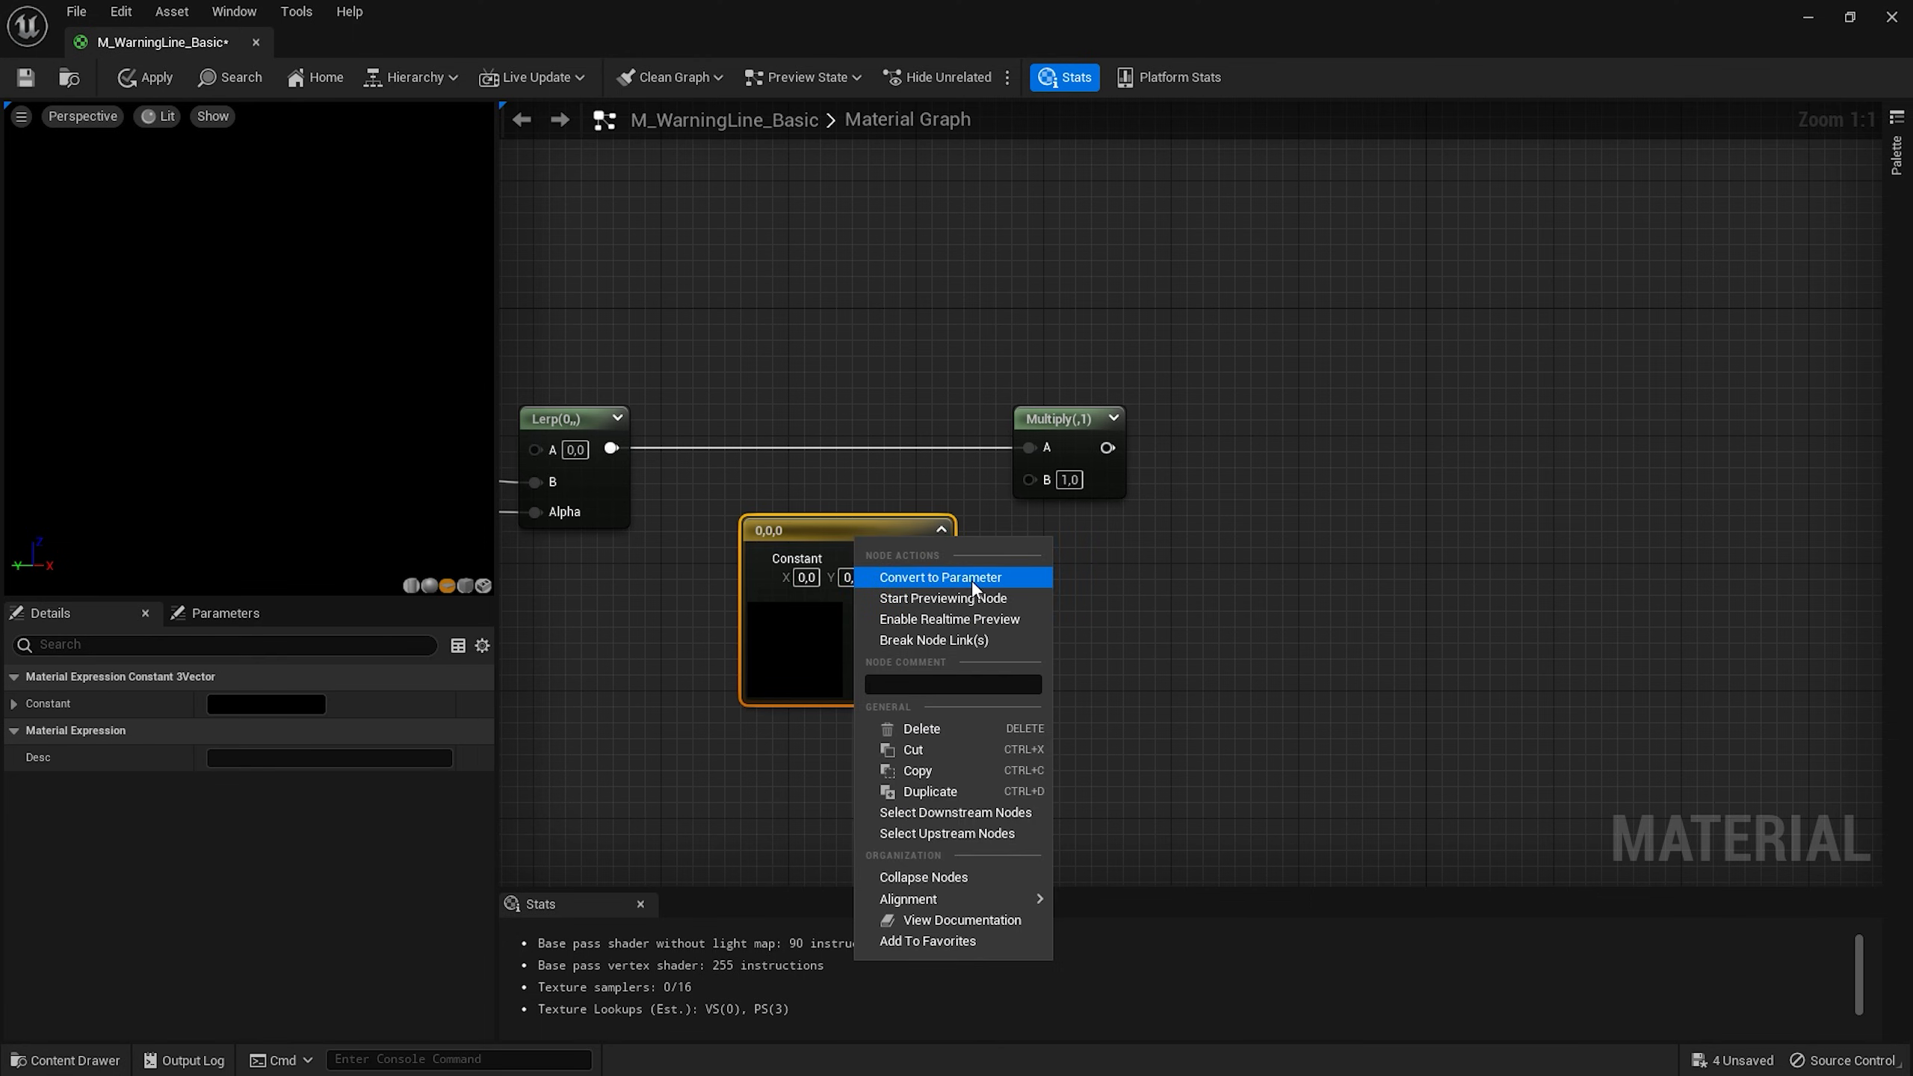
{"action": "left_click", "coordinate": [941, 577]}
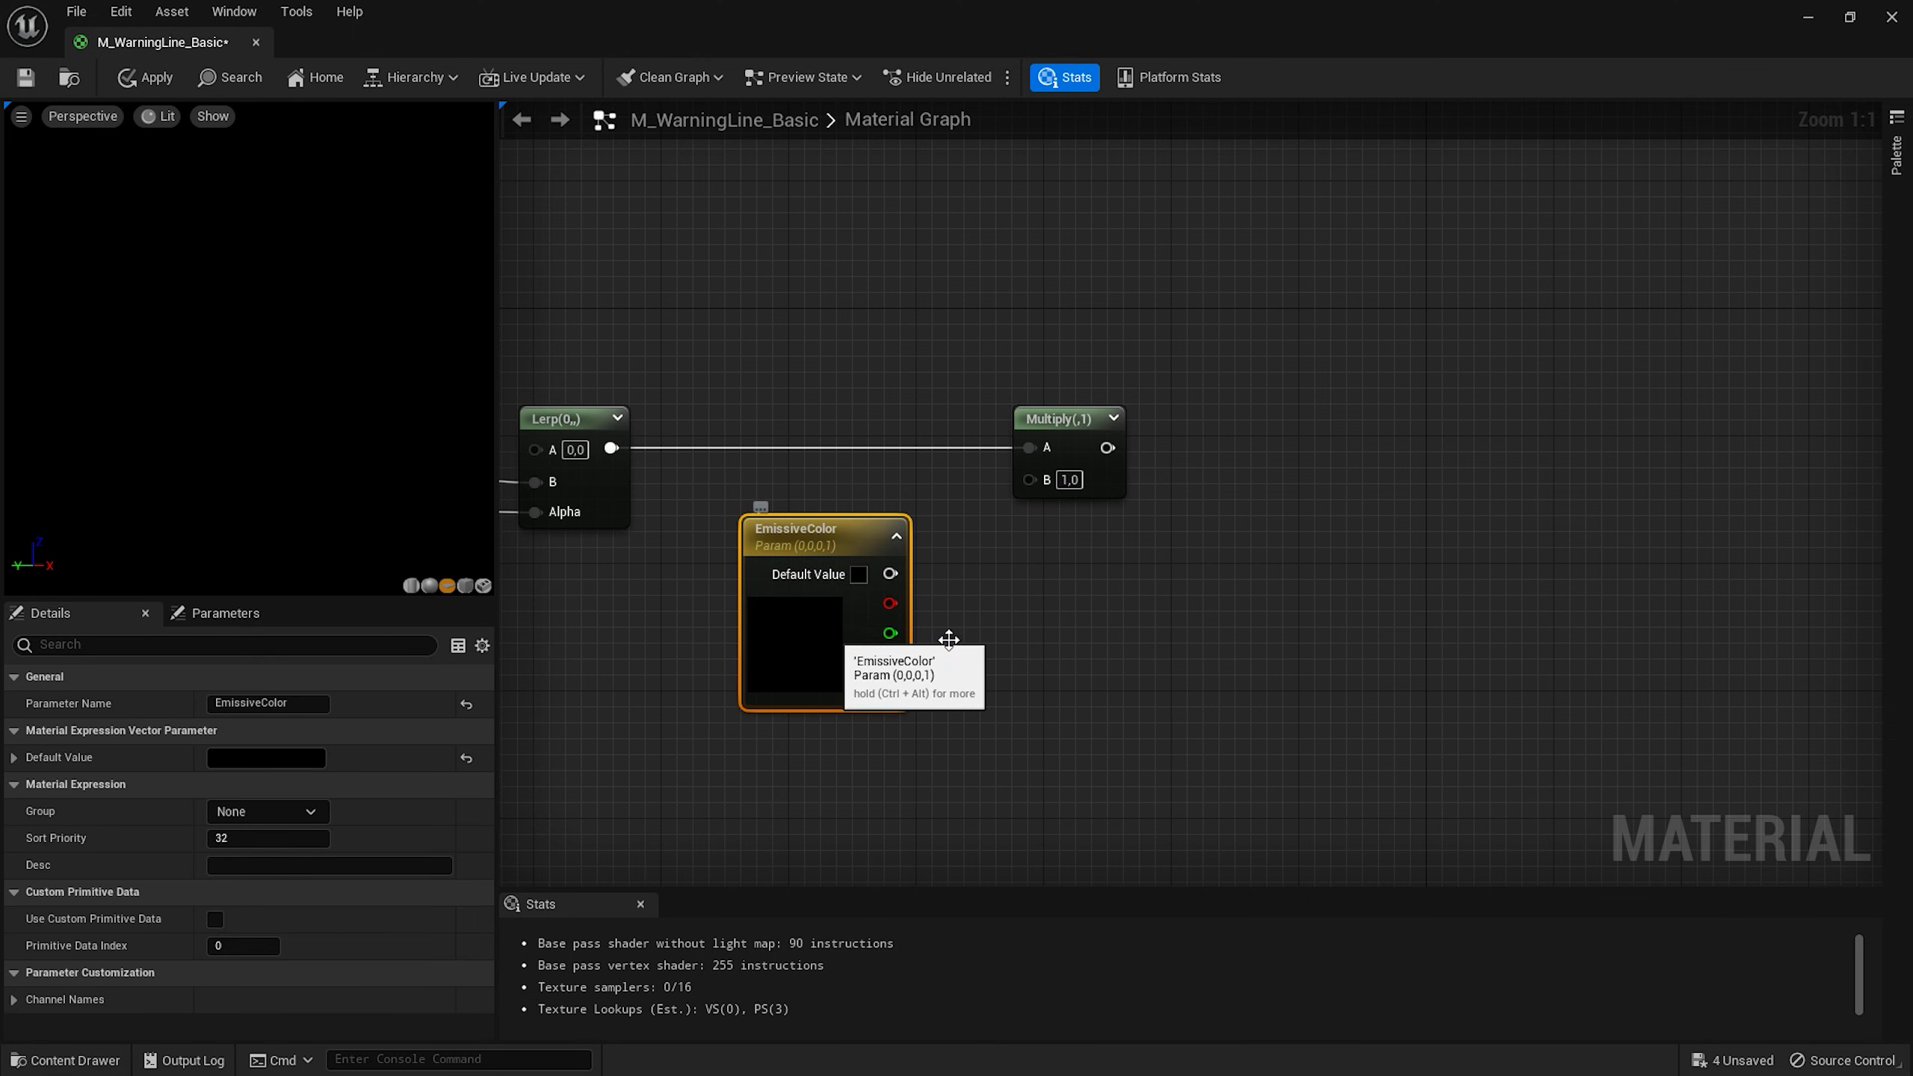
{"action": "left_click", "coordinate": [857, 573]}
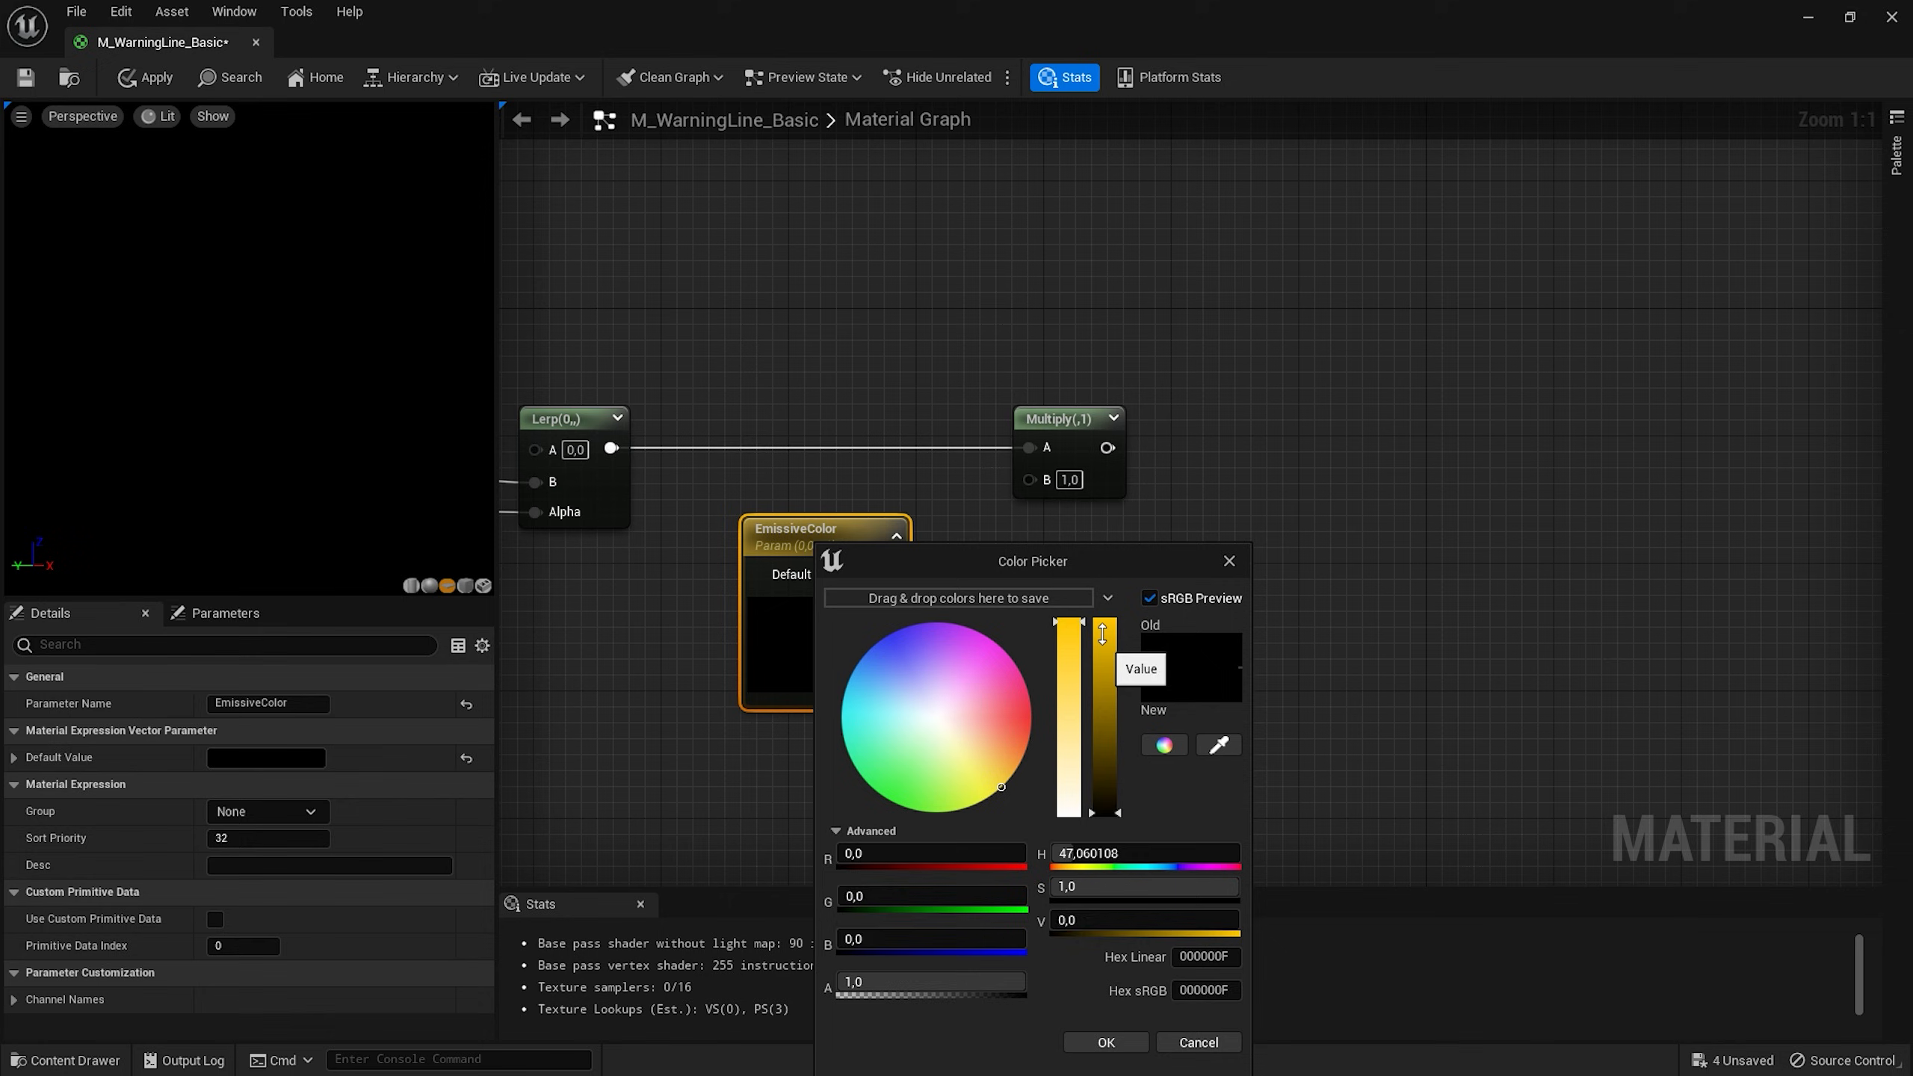
{"action": "left_click", "coordinate": [1103, 1047]}
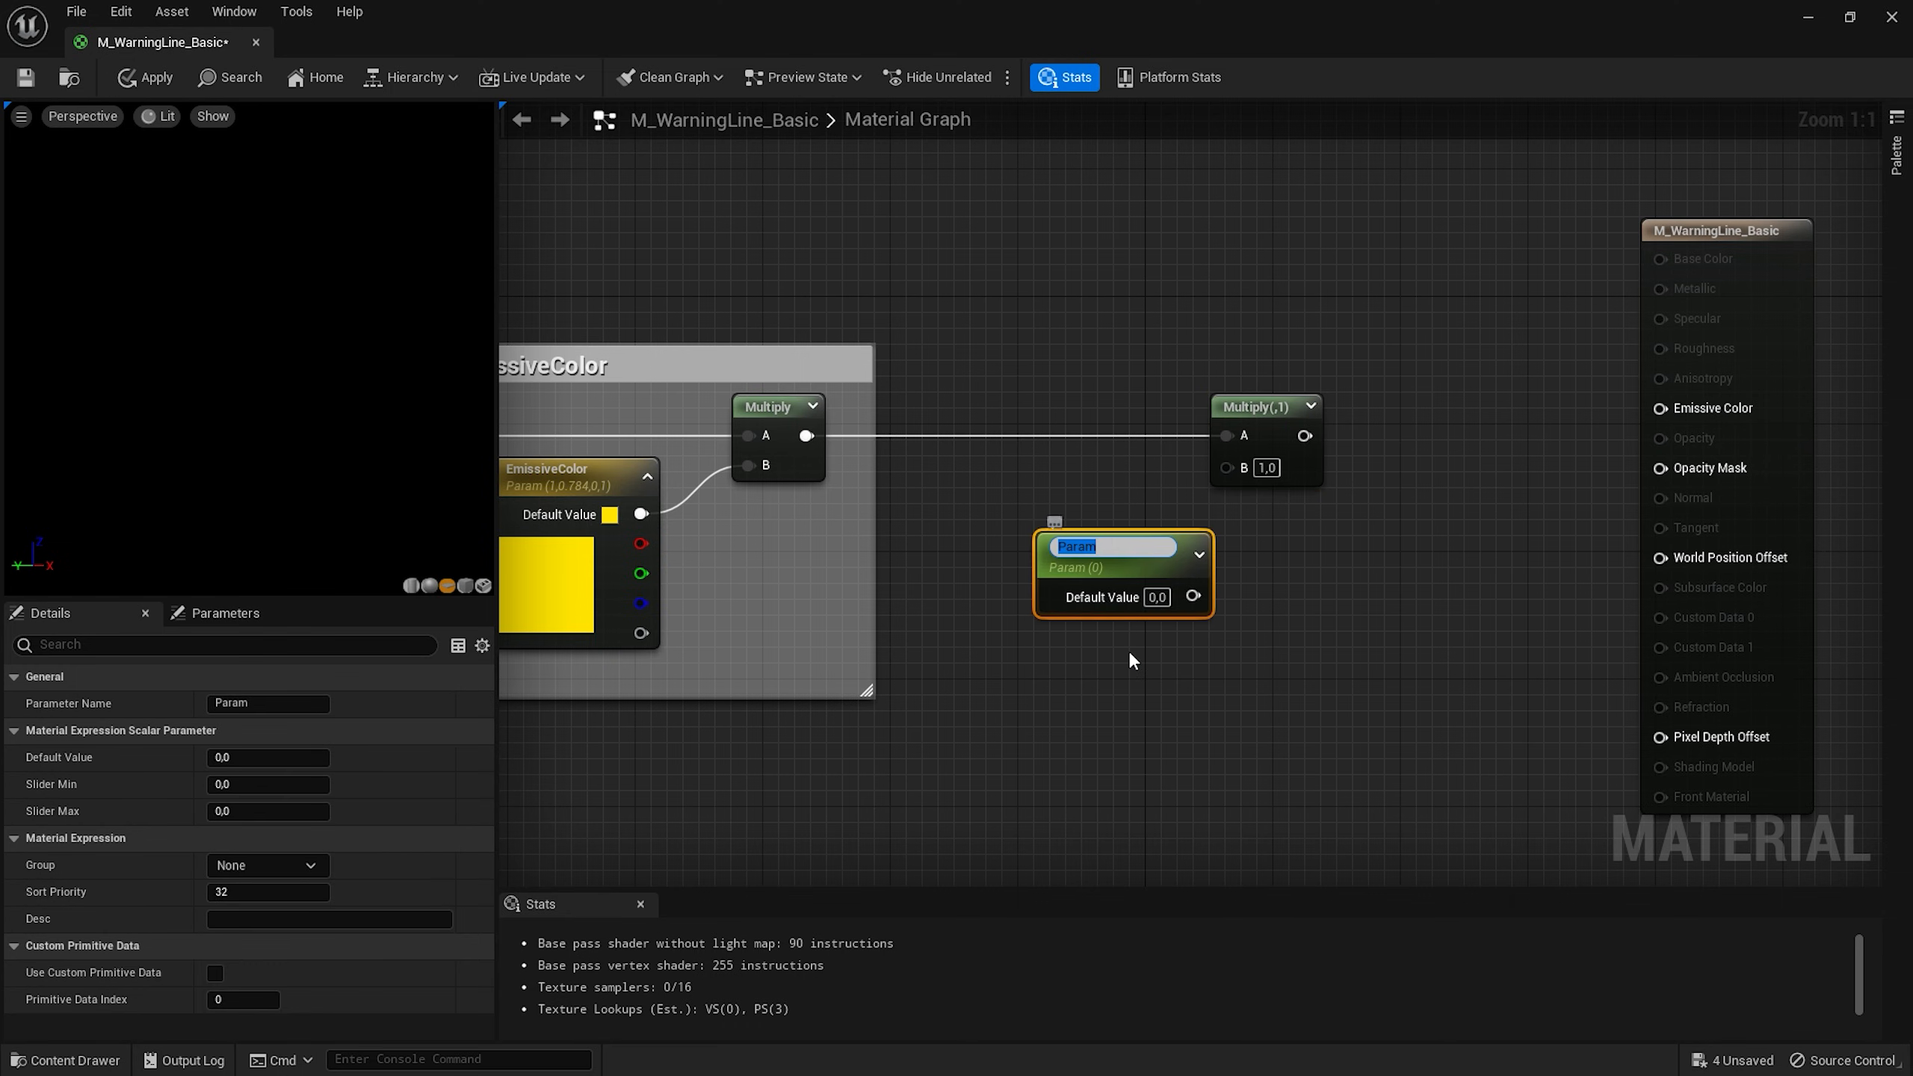
Multiply by an EmissiveIntensity parameter and wire into Emissive Color and Opacity Mask.
{"action": "type", "text": "EmissiveIntensity"}
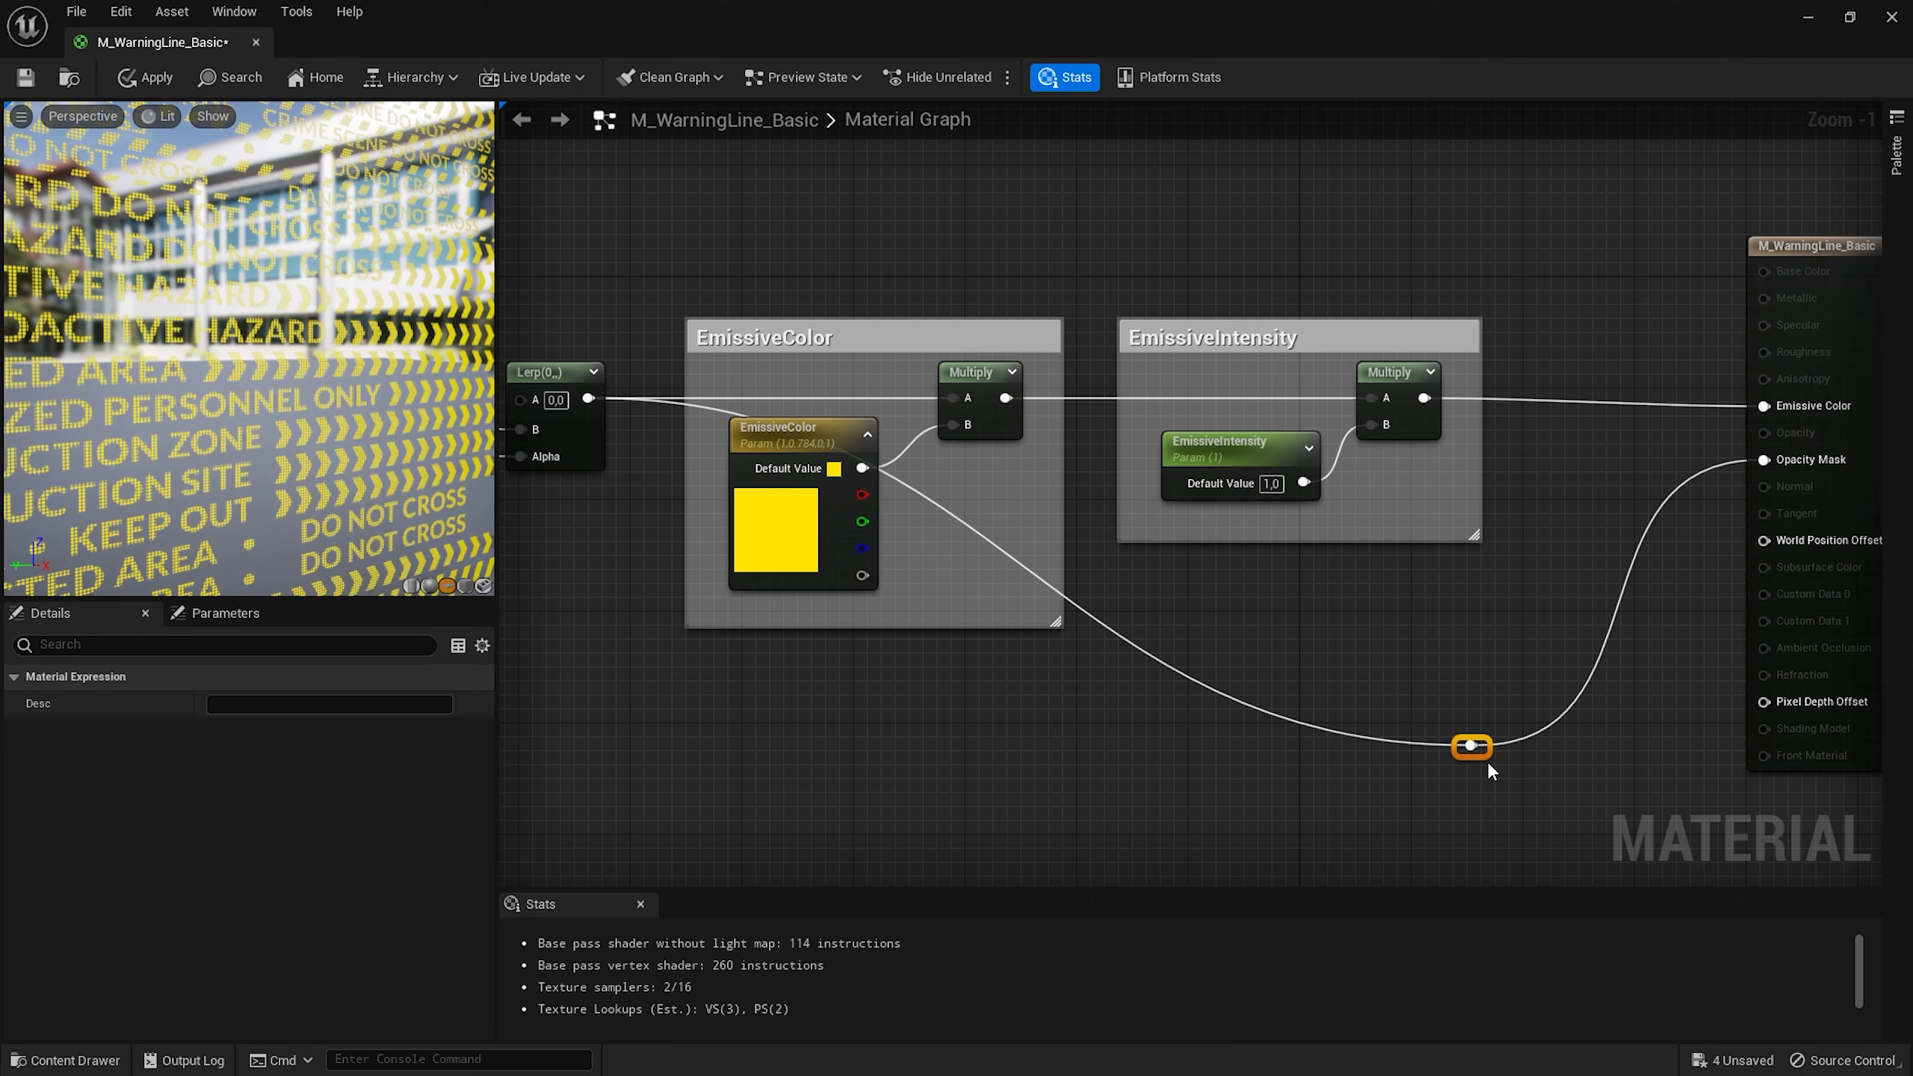
{"action": "left_click_drag", "start_coordinate": [1470, 747], "coordinate": [1124, 637]}
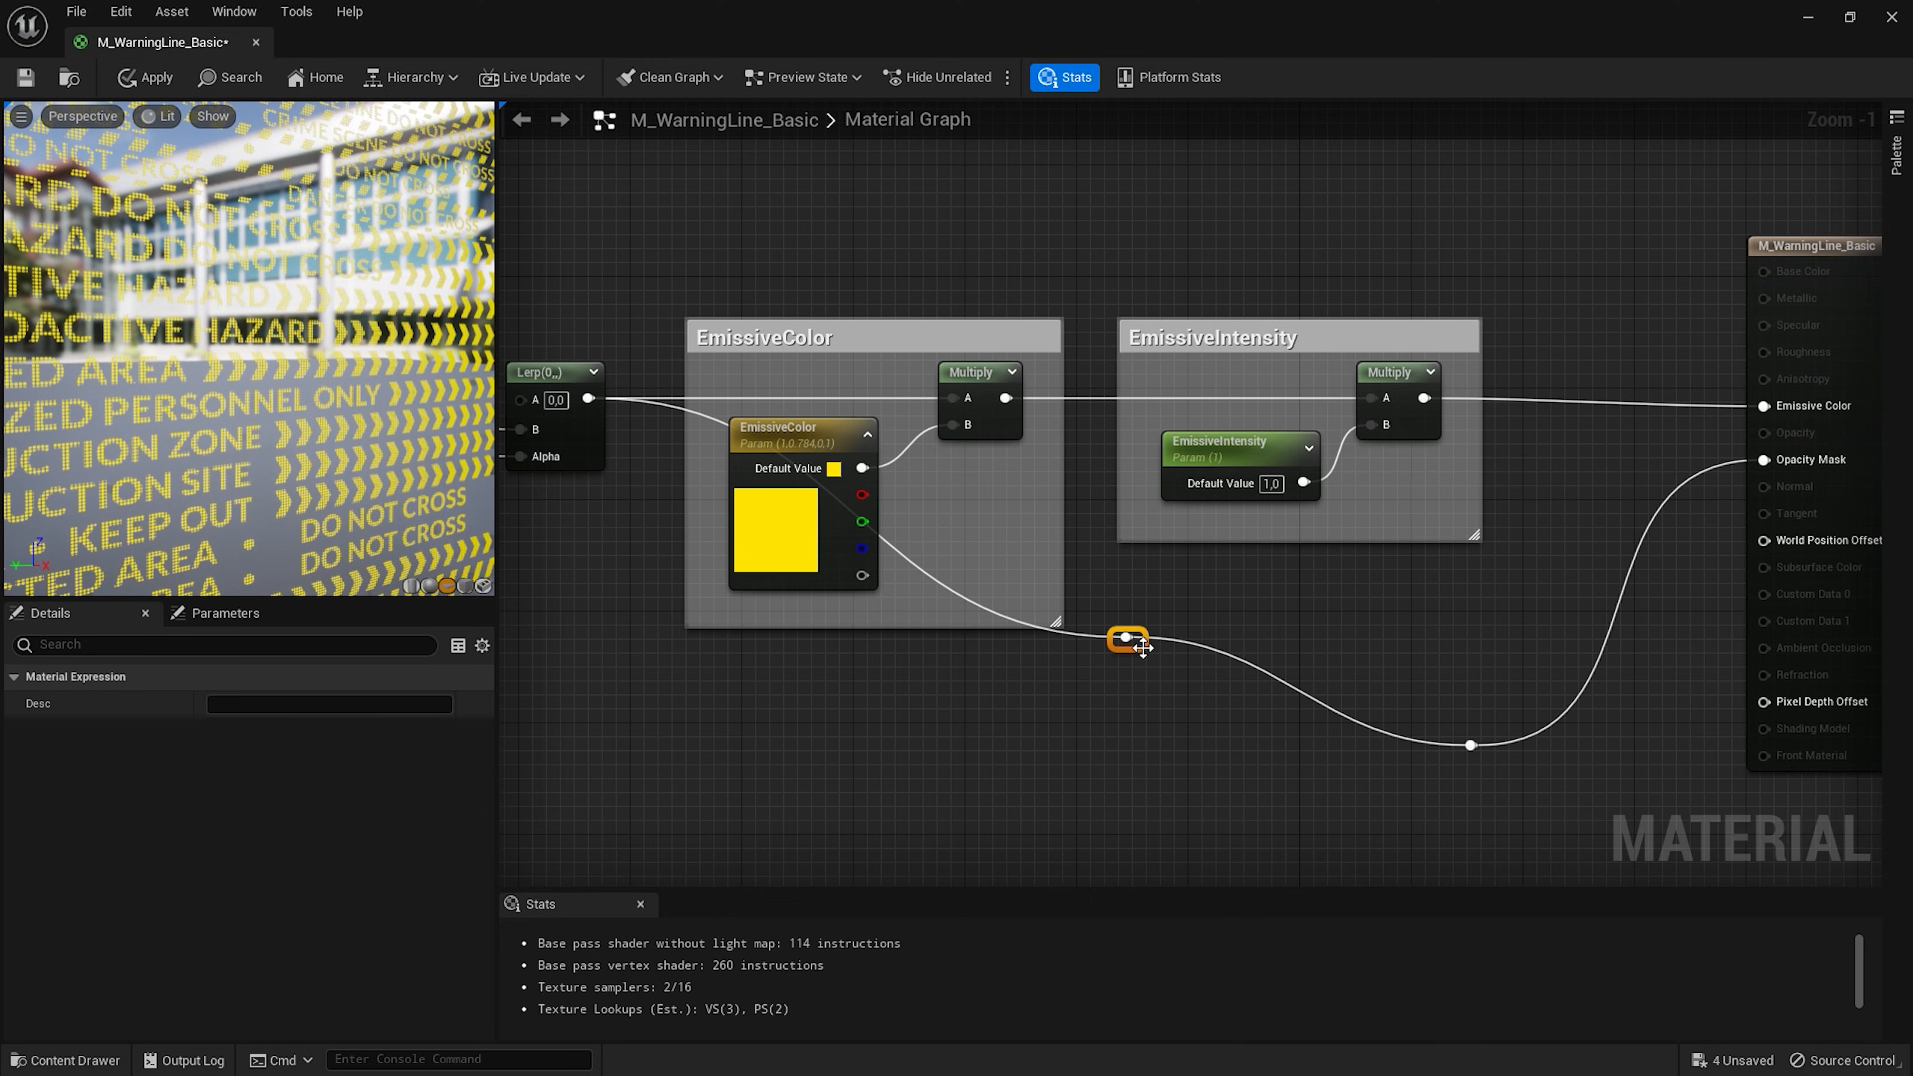
{"action": "scroll", "scroll_direction": "down", "scroll_amount": 3}
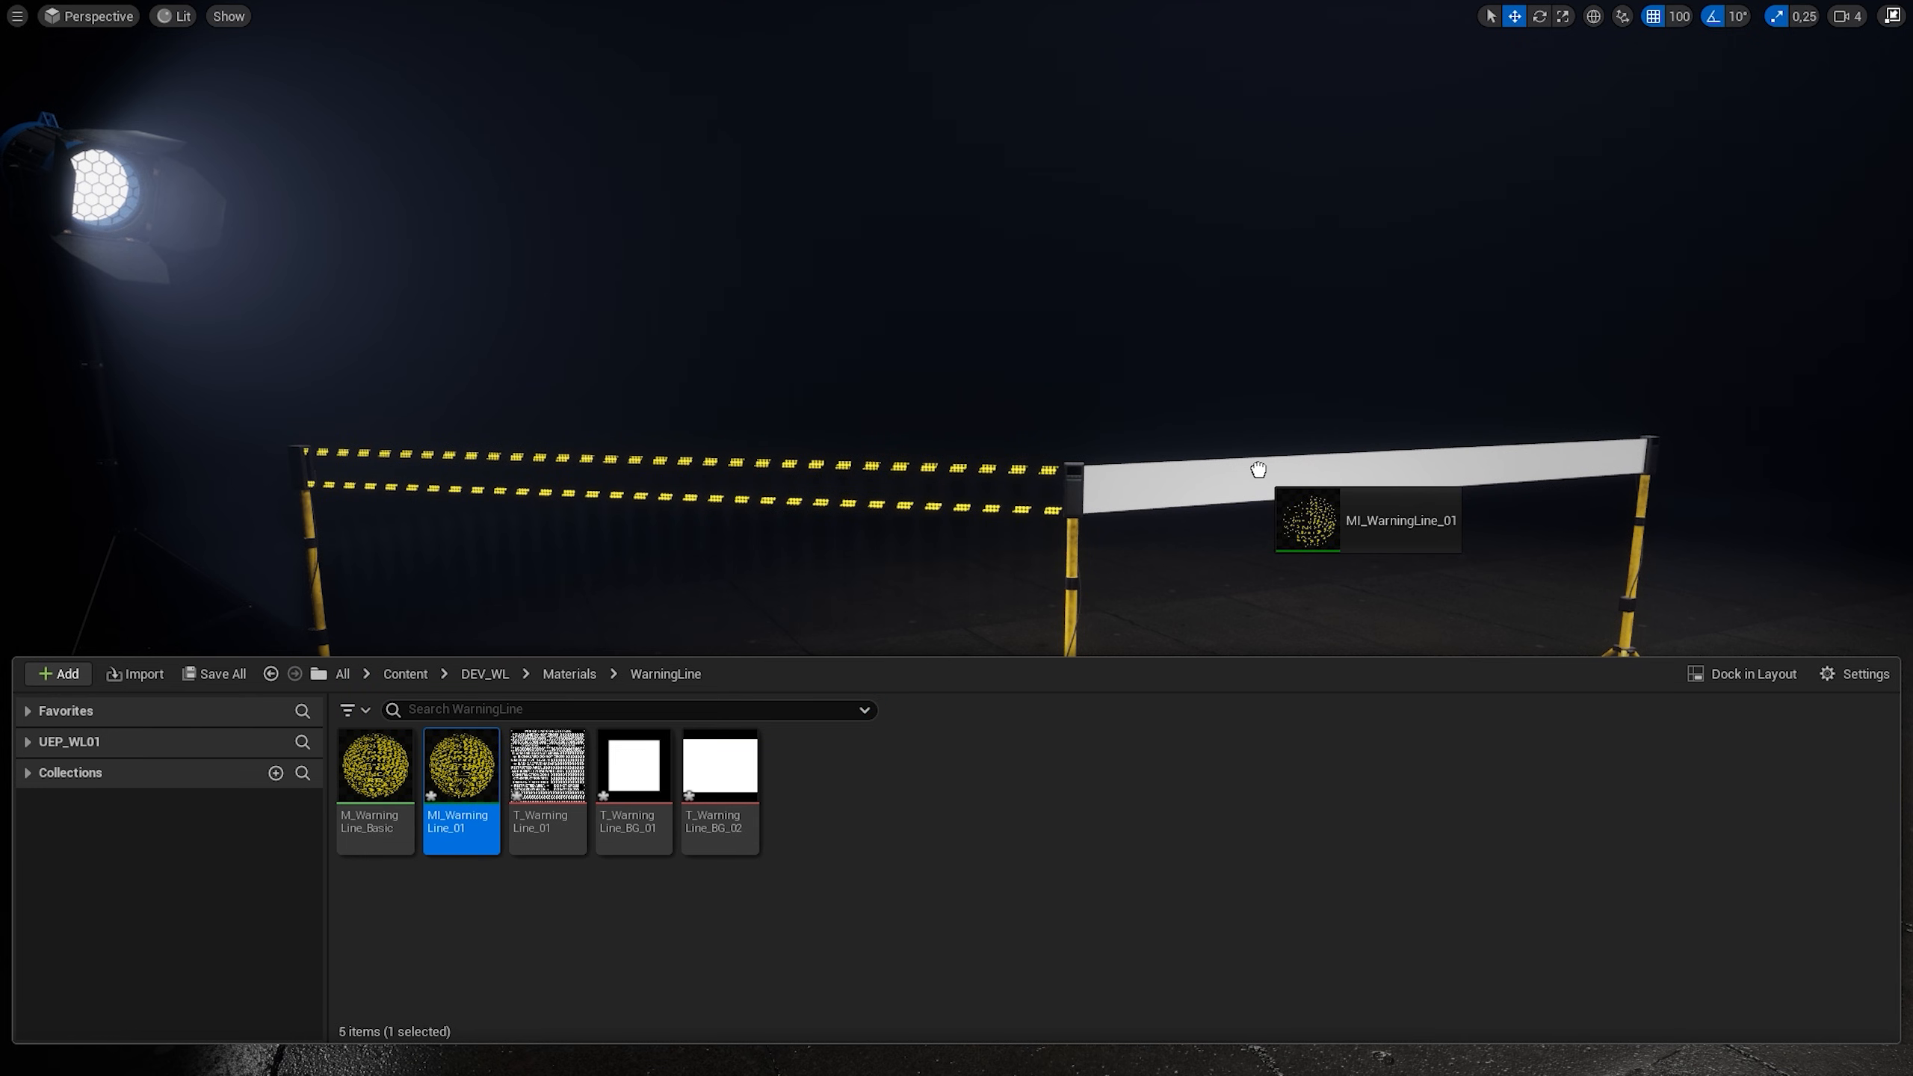
Open MI_WarningLine_01 and override UVOffset_Y and UVOffset_X to show POLICE LINE DO NOT CROSS.
{"action": "double_click", "coordinate": [461, 765]}
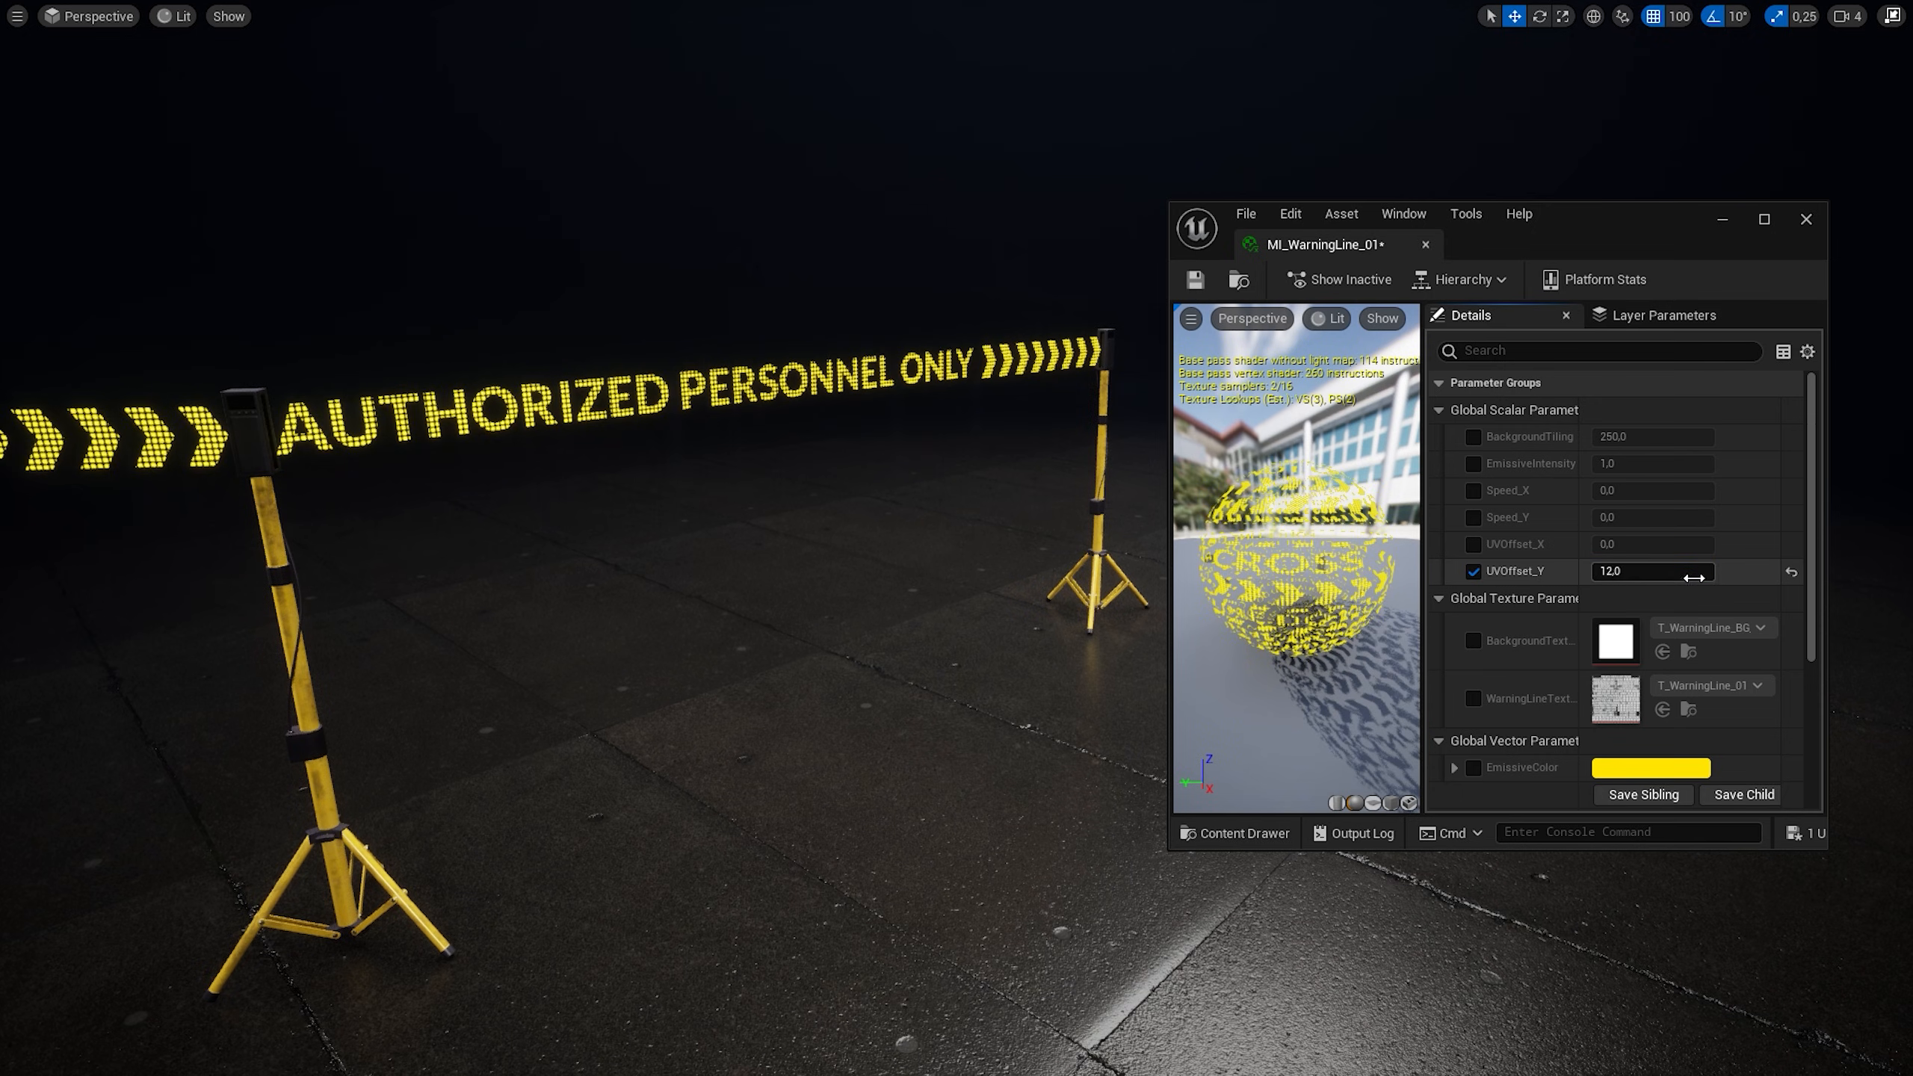
{"action": "left_click_drag", "start_coordinate": [1651, 571], "coordinate": [1725, 590]}
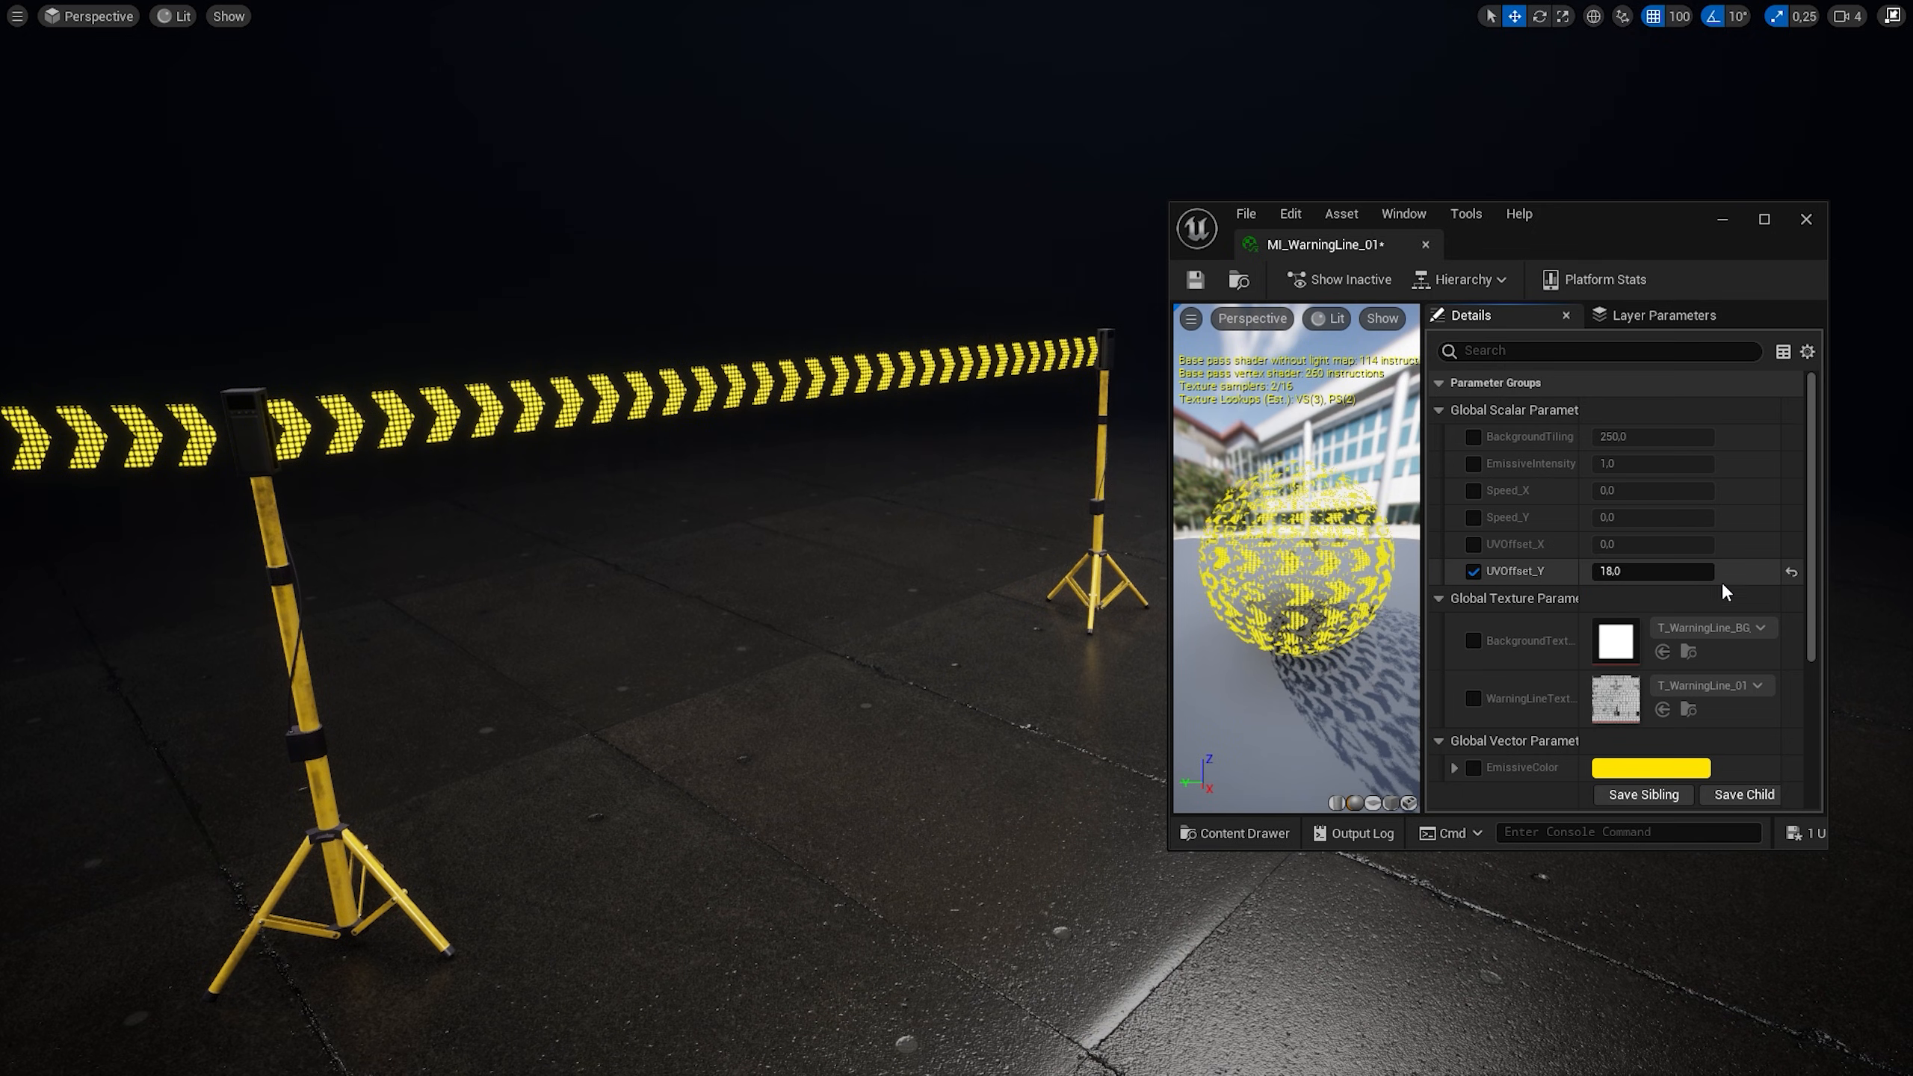
{"action": "left_click_drag", "start_coordinate": [1684, 571], "coordinate": [1630, 571]}
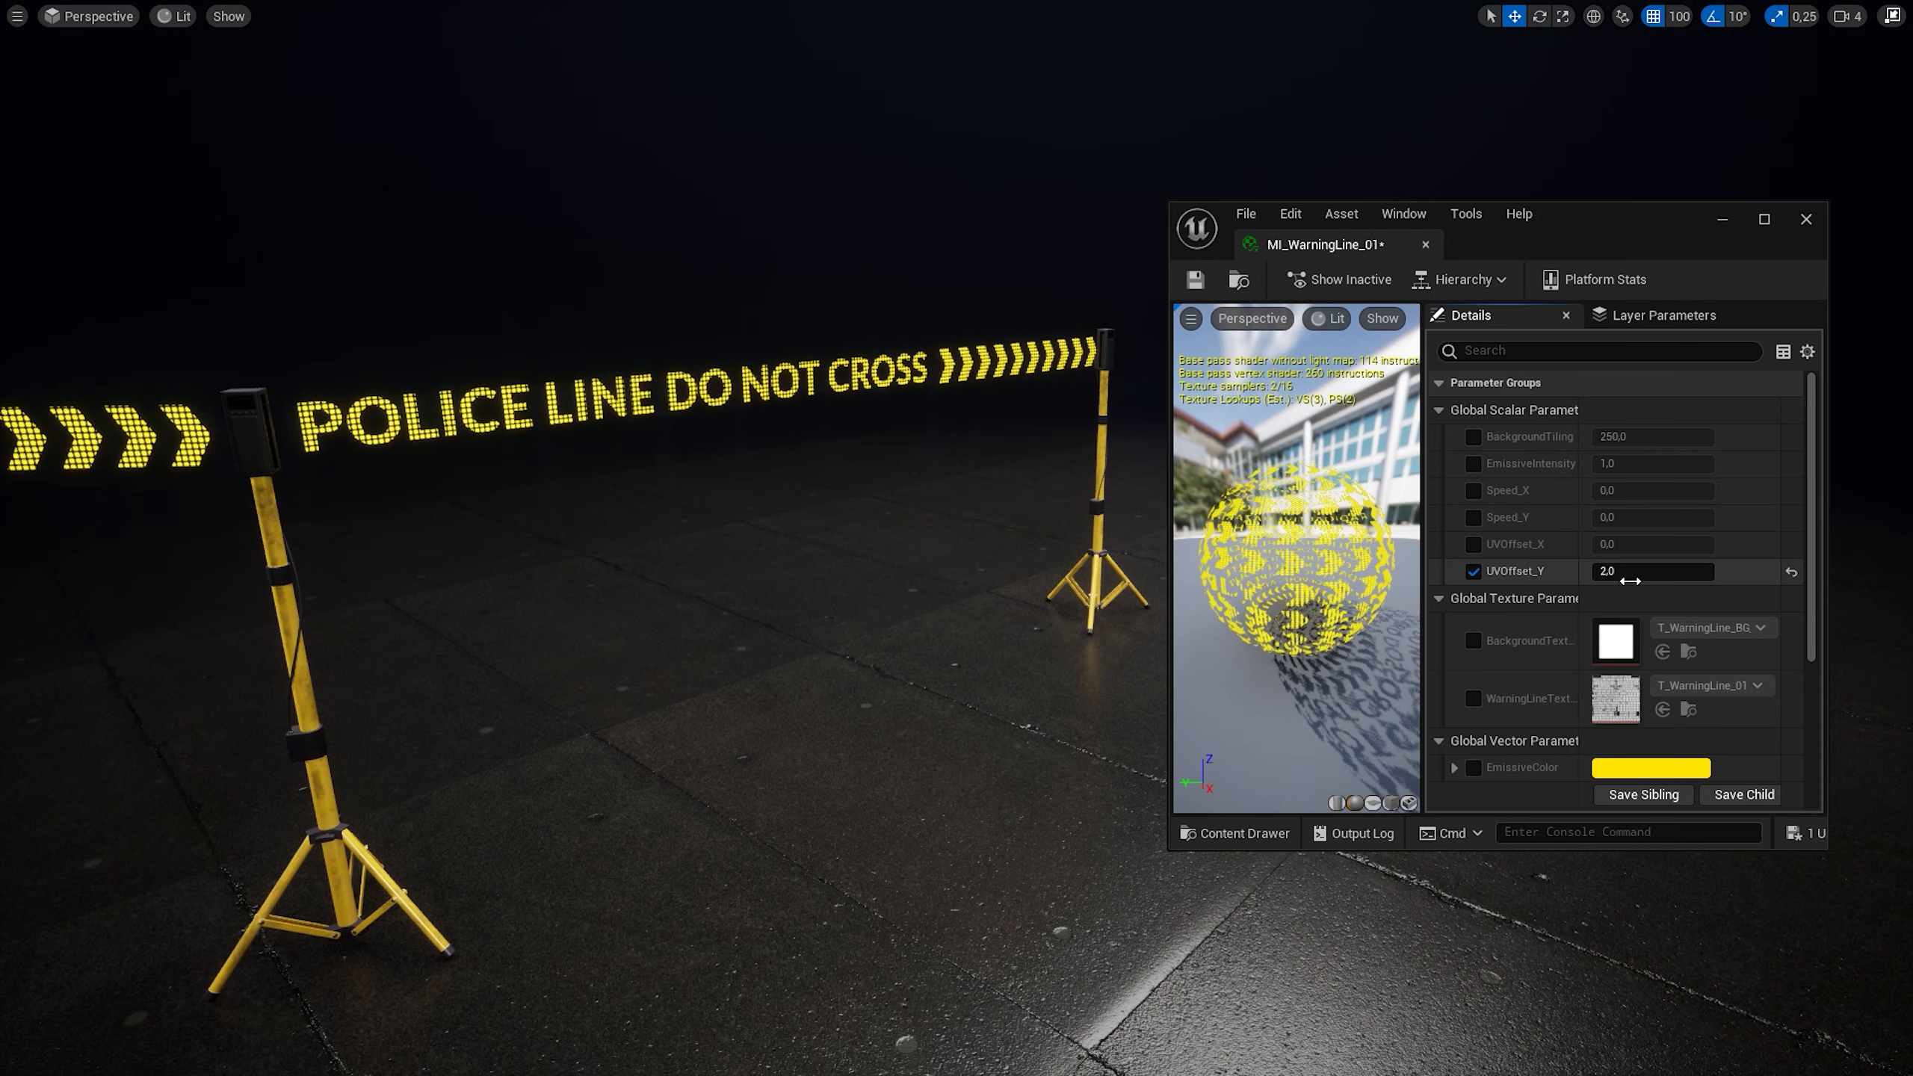
{"action": "left_click", "coordinate": [1473, 544]}
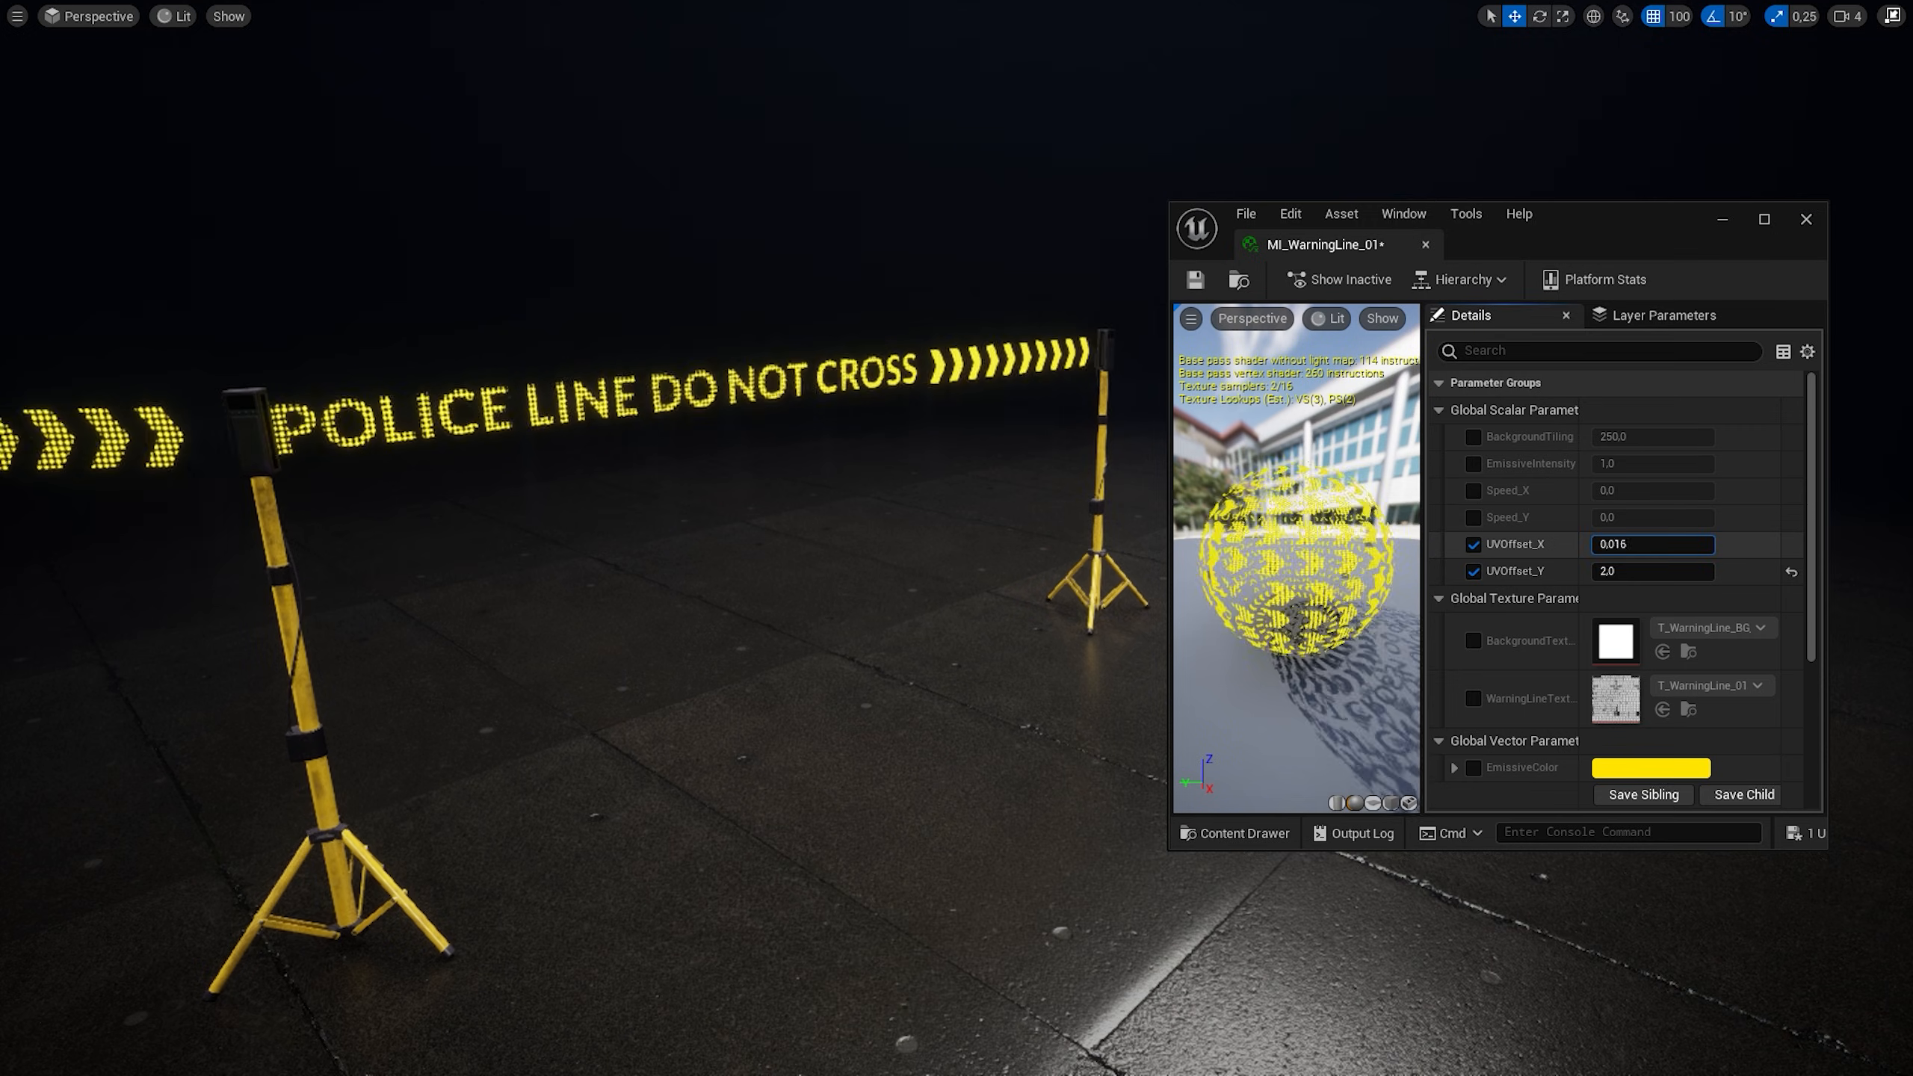
{"action": "type", "text": "-0.248"}
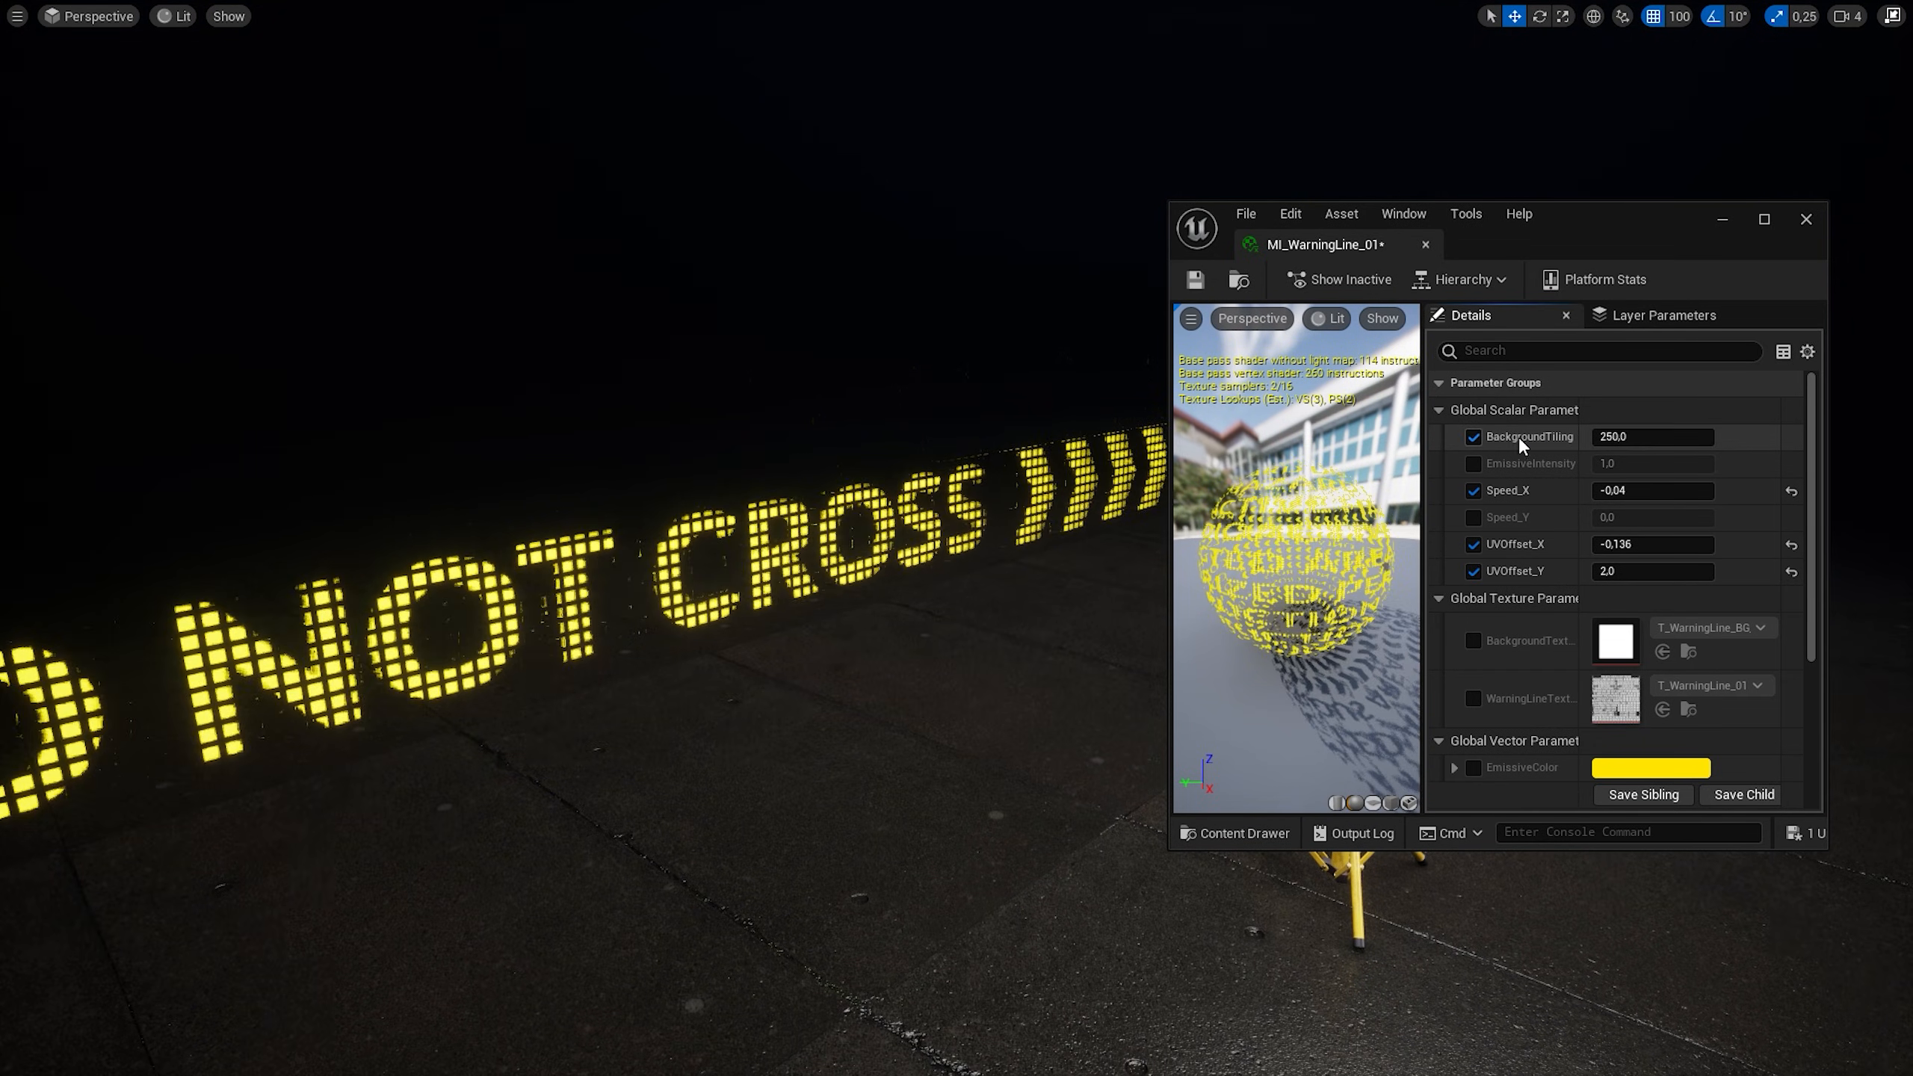
Override BackgroundTexture with BackgroundTiling 400 and begin picking a blue EmissiveColor.
{"action": "type", "text": "300"}
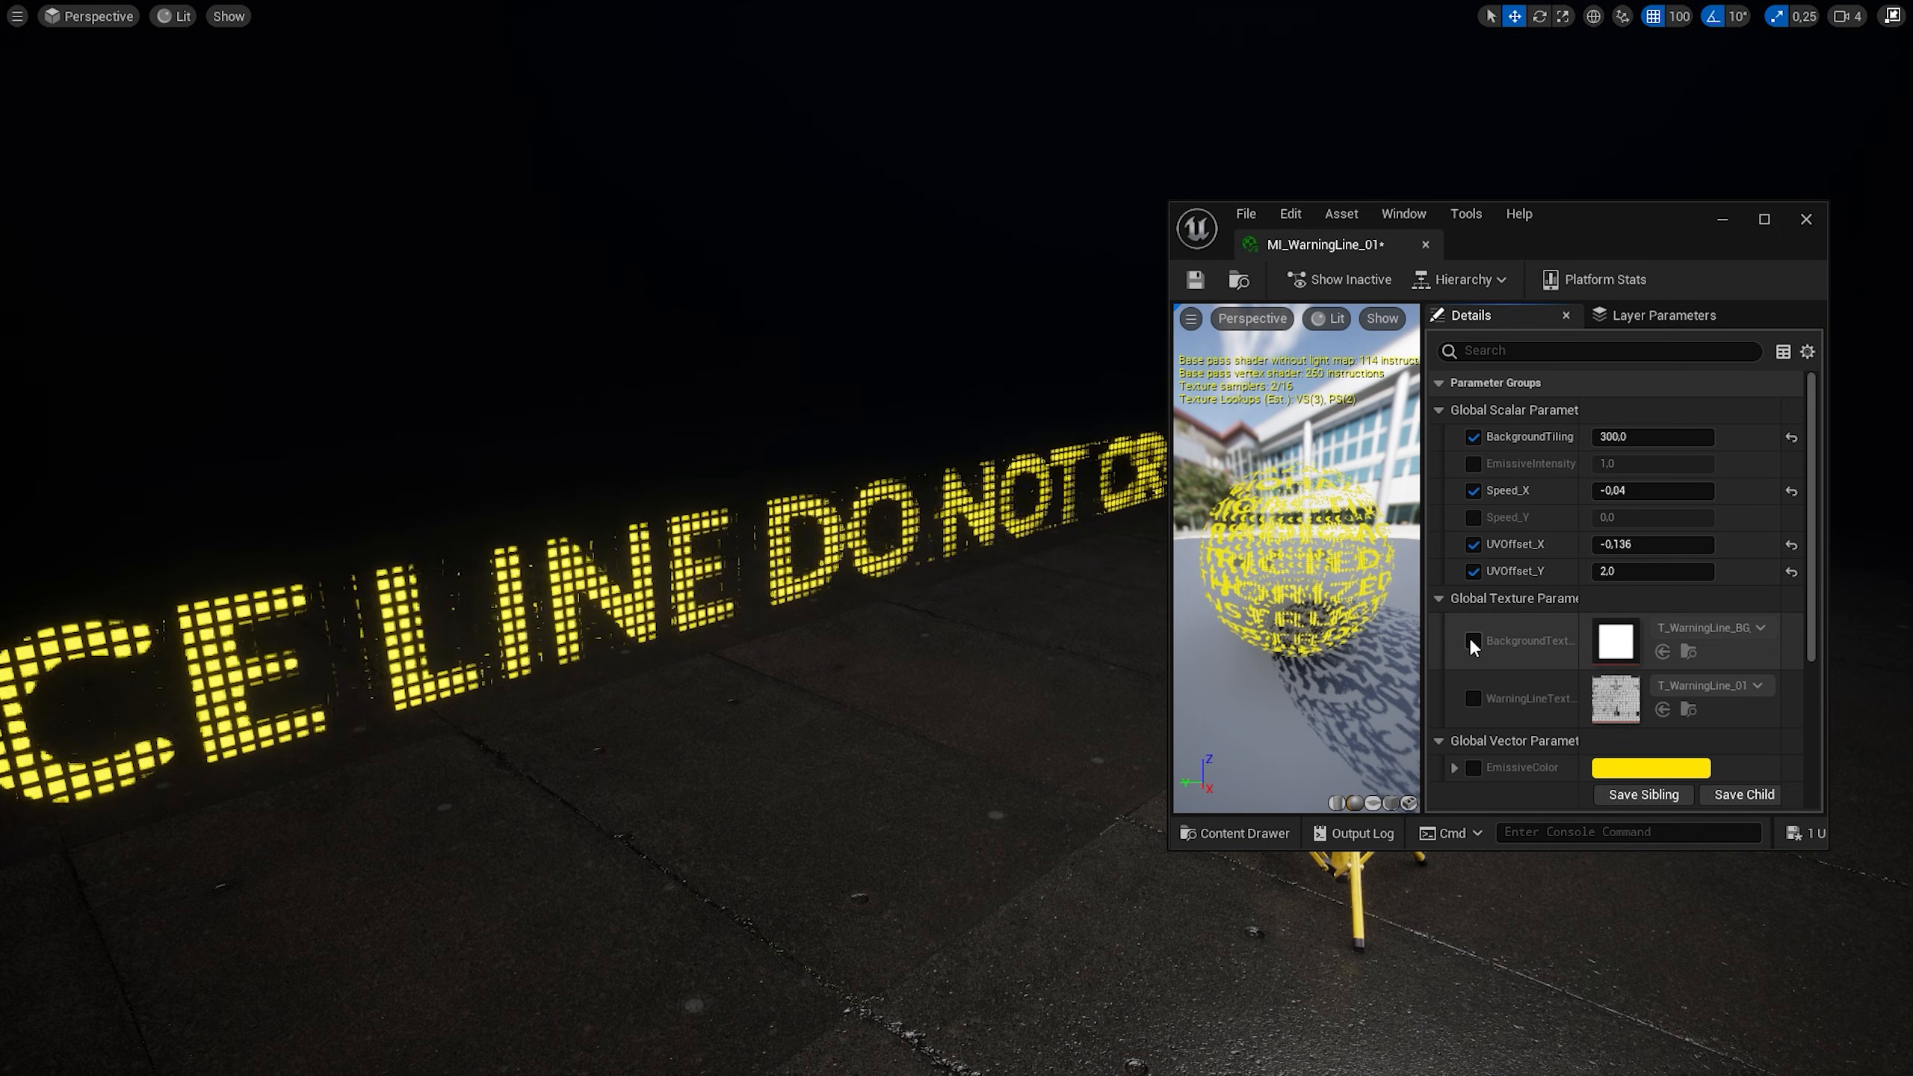
{"action": "left_click", "coordinate": [1471, 641]}
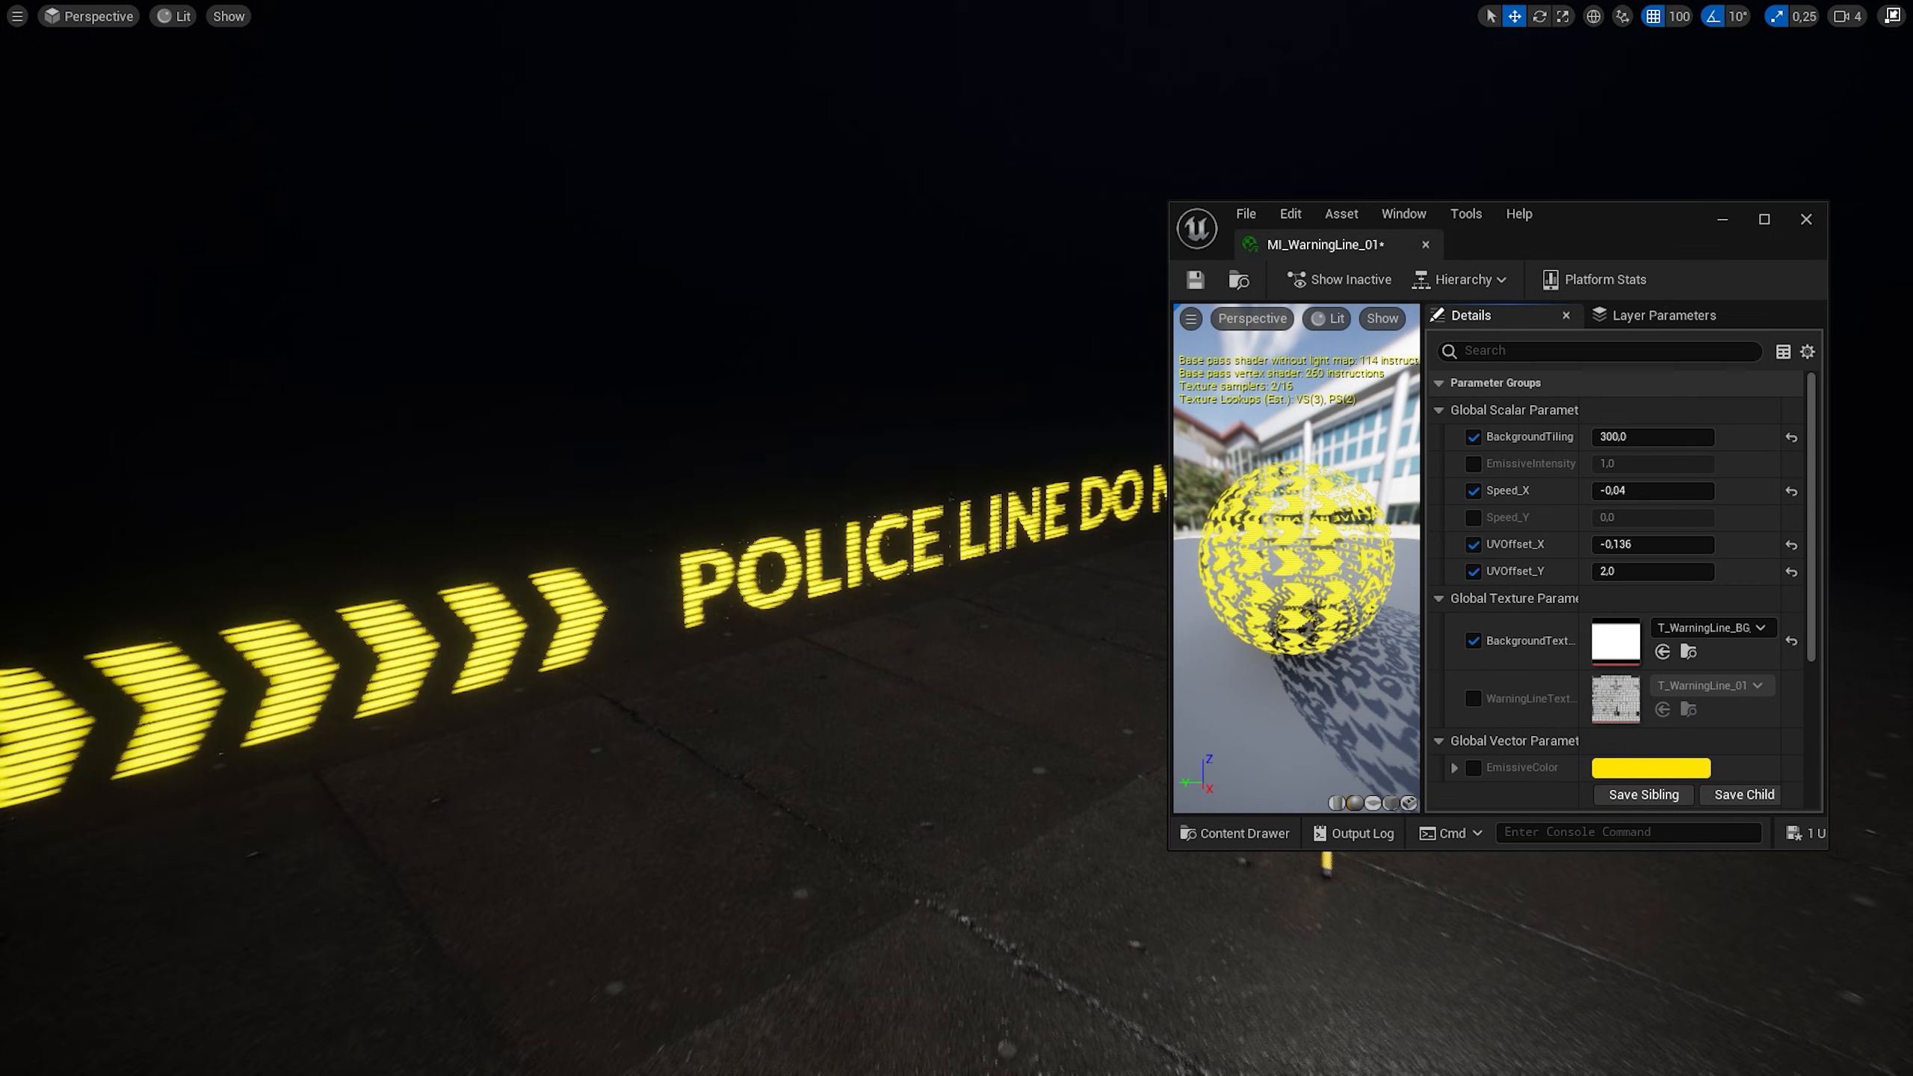
{"action": "left_click", "coordinate": [1653, 436]}
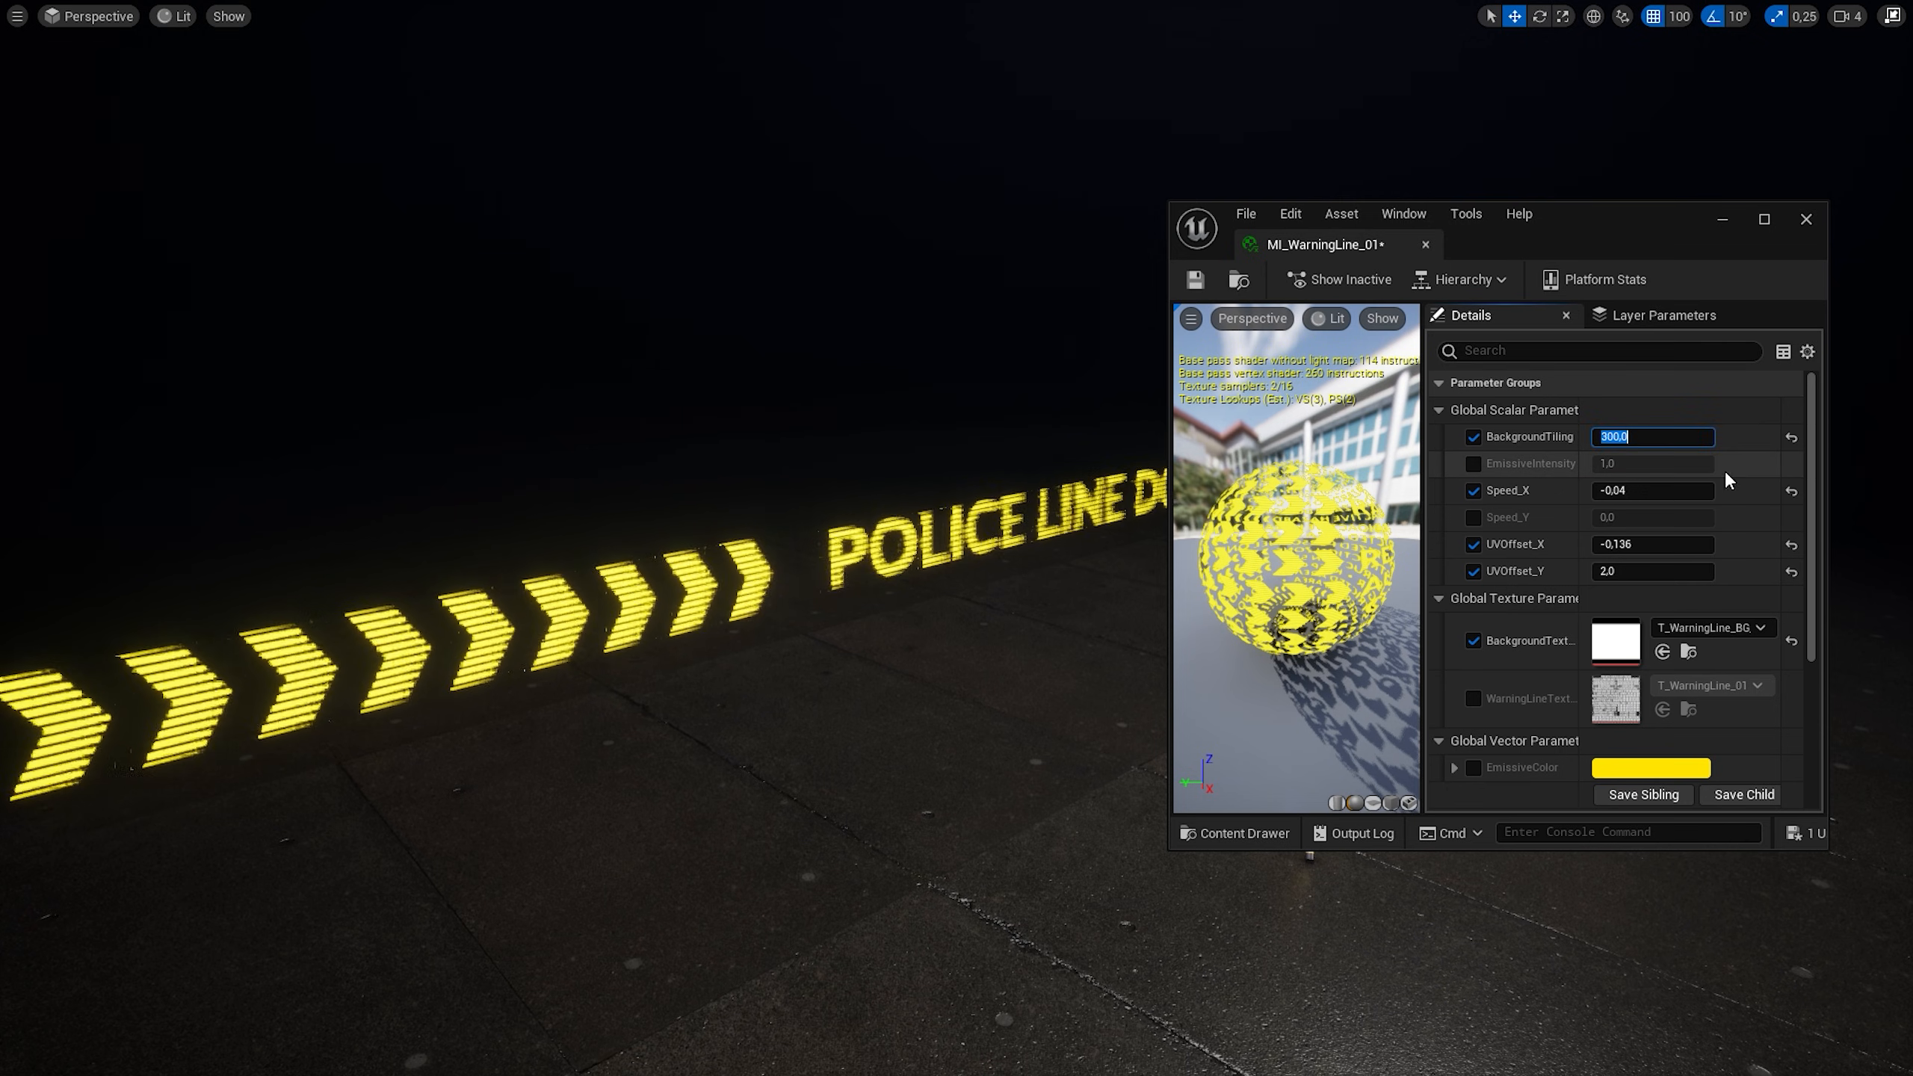
{"action": "type", "text": "400"}
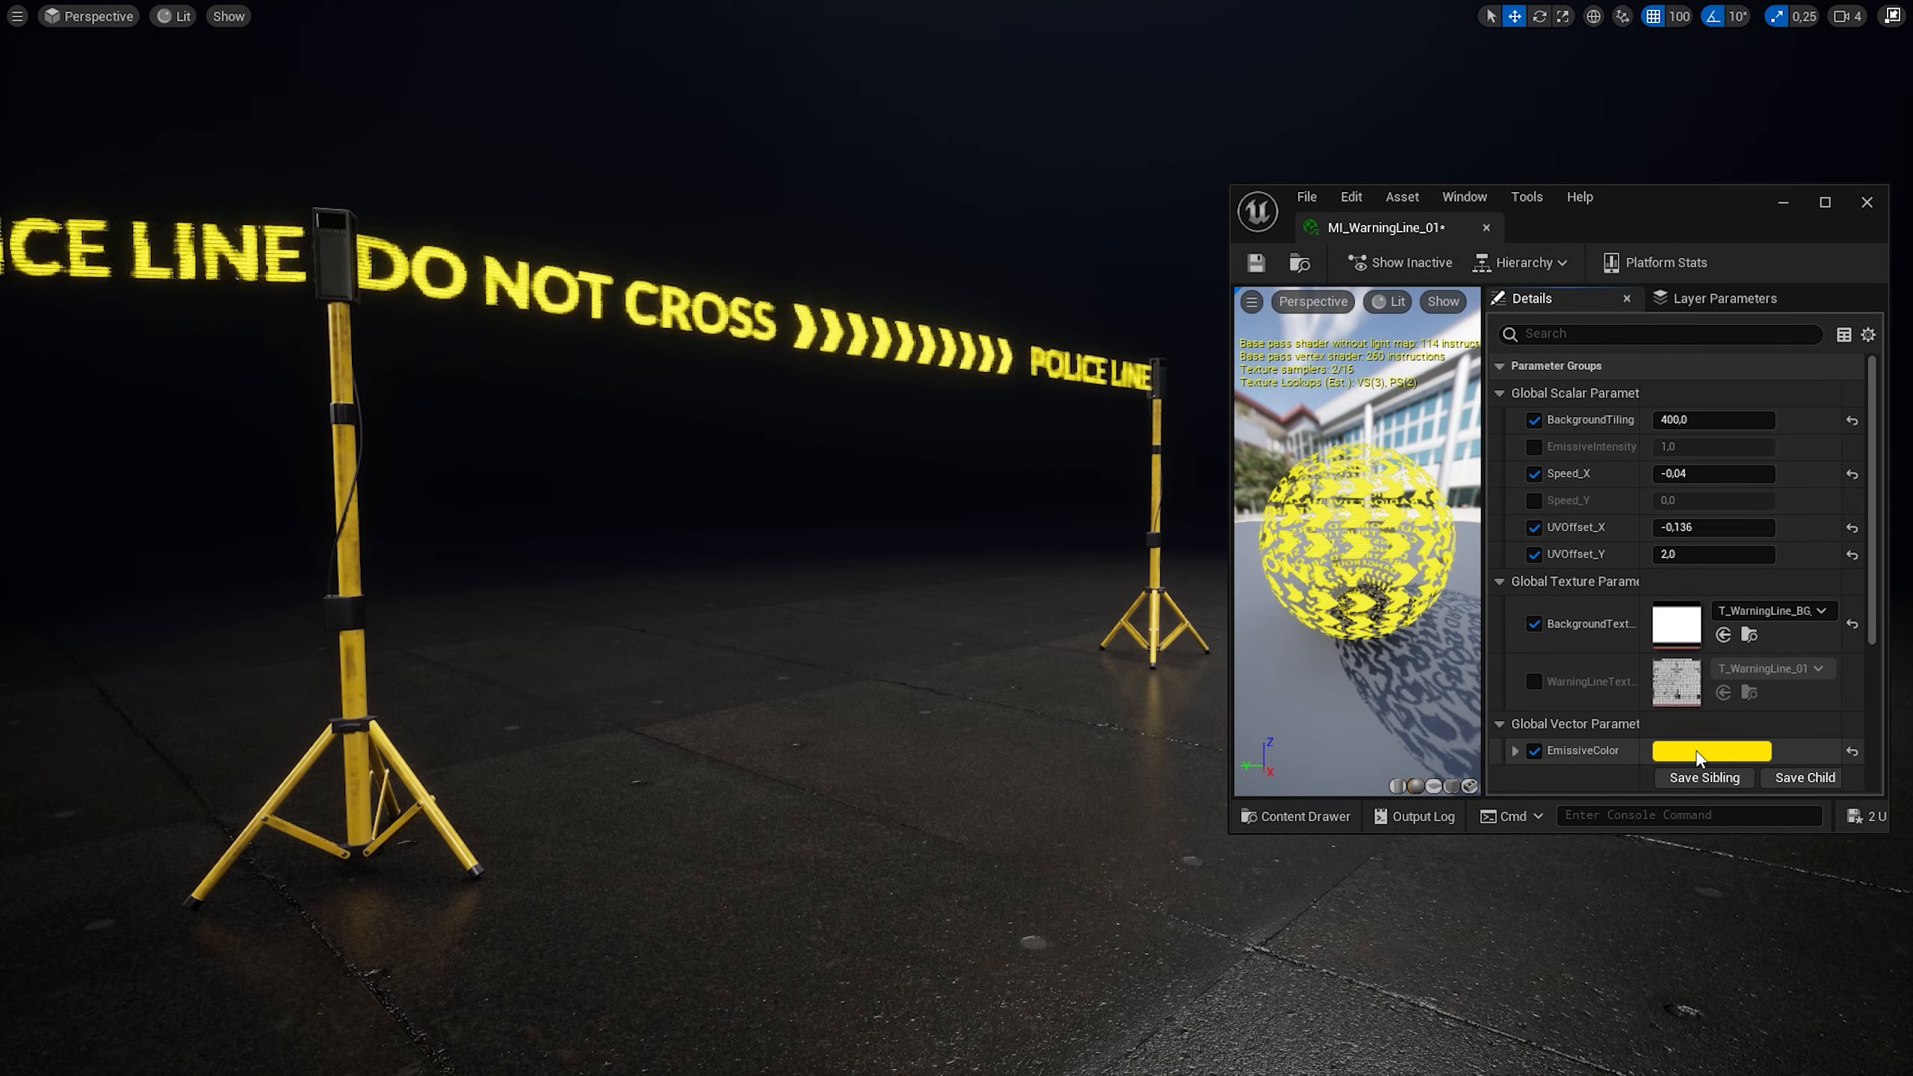
{"action": "left_click", "coordinate": [1713, 750]}
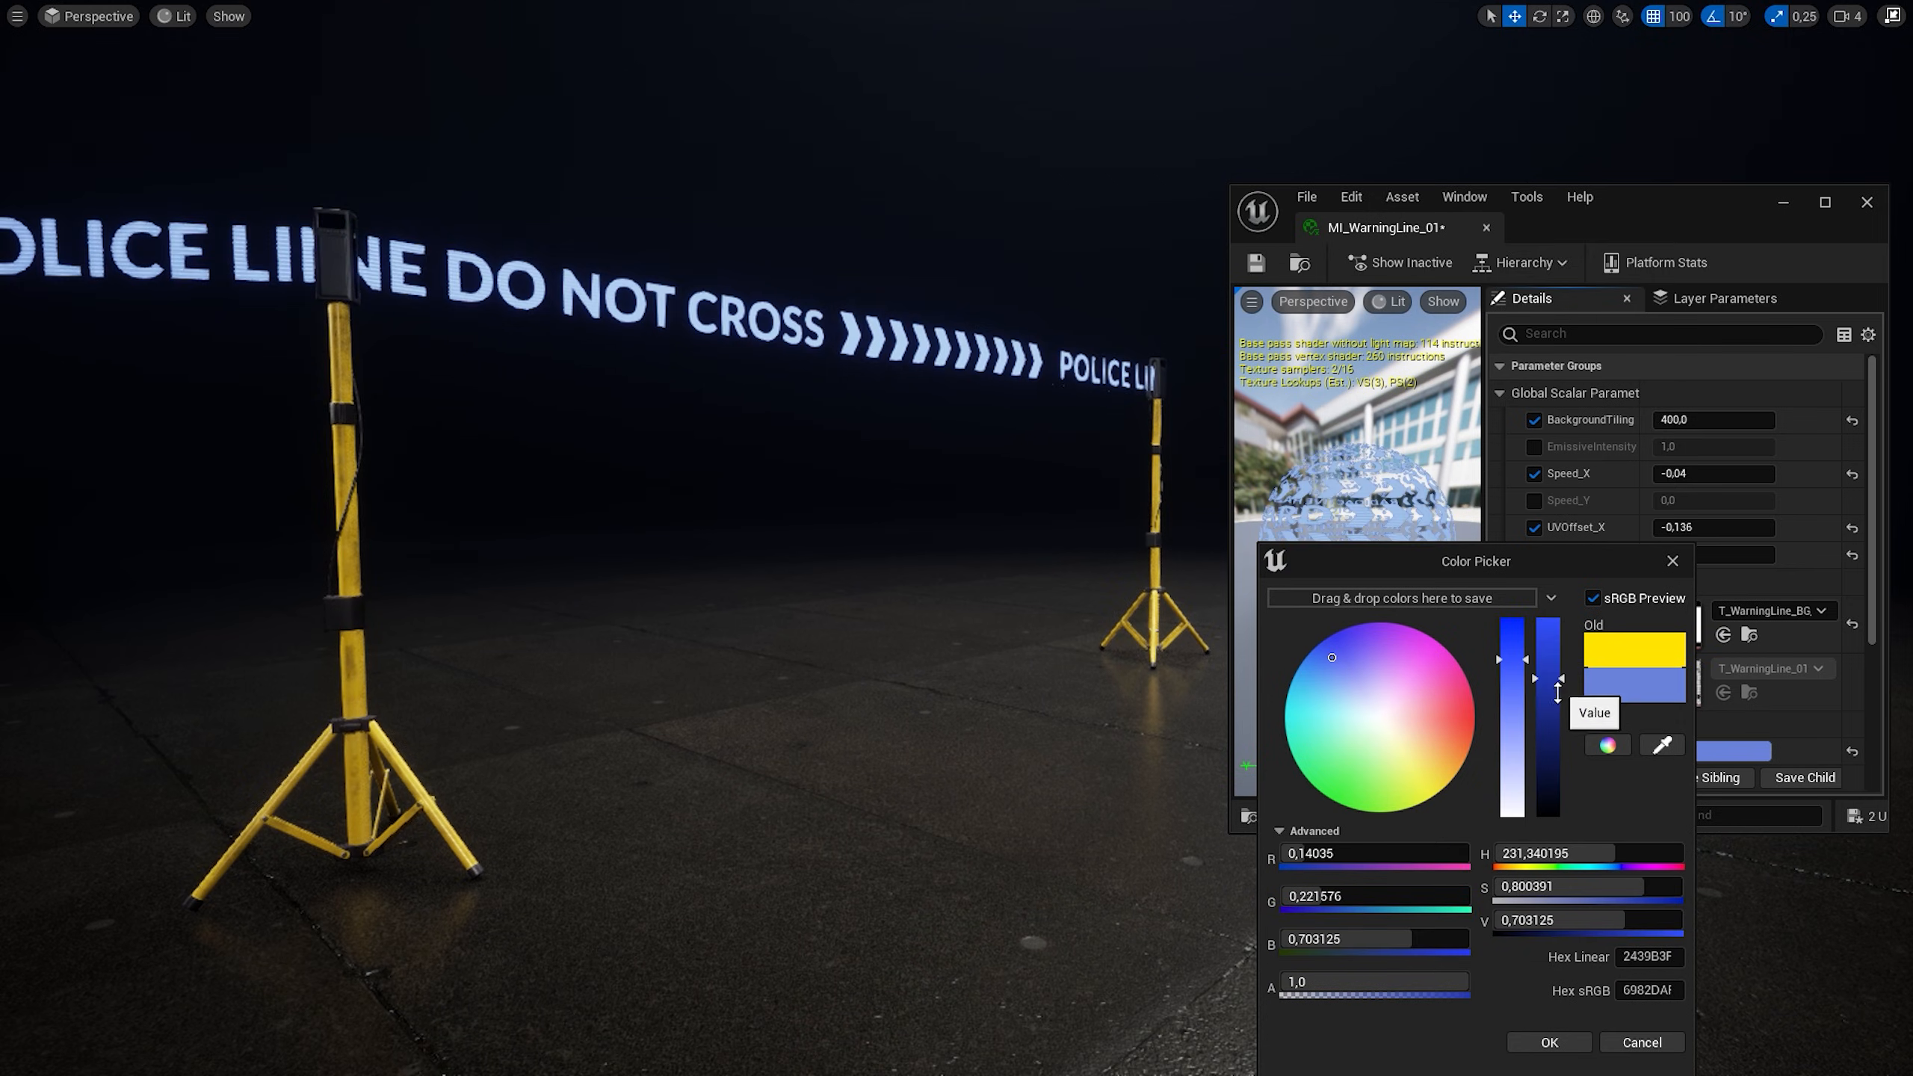